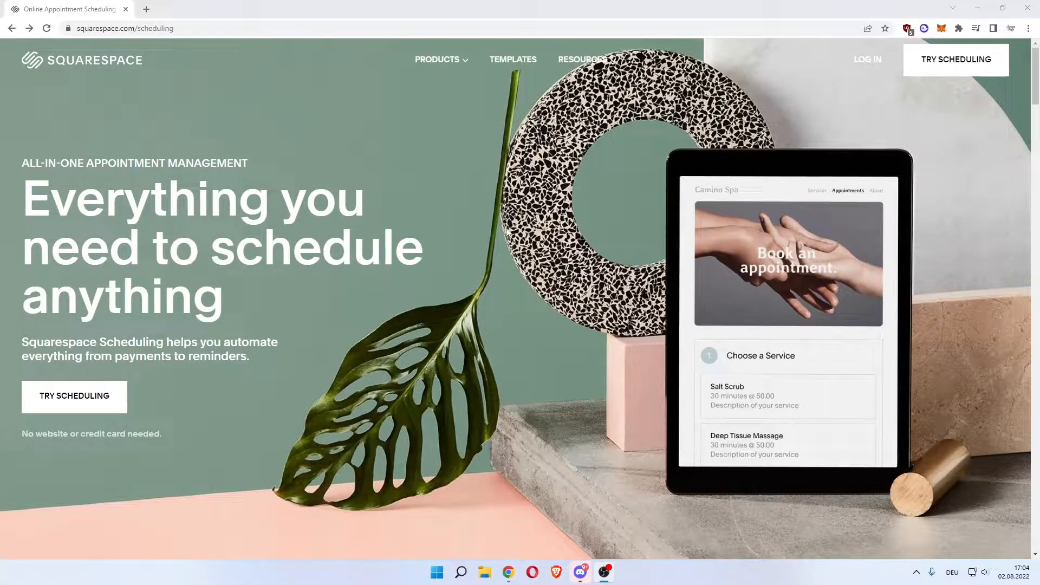
pyautogui.moveTo(431, 222)
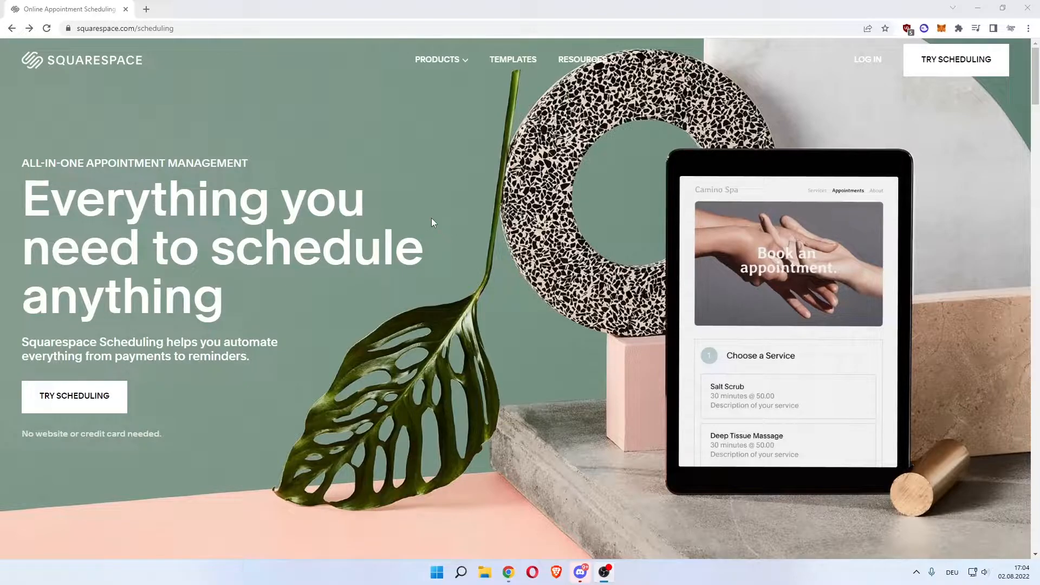
pyautogui.moveTo(415, 228)
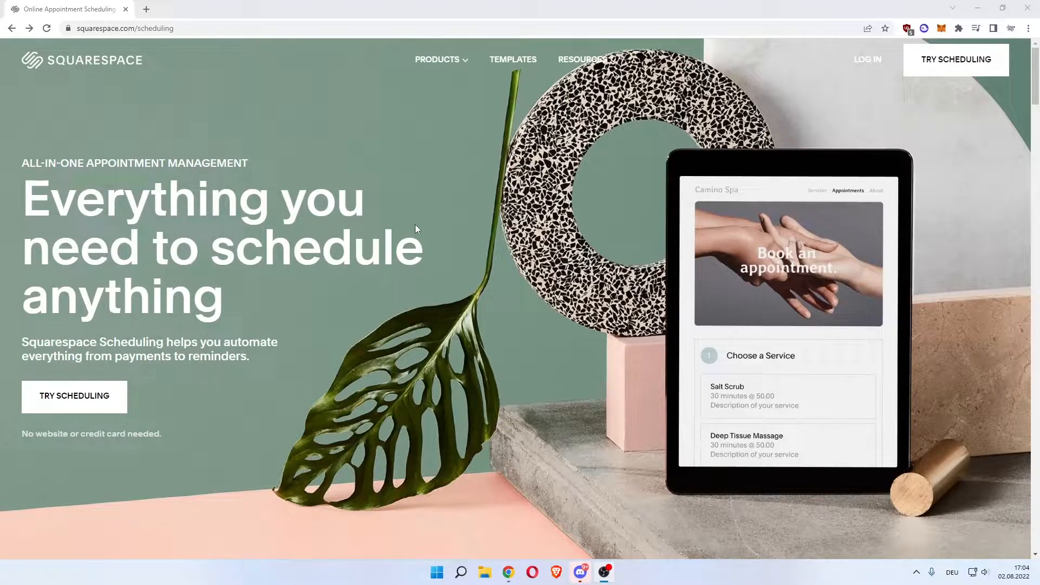
pyautogui.moveTo(100, 93)
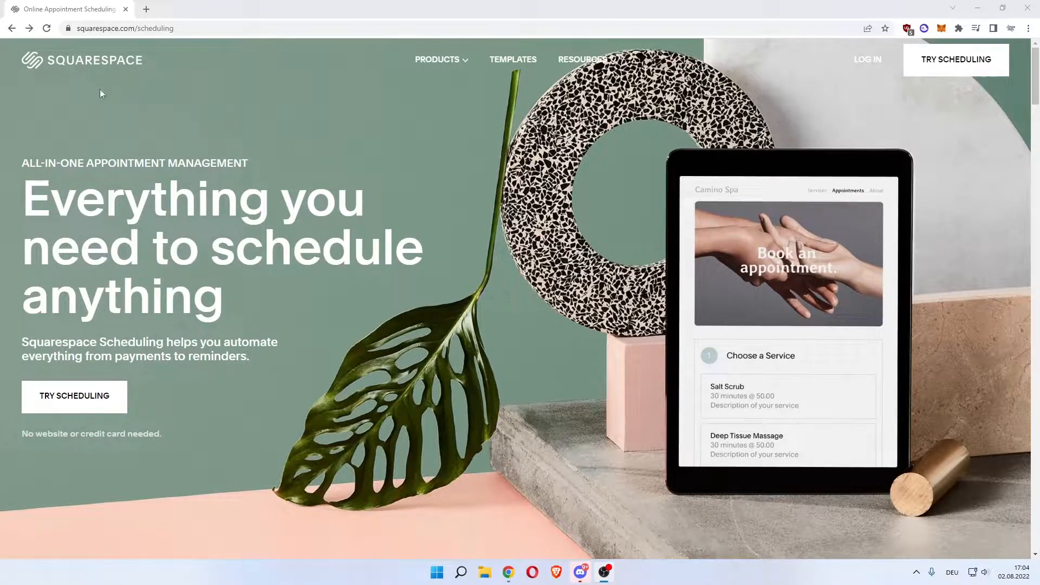
# Browse the Squarespace Scheduling landing page before signing up
pyautogui.click(440, 58)
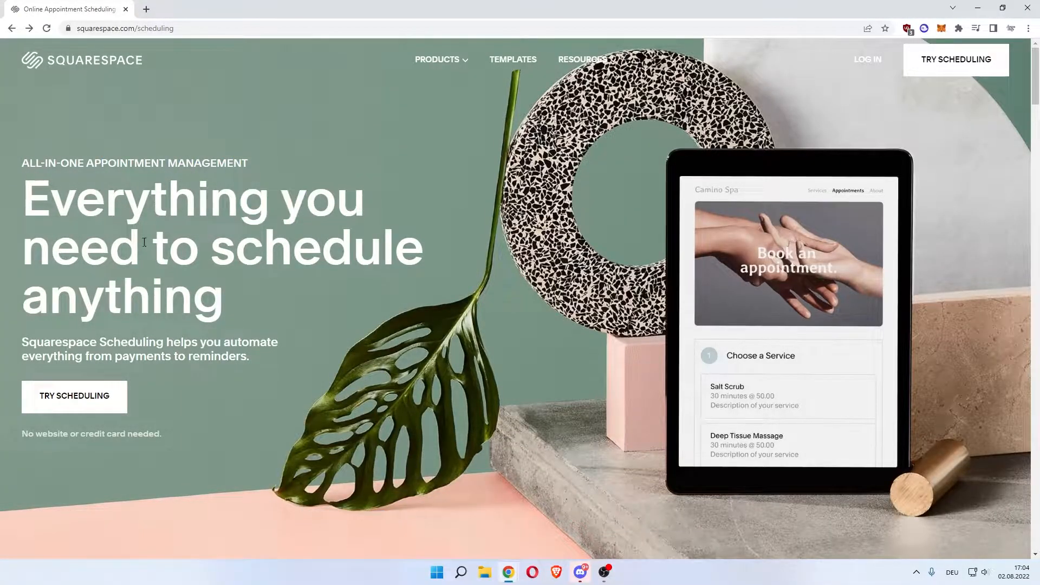
pyautogui.doubleClick(52, 342)
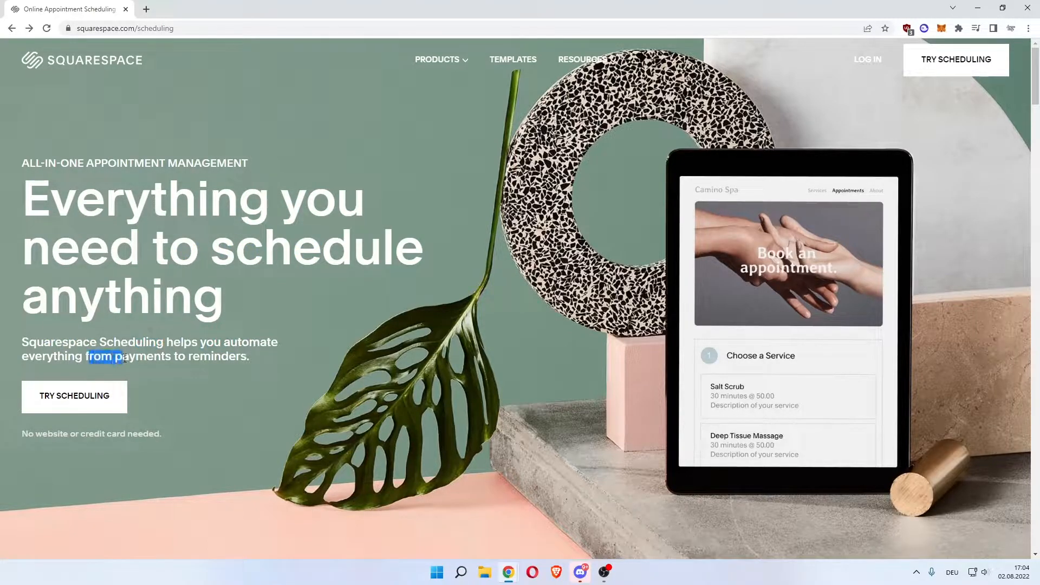
pyautogui.scroll(-3)
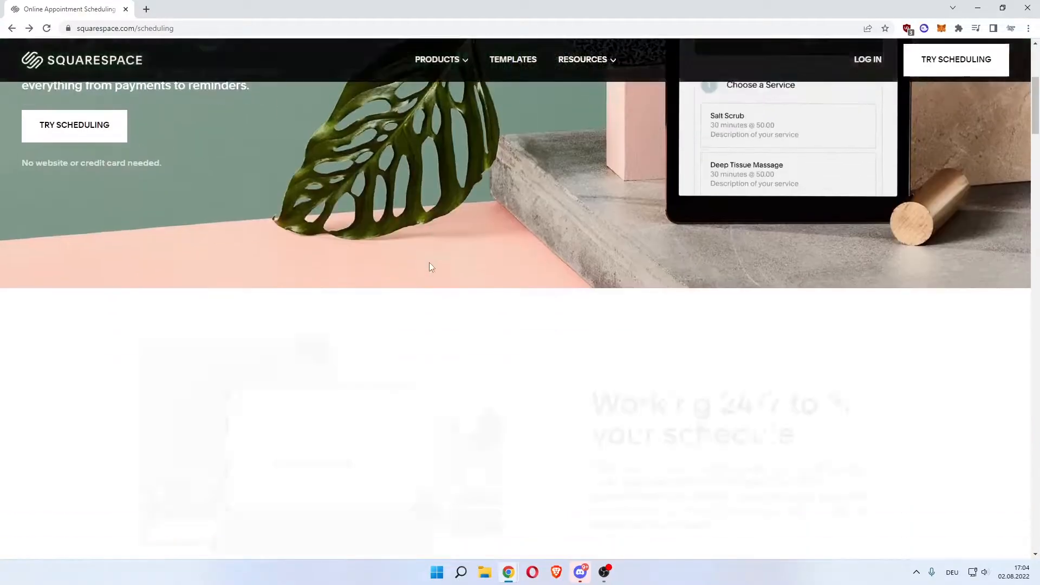
pyautogui.scroll(-3)
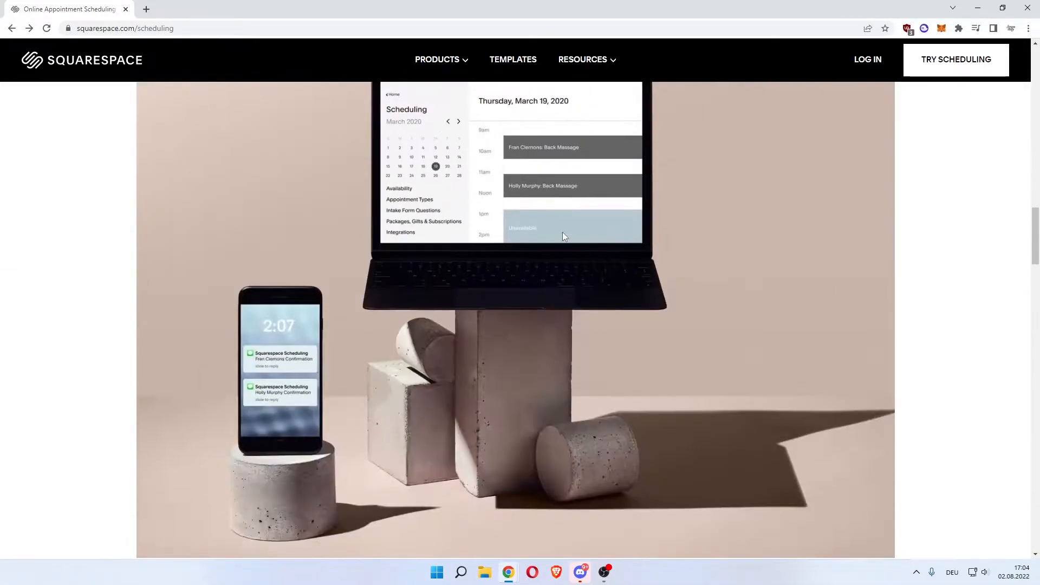
pyautogui.scroll(-3)
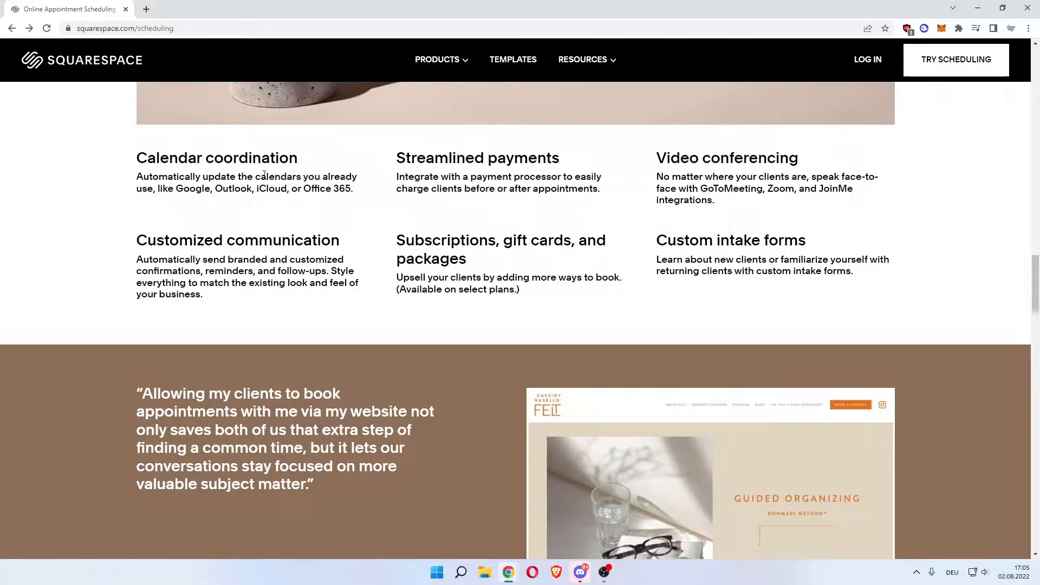
pyautogui.scroll(3)
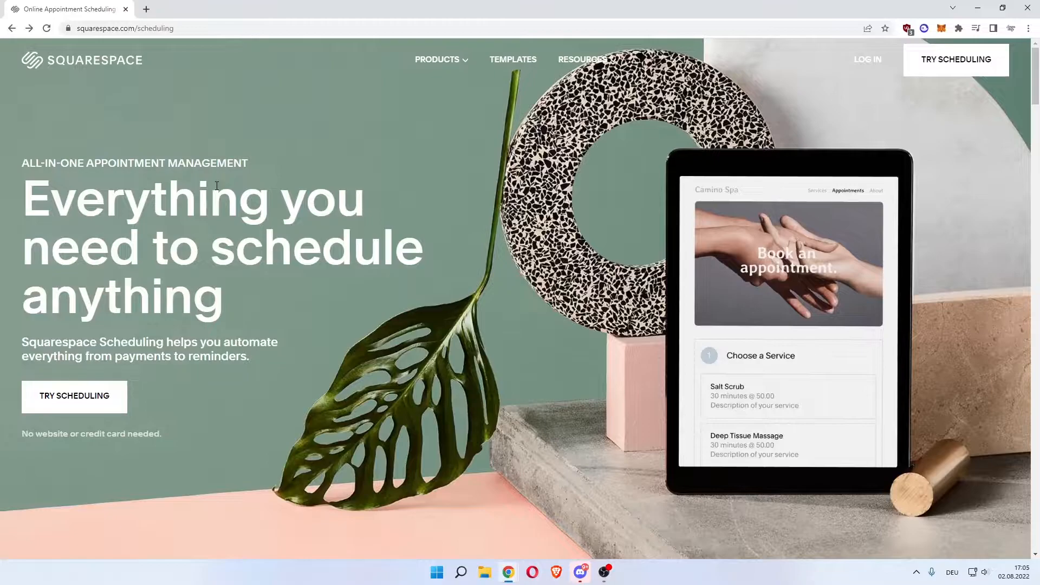
pyautogui.moveTo(75, 396)
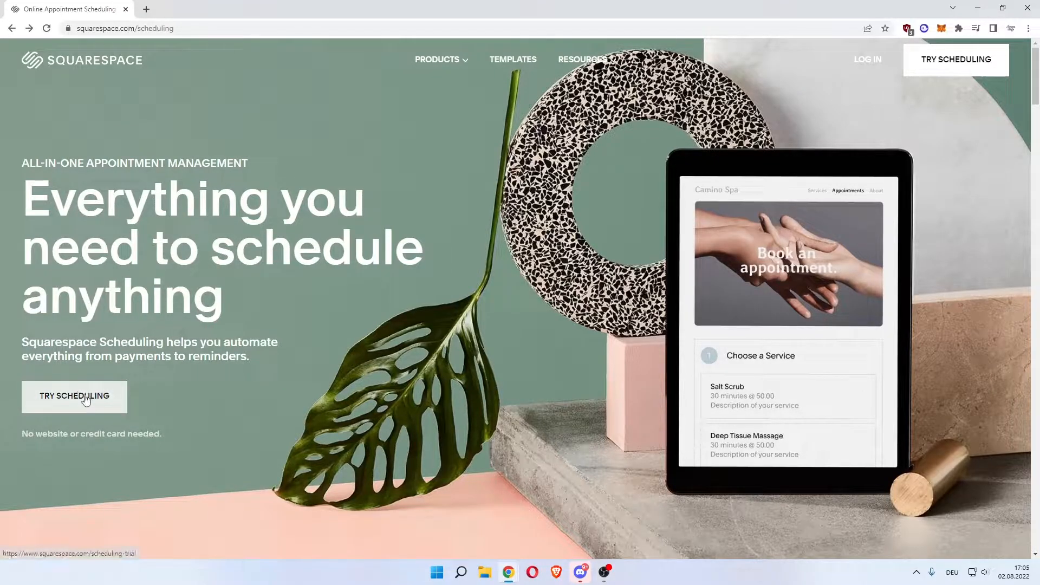
# Start a Scheduling trial, decline feature emails, and continue with an email address
pyautogui.click(74, 397)
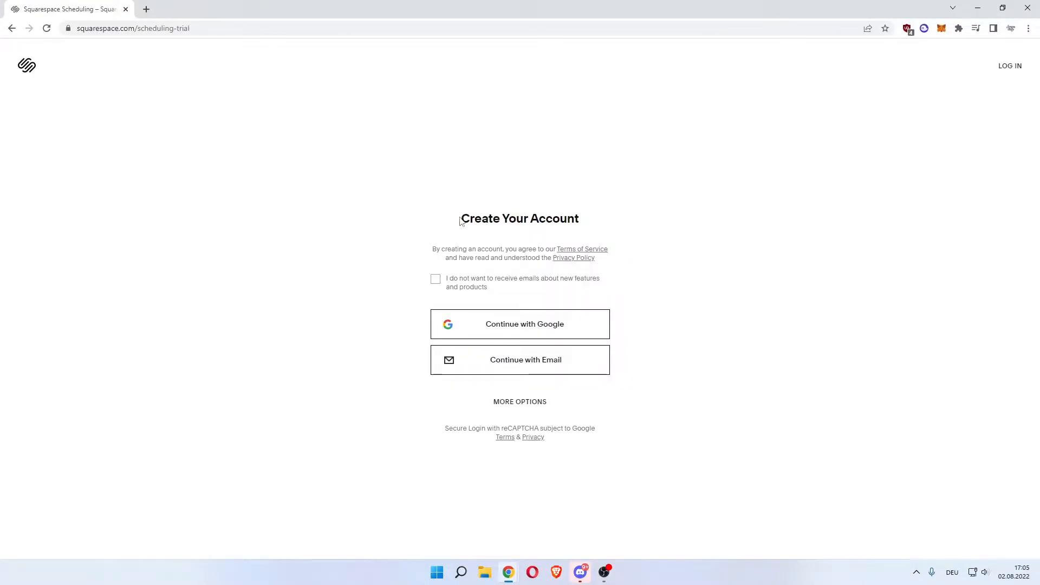
pyautogui.moveTo(394, 307)
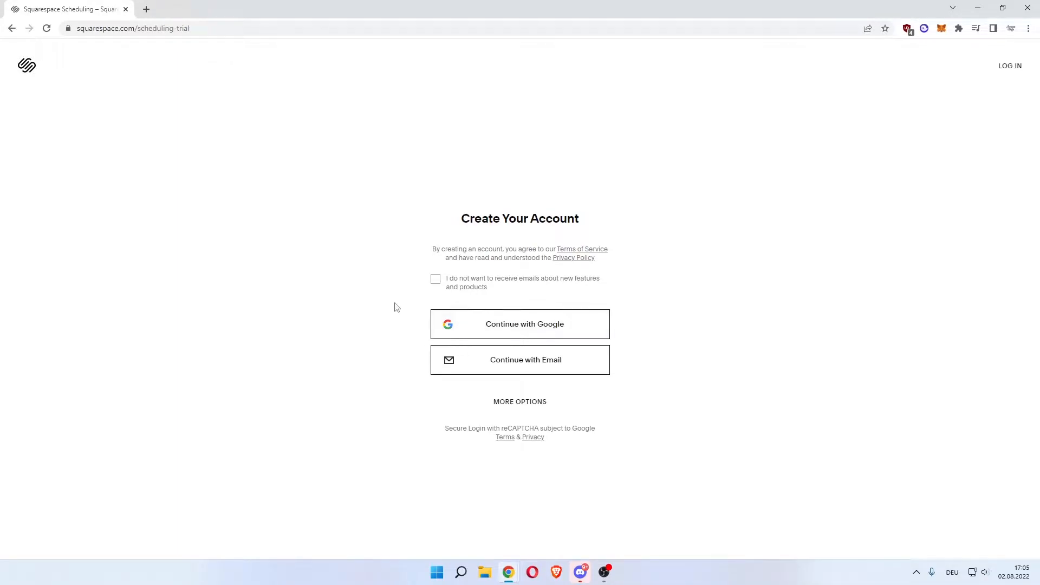
pyautogui.click(435, 278)
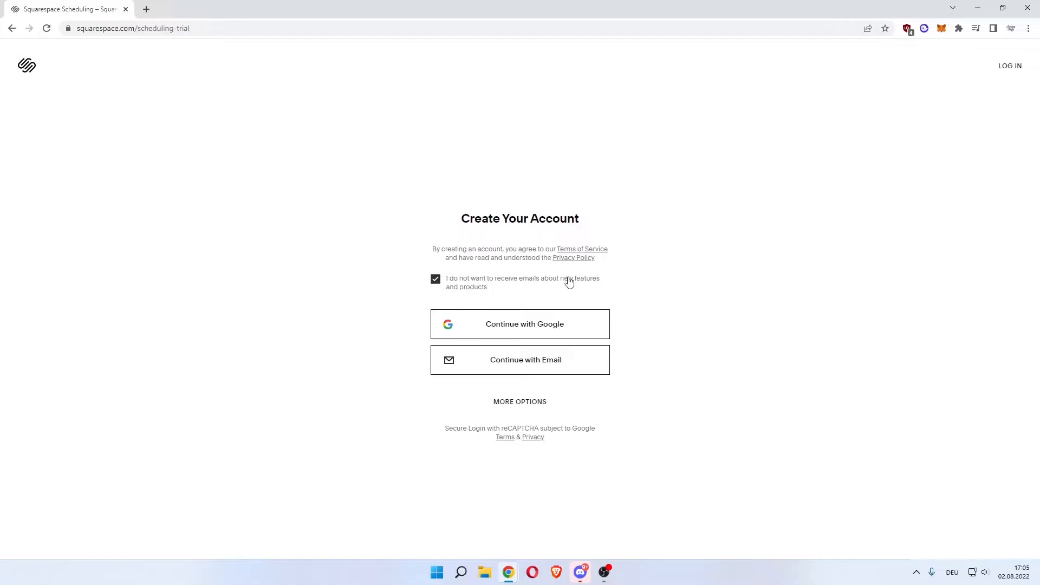
pyautogui.moveTo(377, 329)
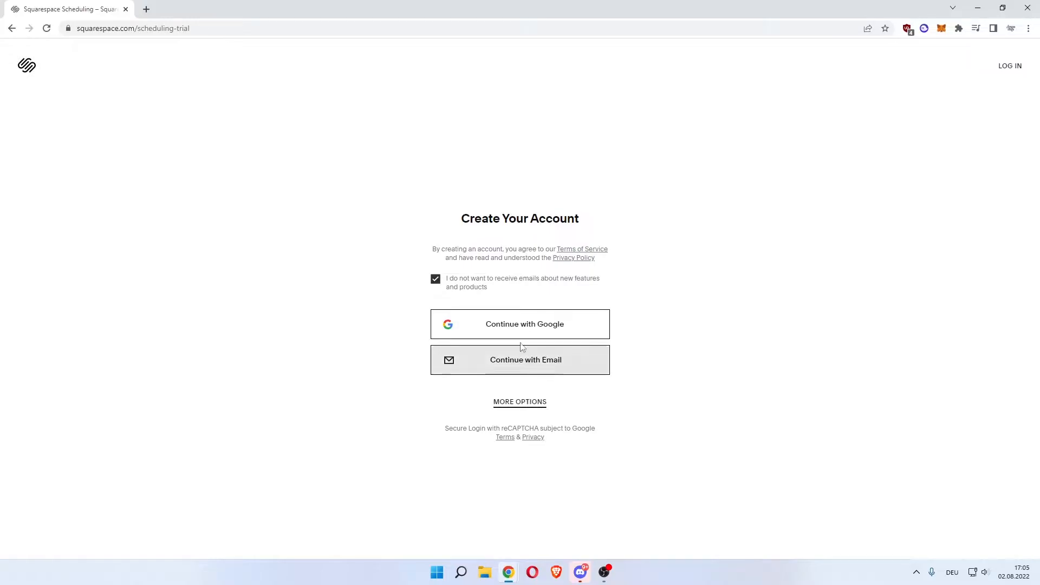
pyautogui.click(519, 360)
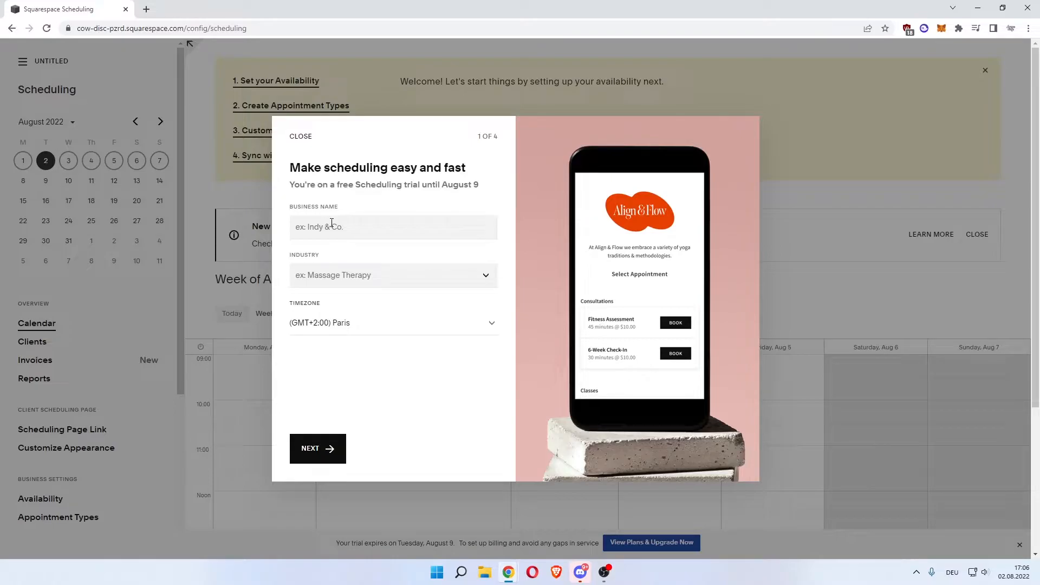
# Set business name 'How to Global' and industry Beauty Salon, keeping Paris timezone
pyautogui.write('How to Global')
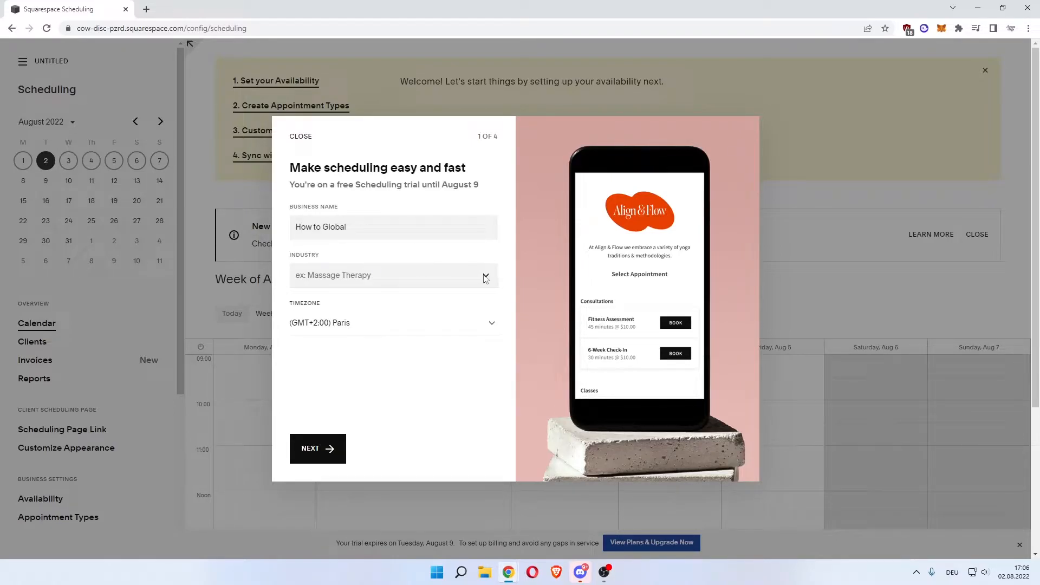
pyautogui.click(392, 274)
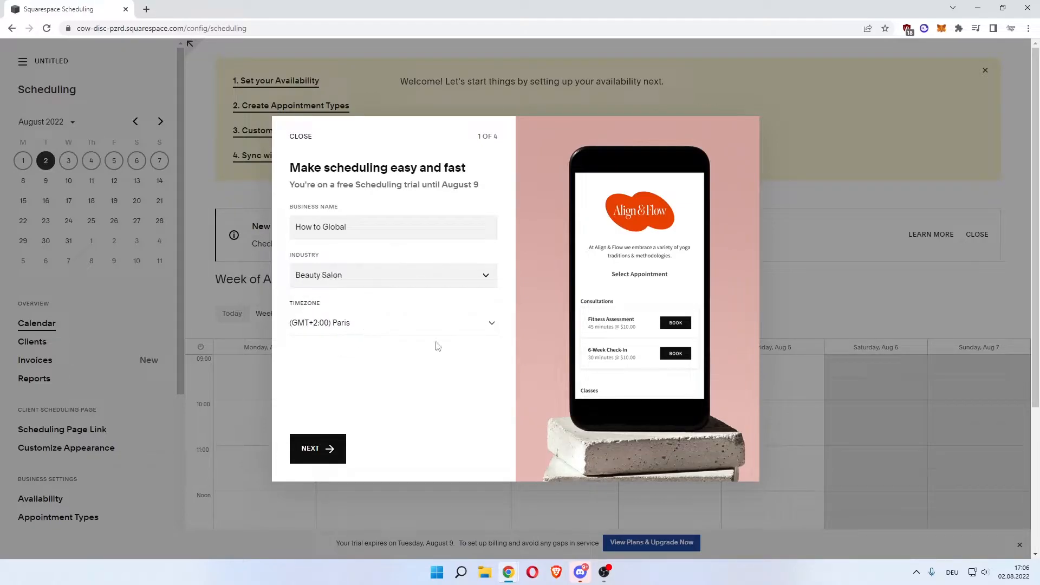
pyautogui.moveTo(317, 449)
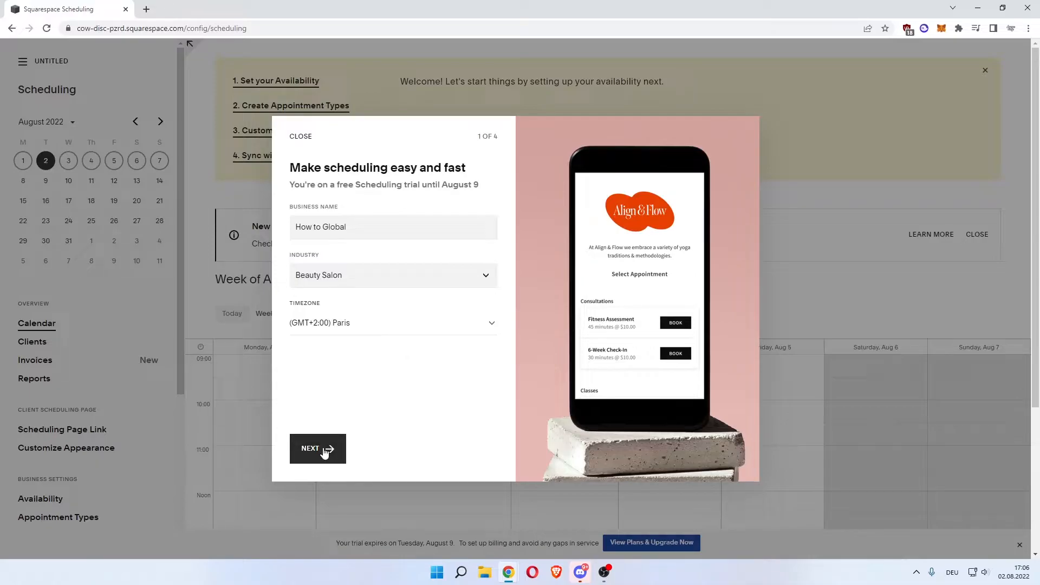
# Create appointment type 'Full Make Up', 45 minutes, price 50, and continue to availability
pyautogui.click(317, 449)
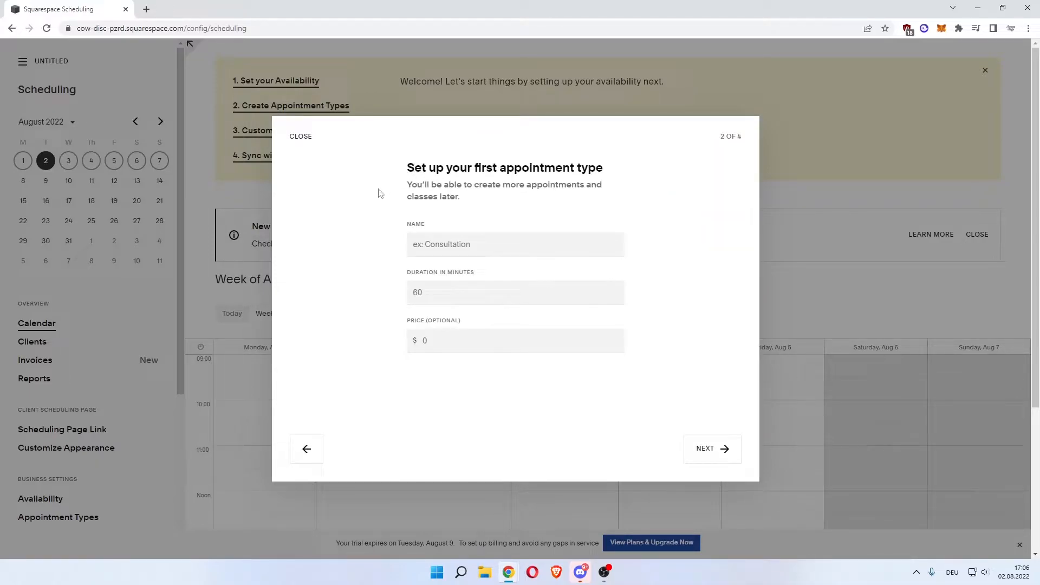
pyautogui.moveTo(453, 202)
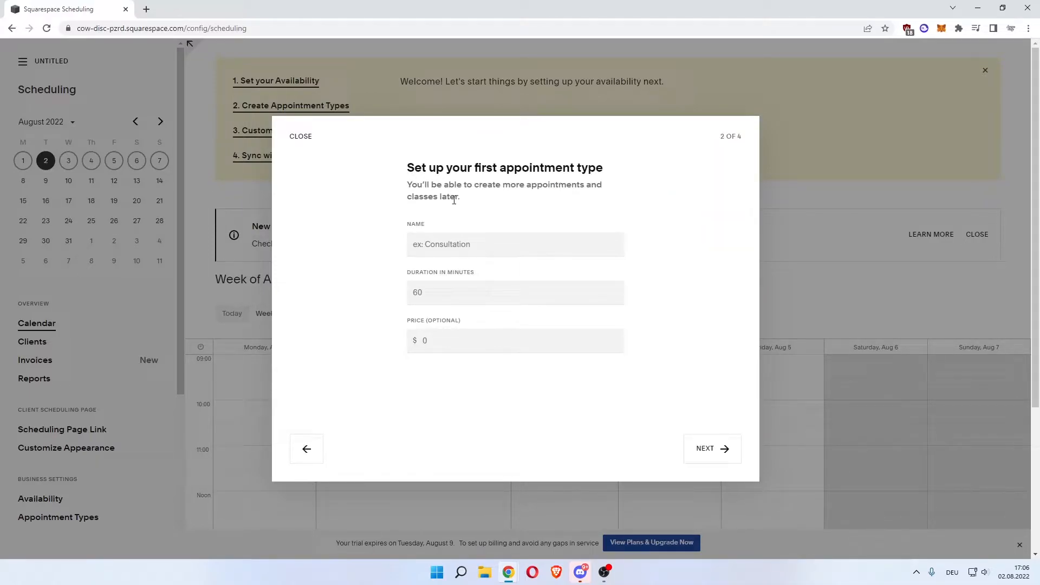
pyautogui.write('Full Make Up')
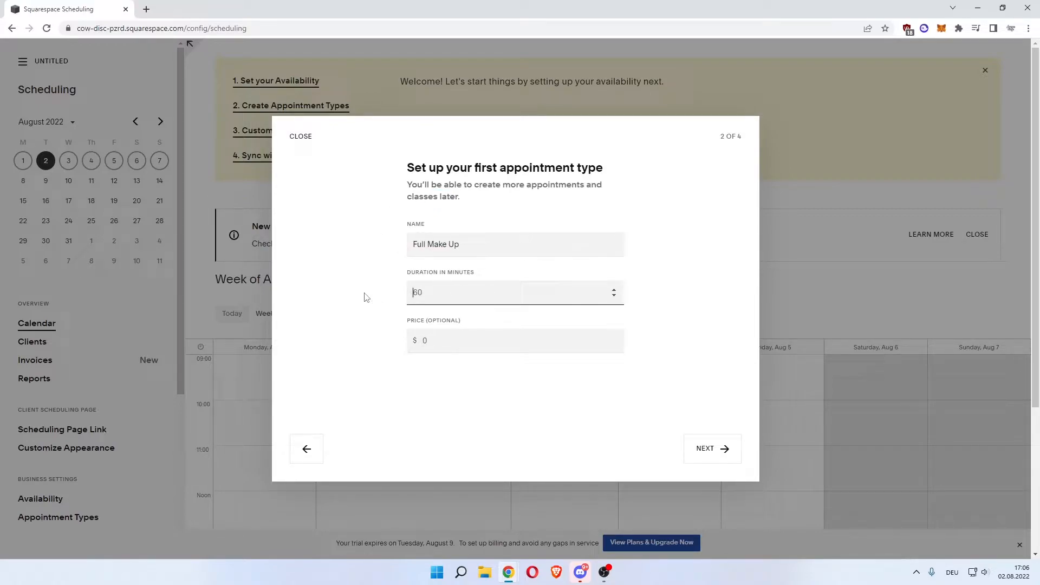
pyautogui.write('45')
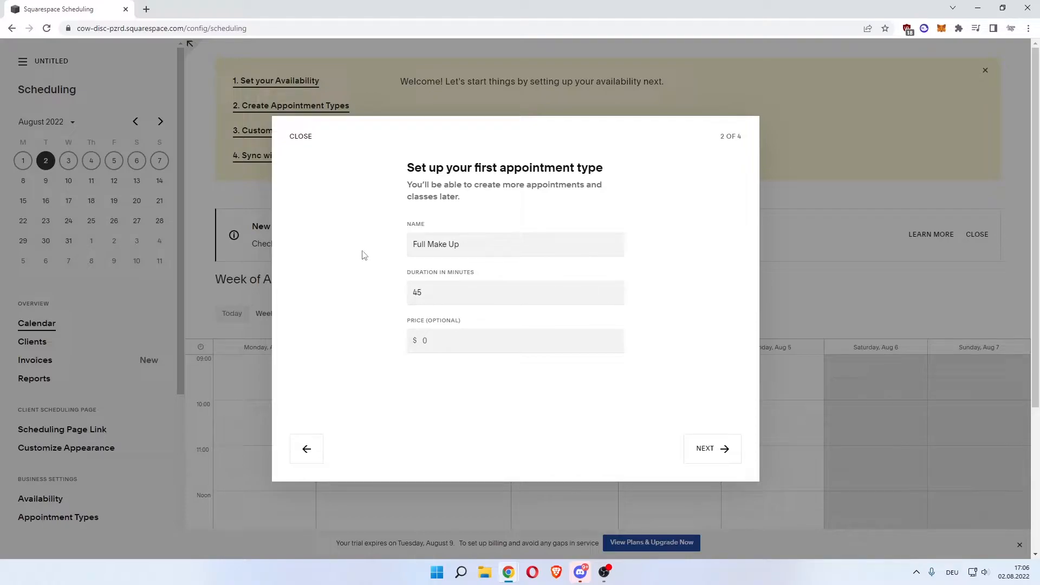
pyautogui.click(515, 340)
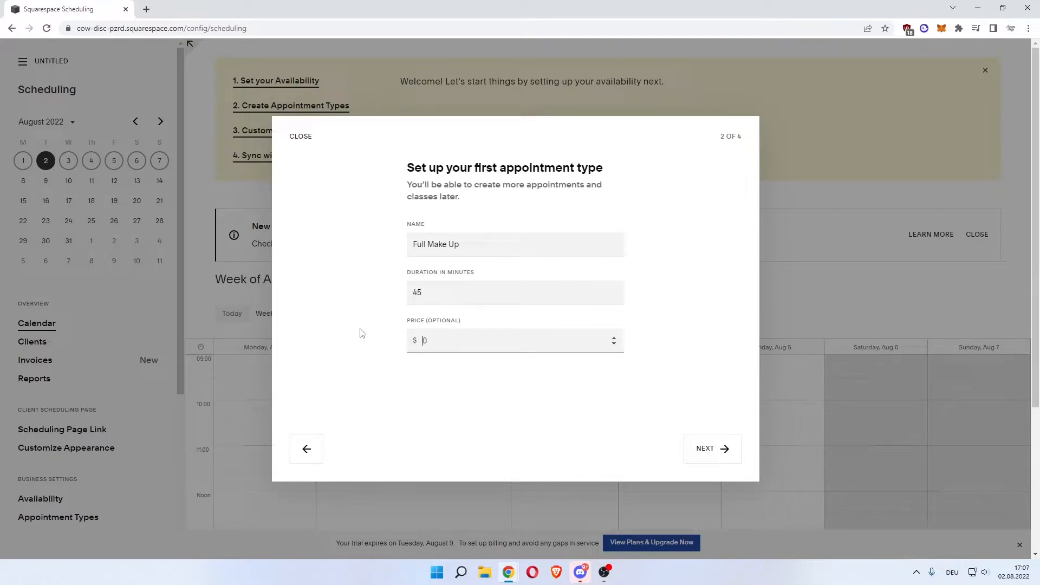
pyautogui.write('50')
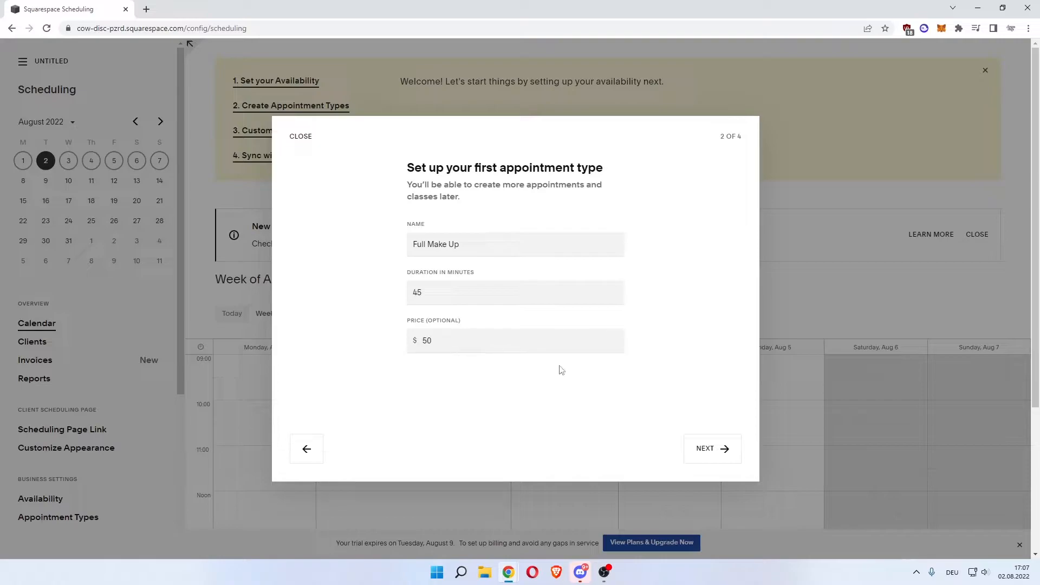
pyautogui.click(711, 449)
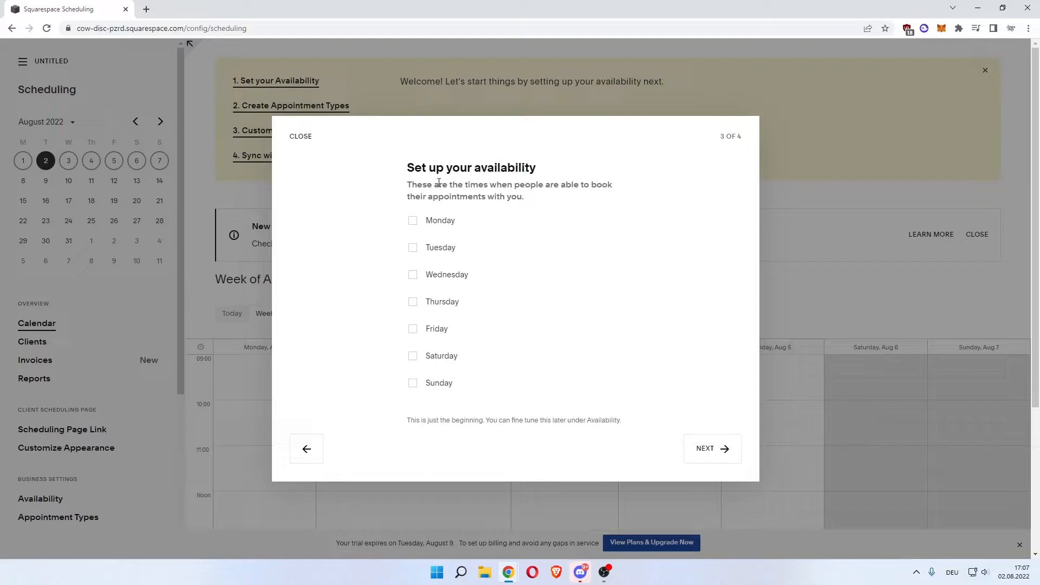
# Tick Monday through Friday as available booking days
pyautogui.doubleClick(458, 196)
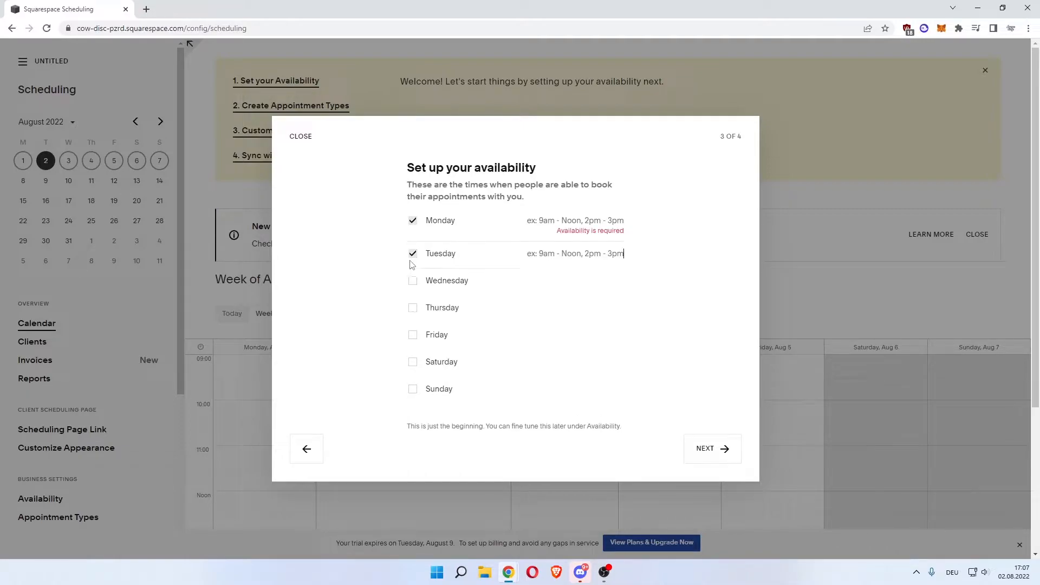
pyautogui.click(574, 253)
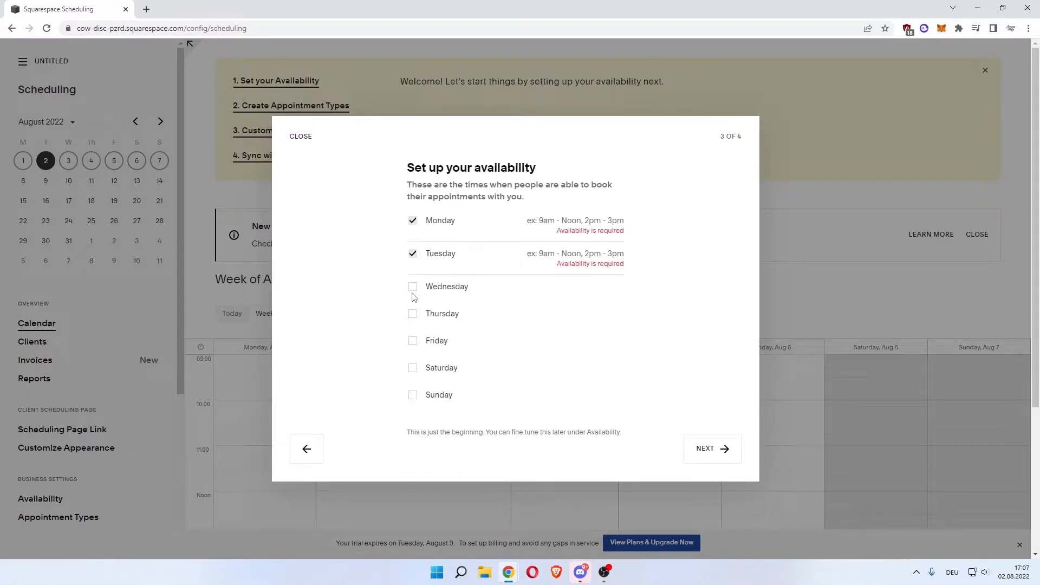
pyautogui.click(412, 286)
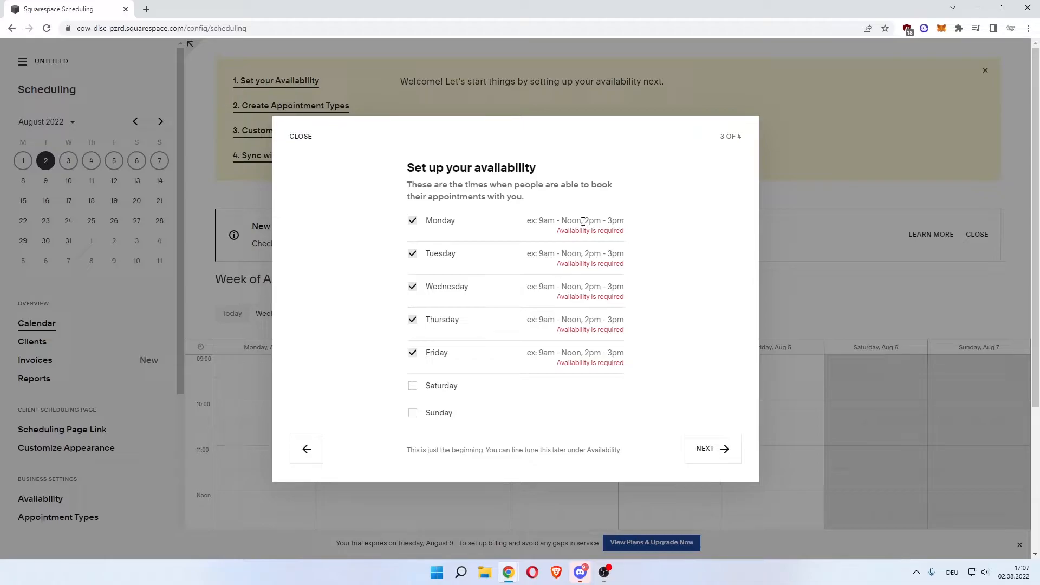
pyautogui.moveTo(655, 239)
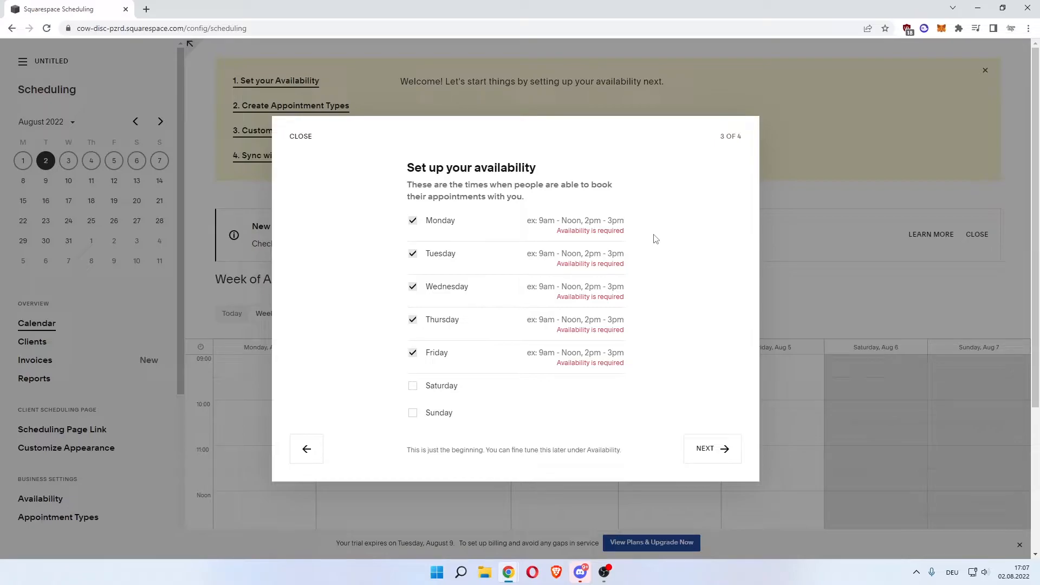
# Set Monday's hours to 08:00-12:00 and 14:00-19:00
pyautogui.write('8am-')
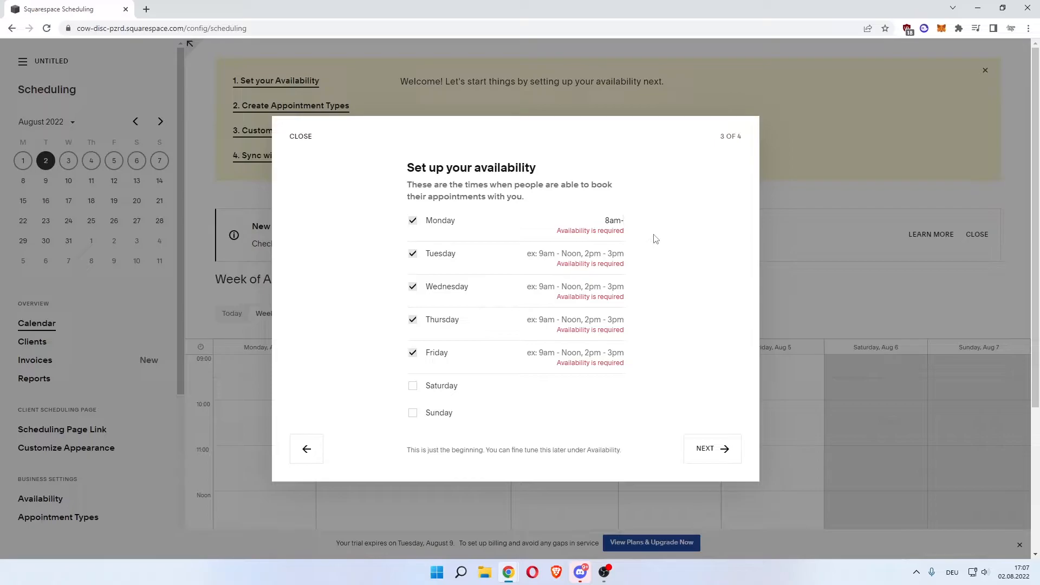
pyautogui.write('noon')
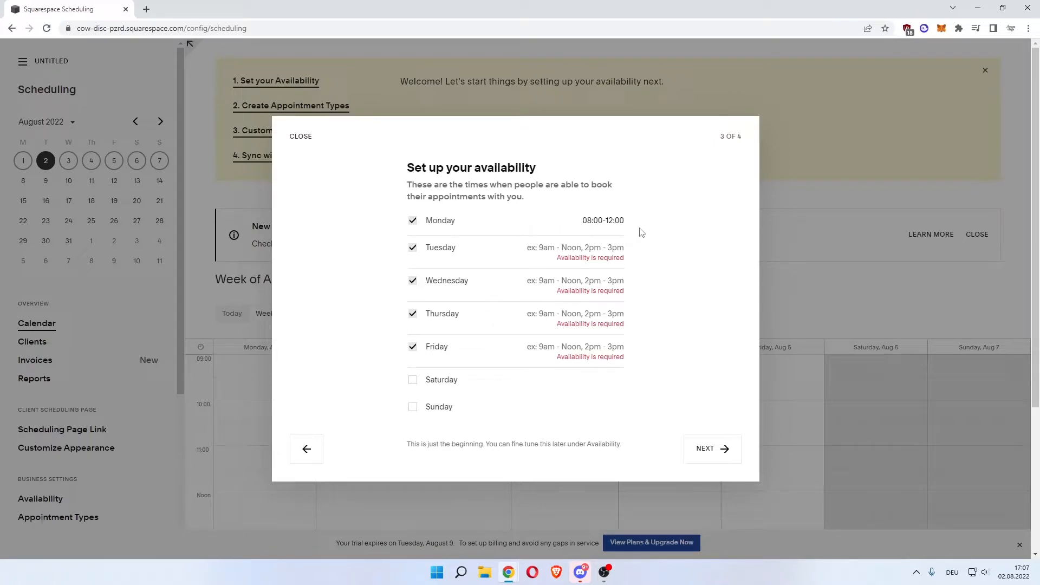
pyautogui.click(602, 219)
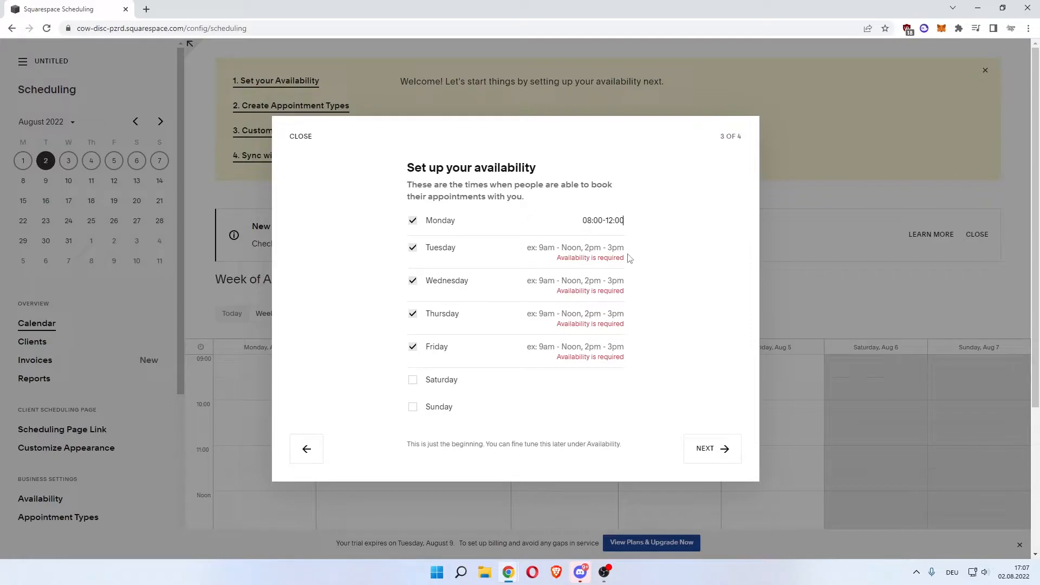
pyautogui.write(',')
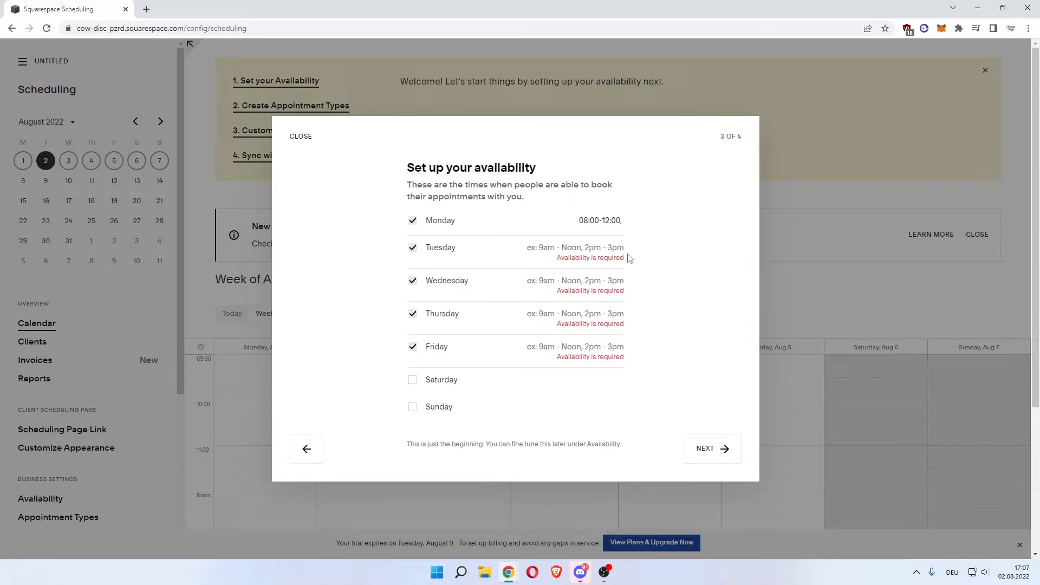
pyautogui.write('2m')
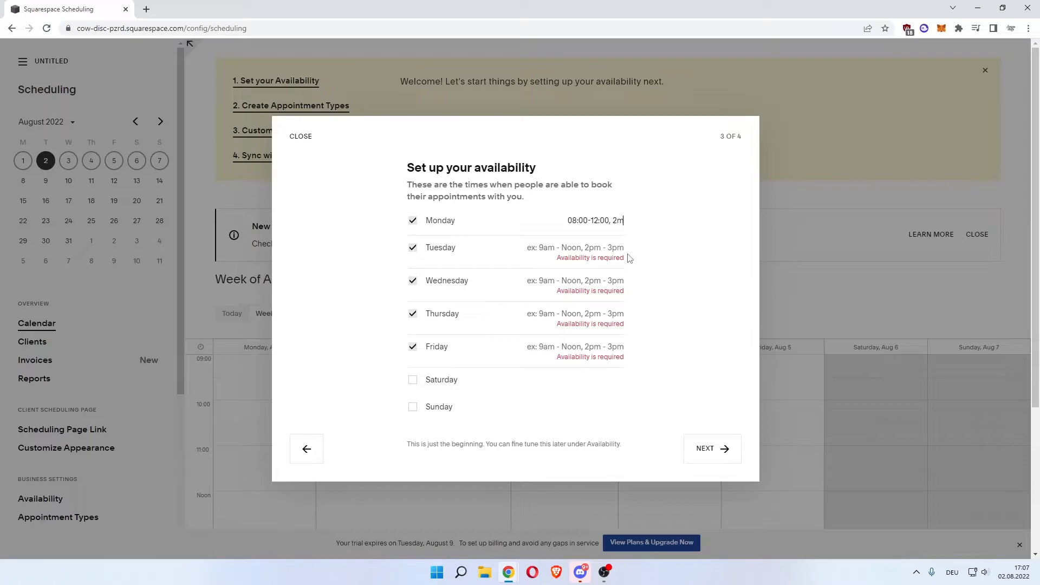
pyautogui.write('p')
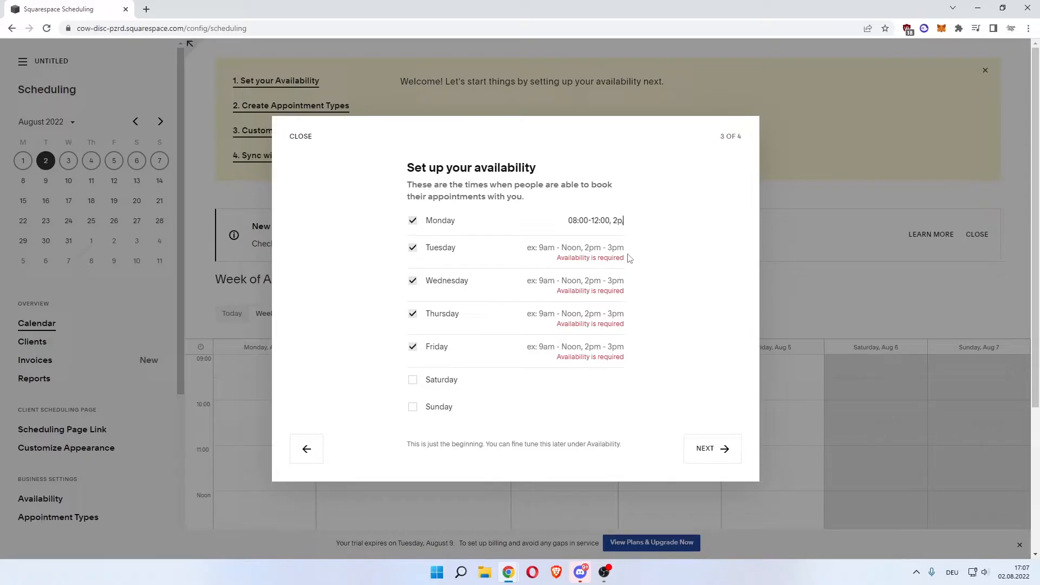
pyautogui.write('m')
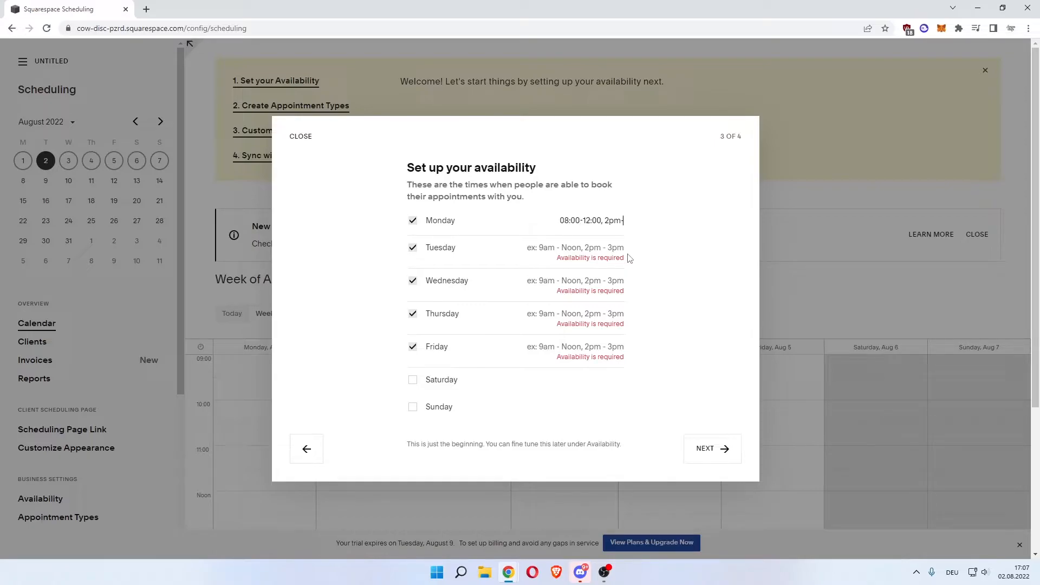
pyautogui.write('-7')
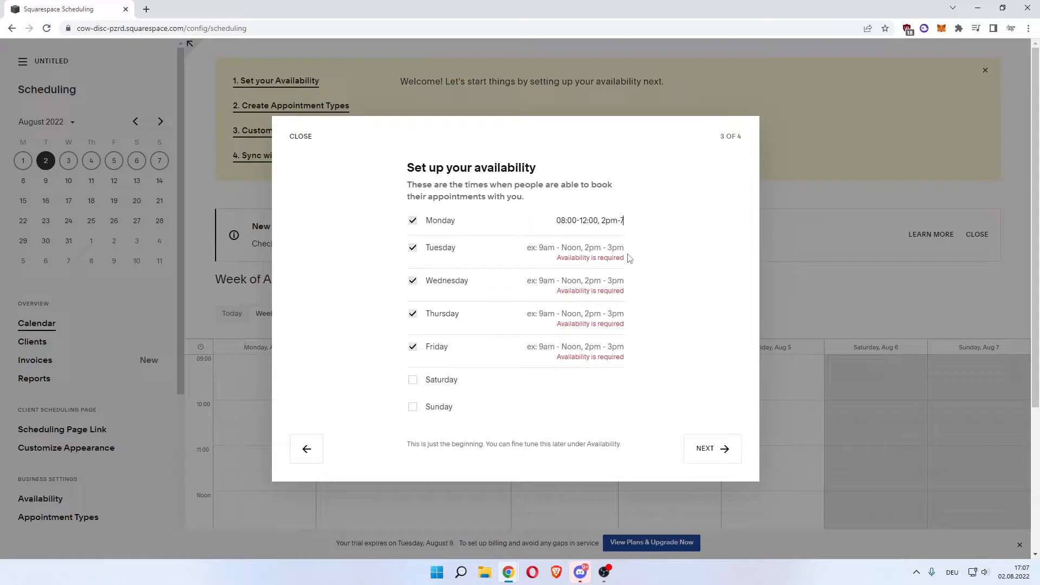
pyautogui.write('14:00-19:00')
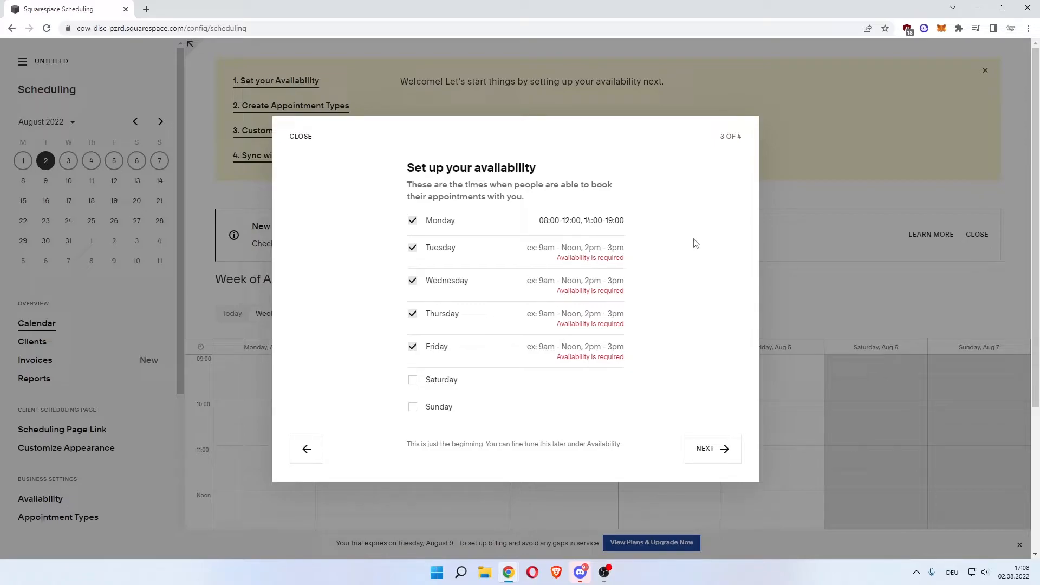
pyautogui.moveTo(679, 251)
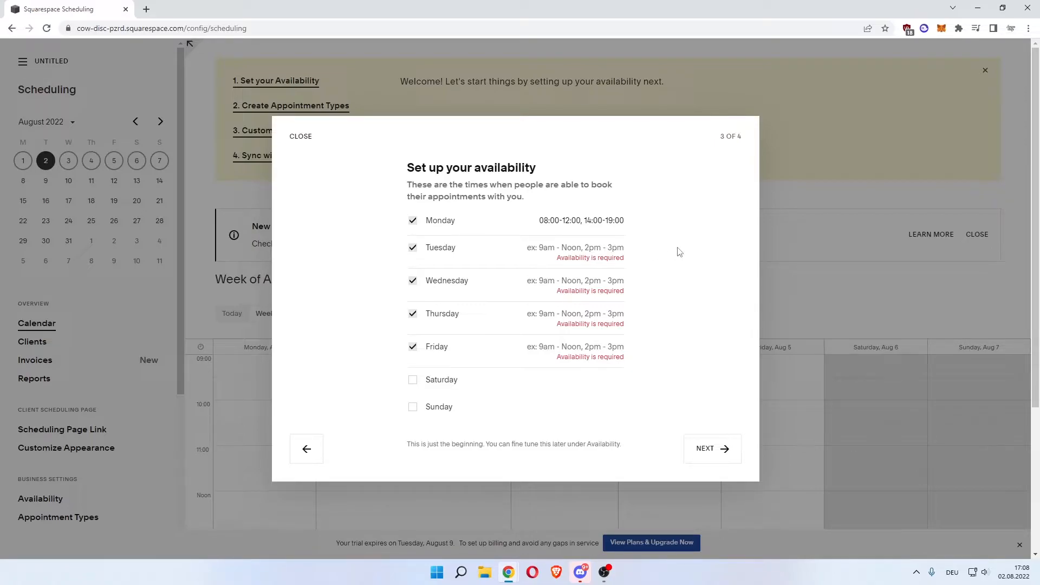
# Enter Tuesday until 18:00, Wednesday 08:00-12:00 only, and Thursday/Friday hours
pyautogui.click(576, 247)
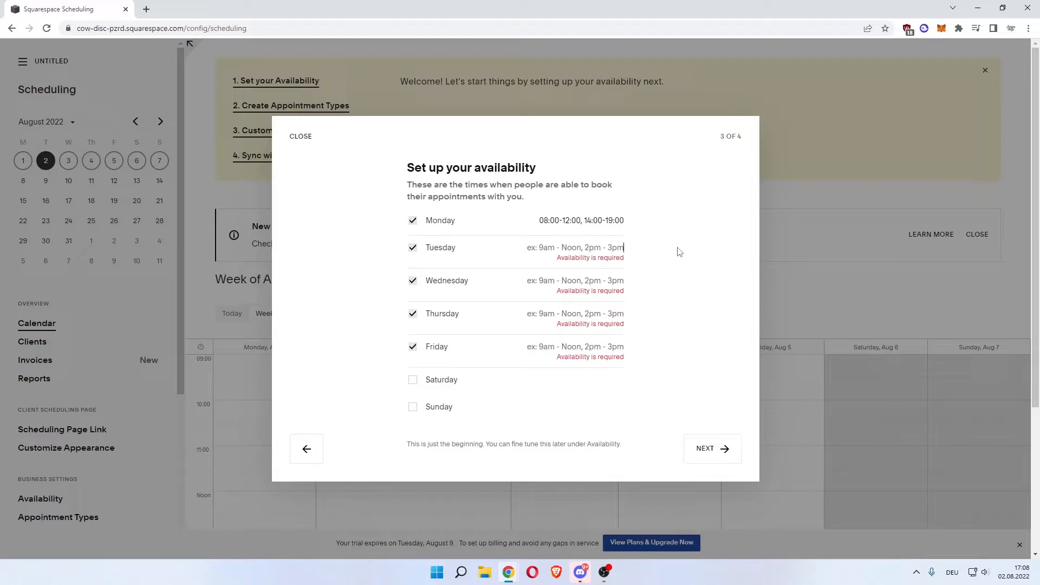
pyautogui.write('8am:')
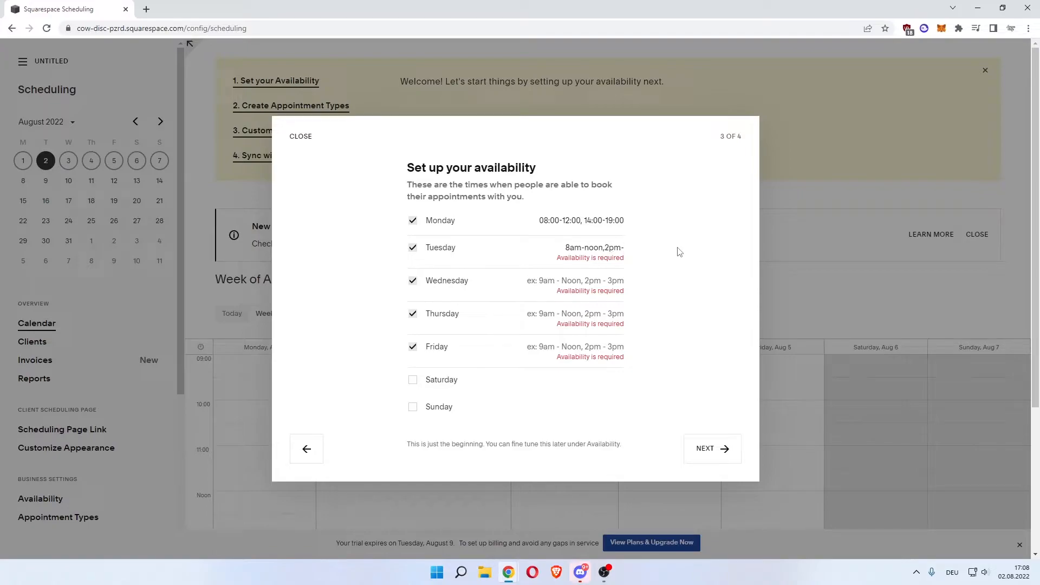
pyautogui.write('18p')
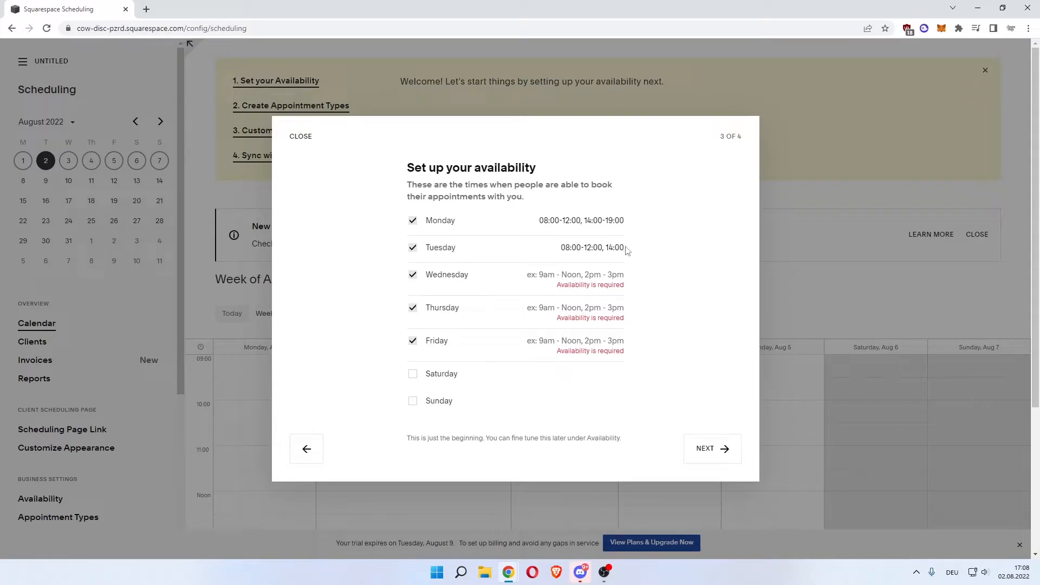
pyautogui.write('-6pm')
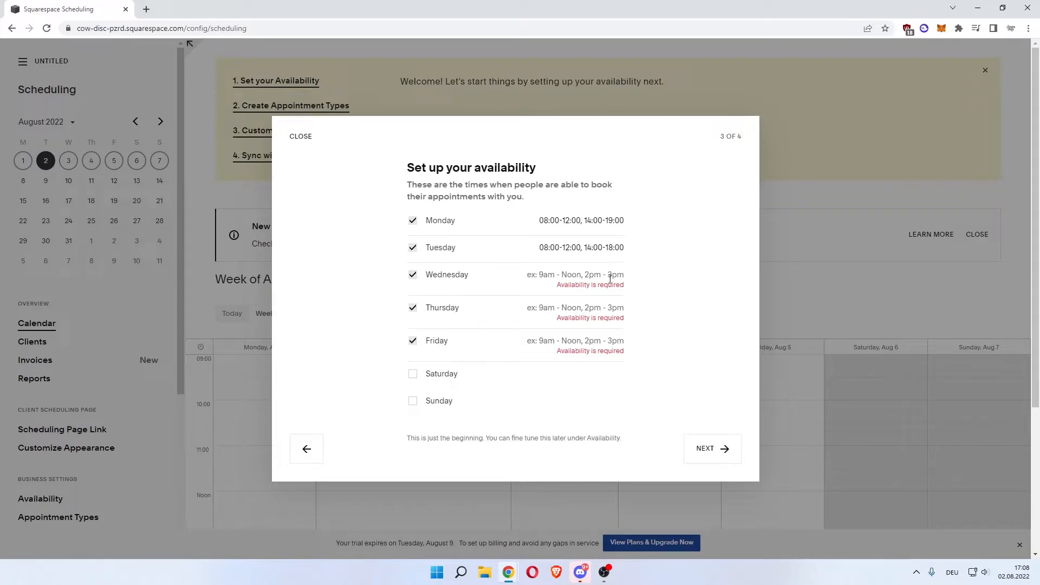
pyautogui.moveTo(725, 284)
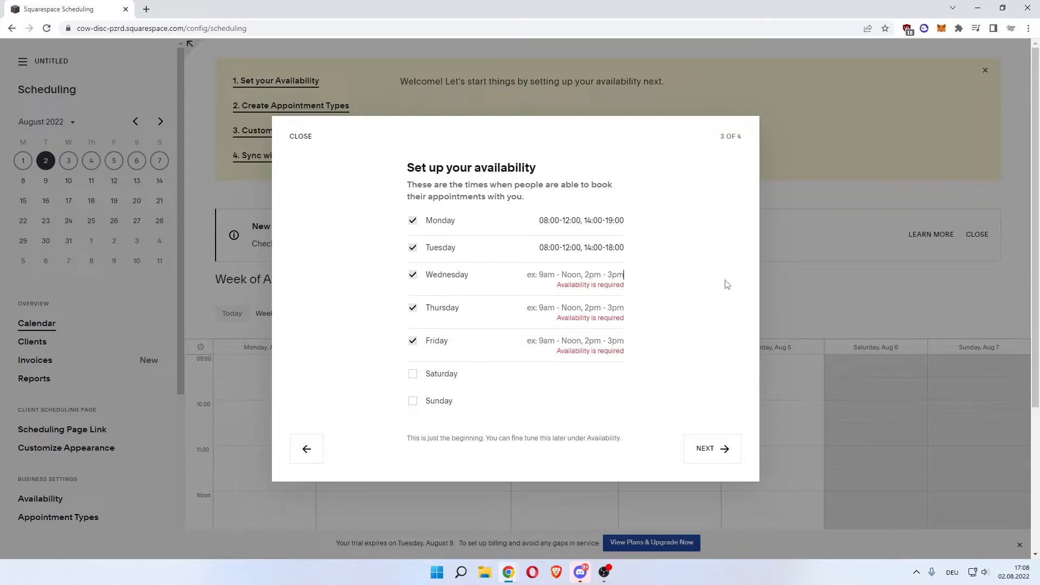
pyautogui.write('8')
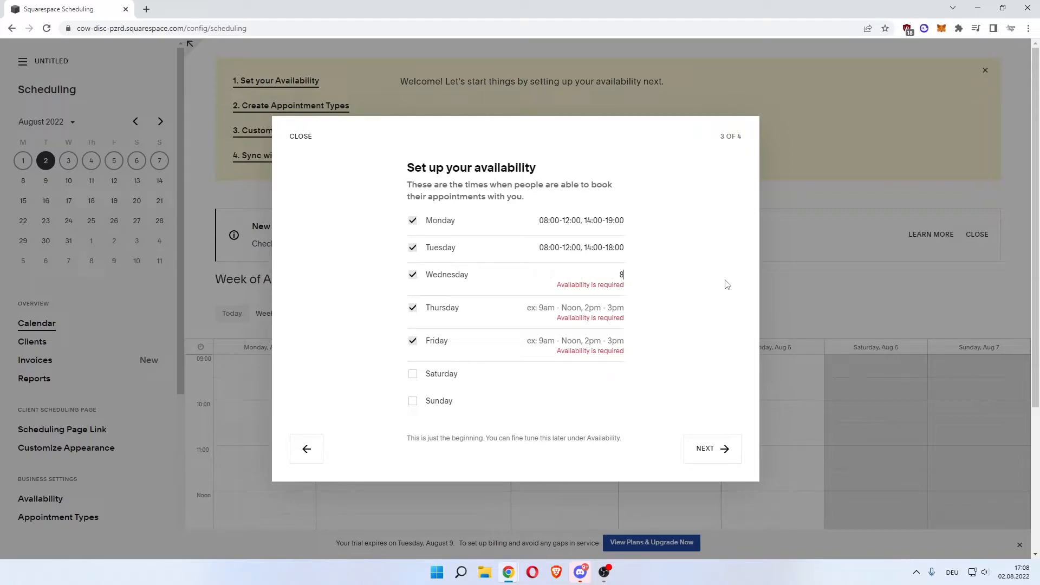
pyautogui.write('am-n')
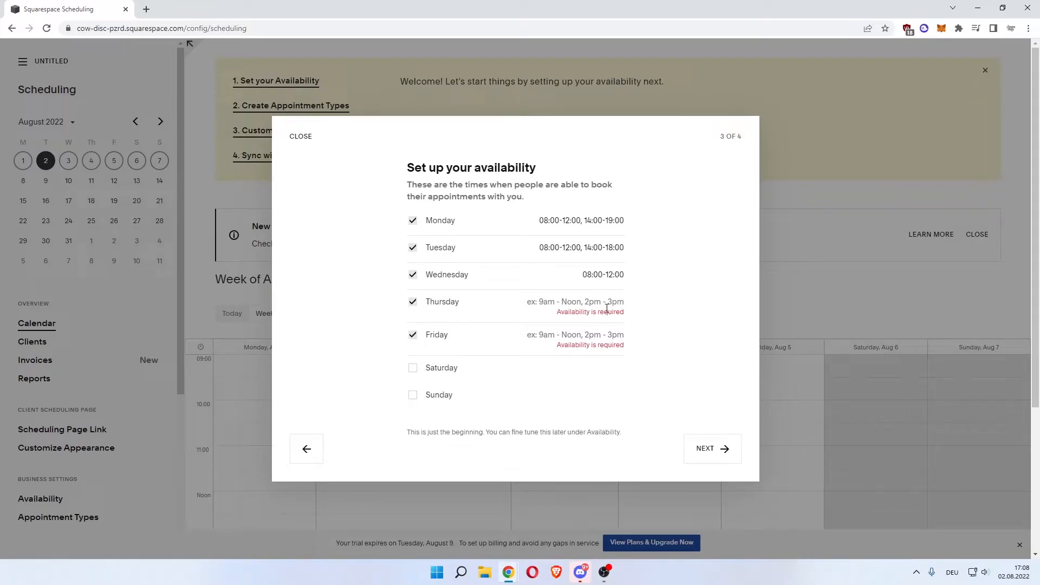
pyautogui.click(577, 301)
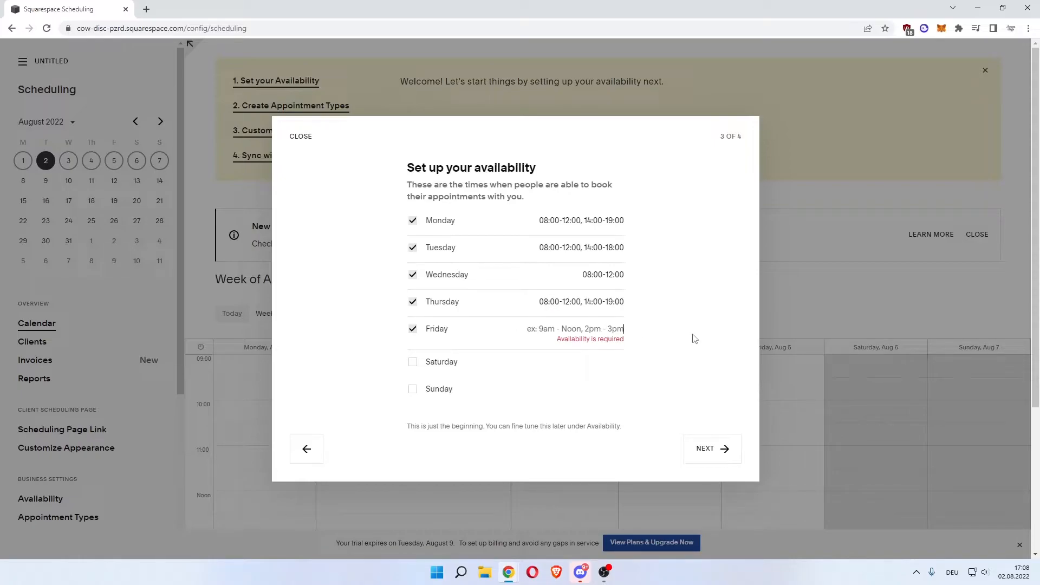
pyautogui.write('8am-noon,2')
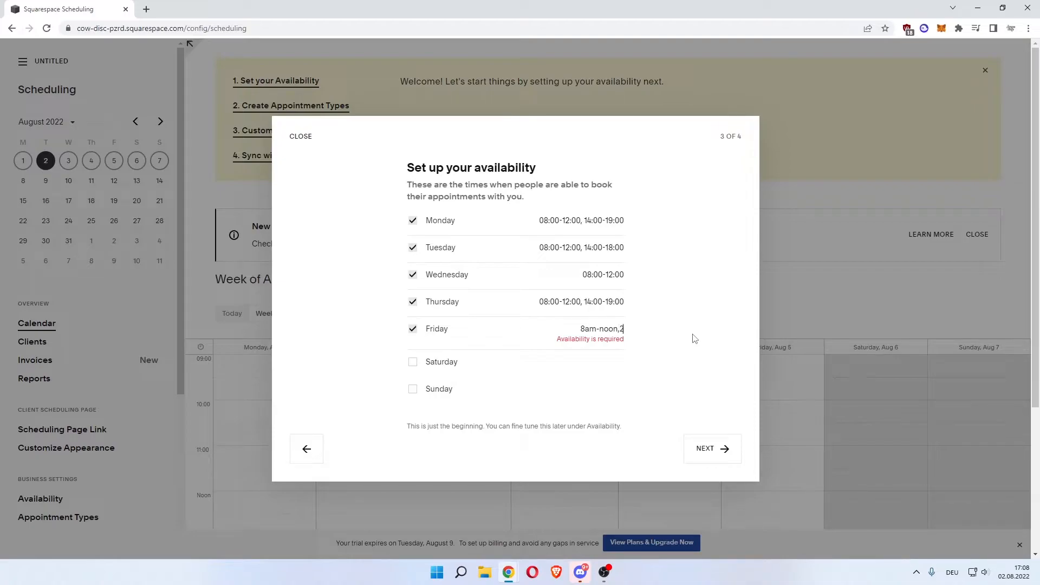
pyautogui.write('p')
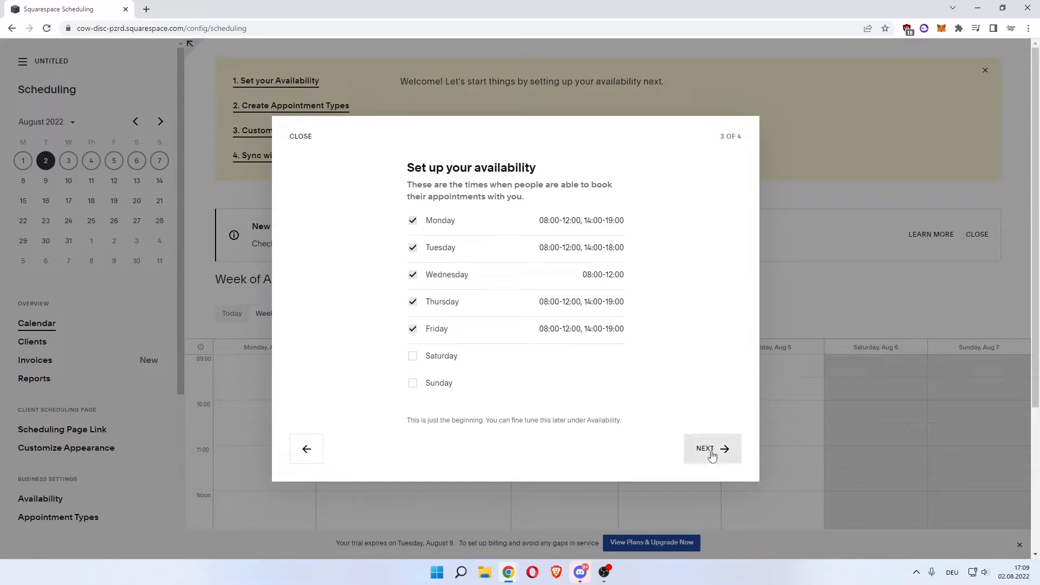
# Skip online payments and finish the setup wizard, landing on the weekly calendar
pyautogui.click(712, 449)
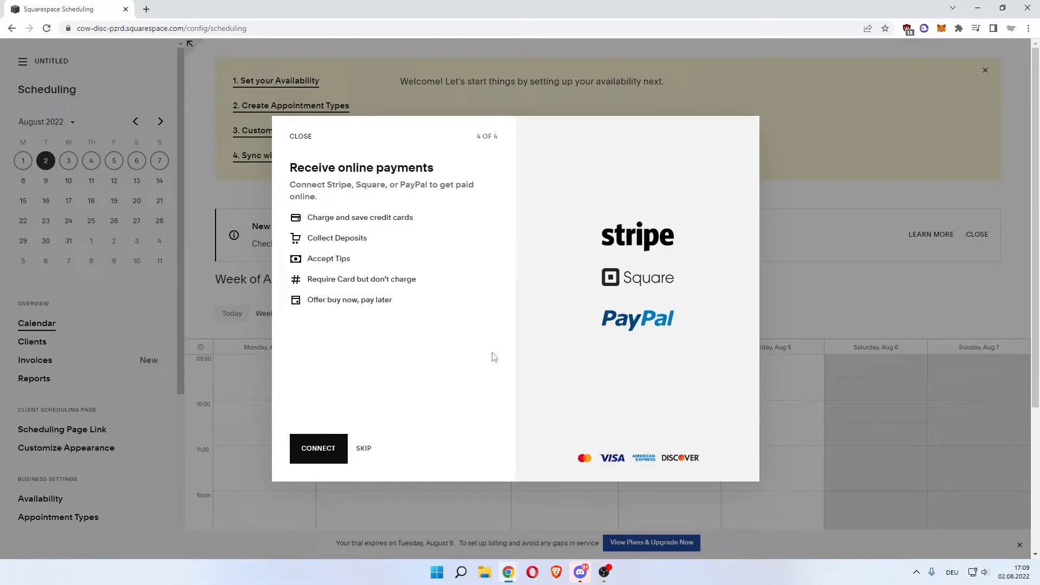
pyautogui.moveTo(378, 188)
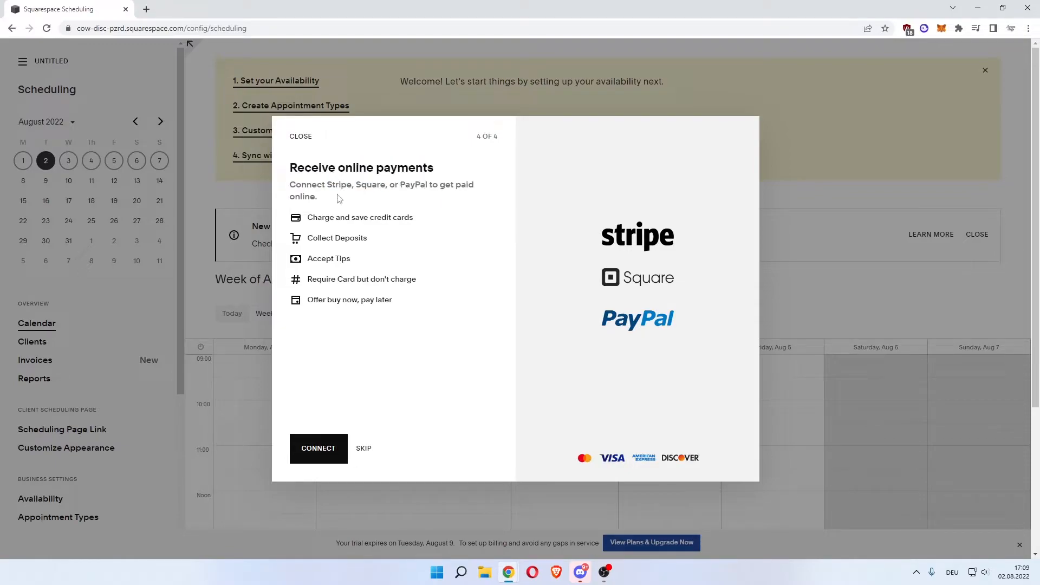
pyautogui.doubleClick(321, 217)
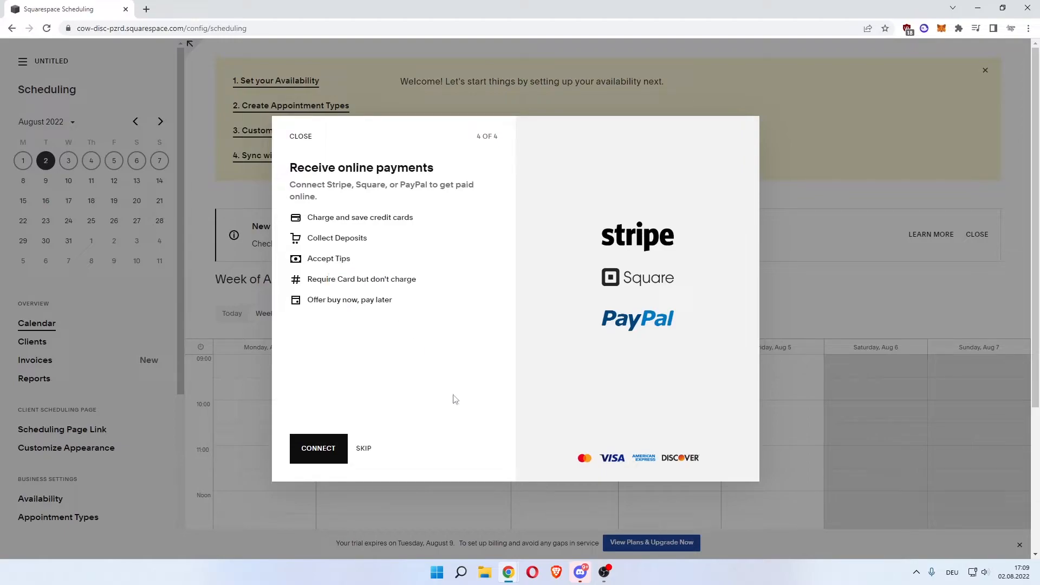
pyautogui.moveTo(325, 444)
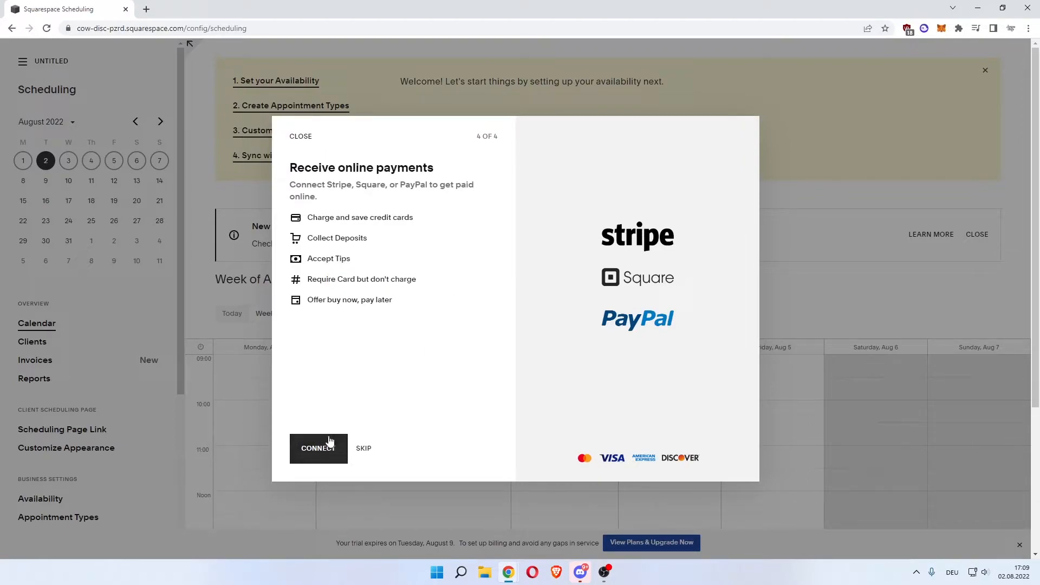
pyautogui.moveTo(364, 456)
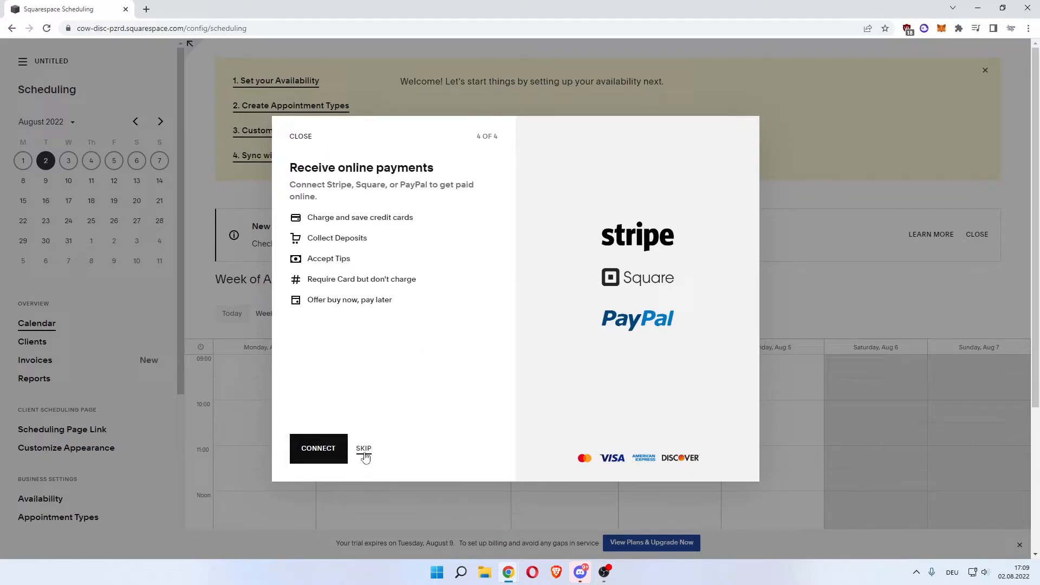
pyautogui.click(364, 448)
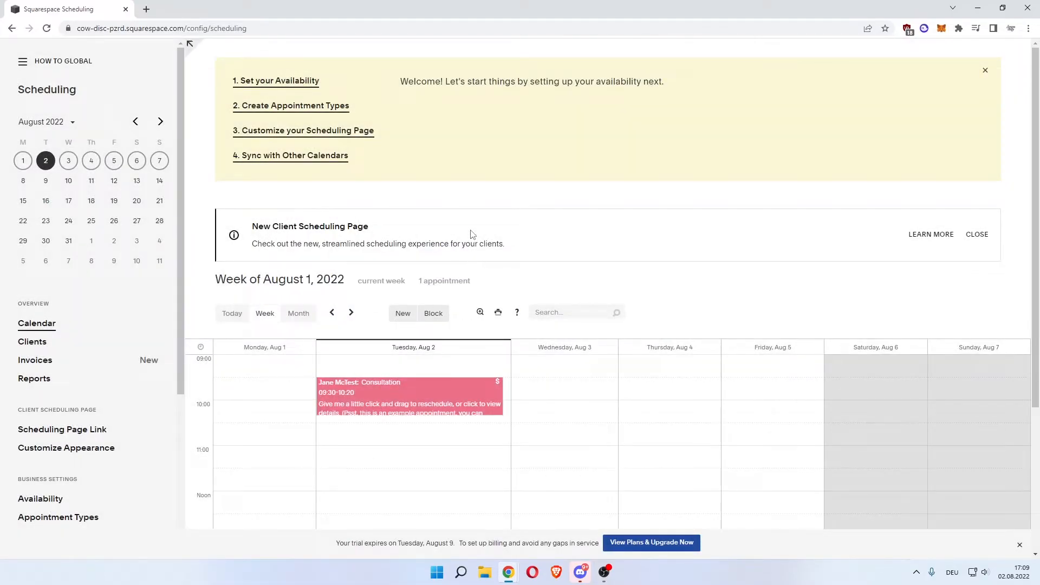
pyautogui.moveTo(276, 80)
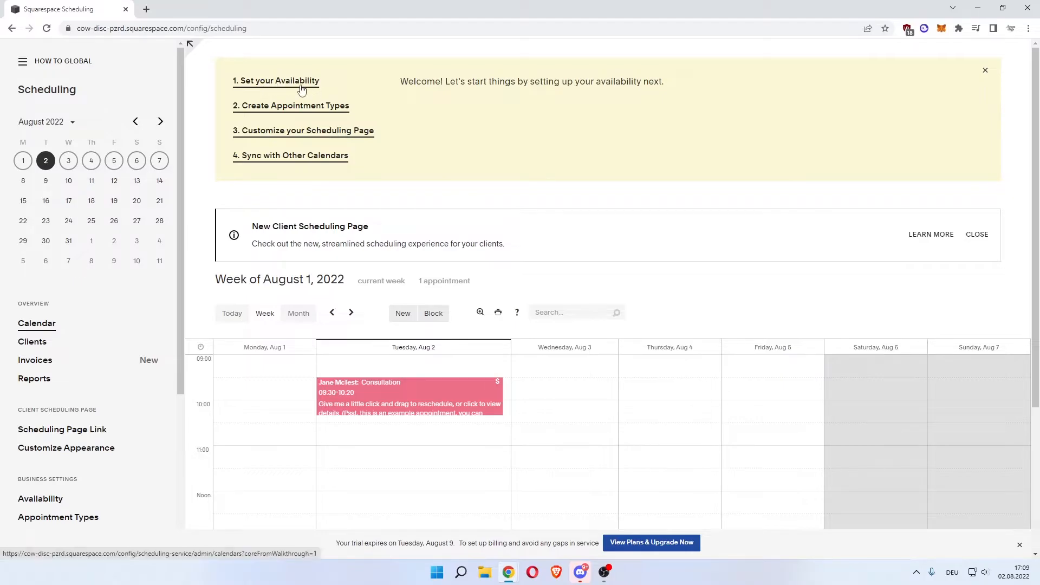
pyautogui.moveTo(274, 84)
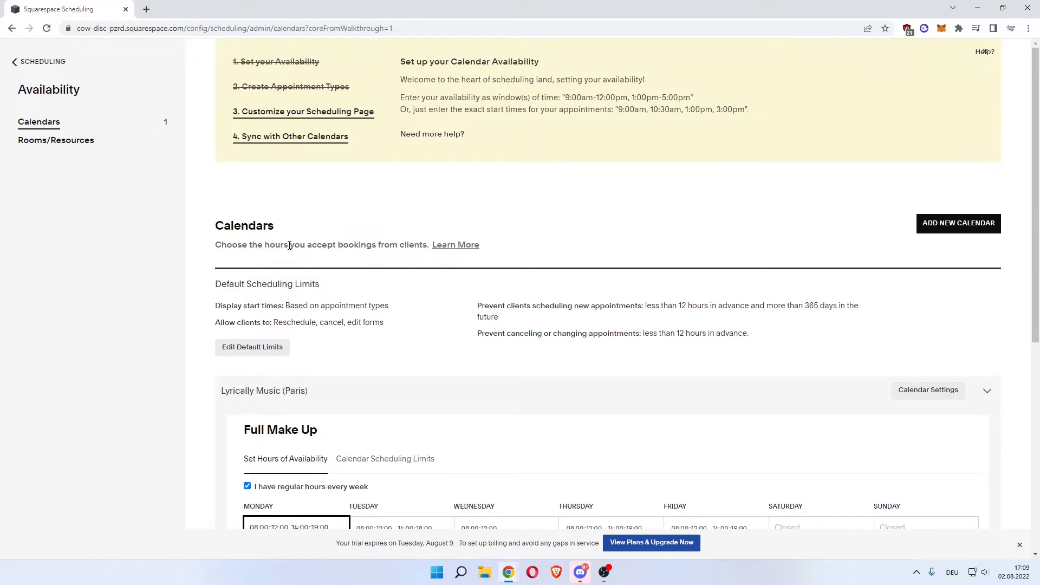
# Scroll to the Set Hours of Availability grid for the Full Make Up calendar
pyautogui.scroll(-3)
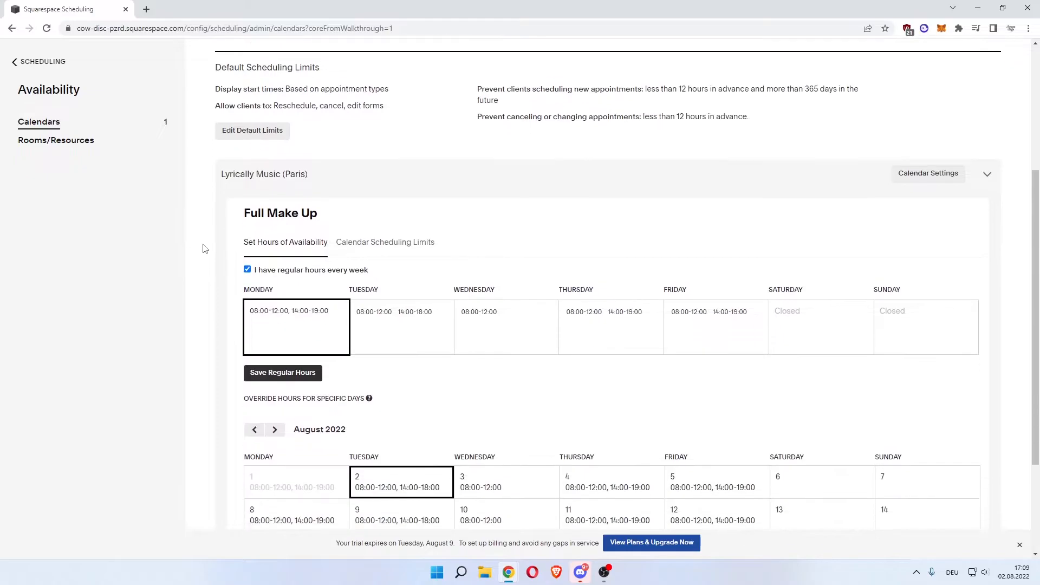
pyautogui.scroll(-3)
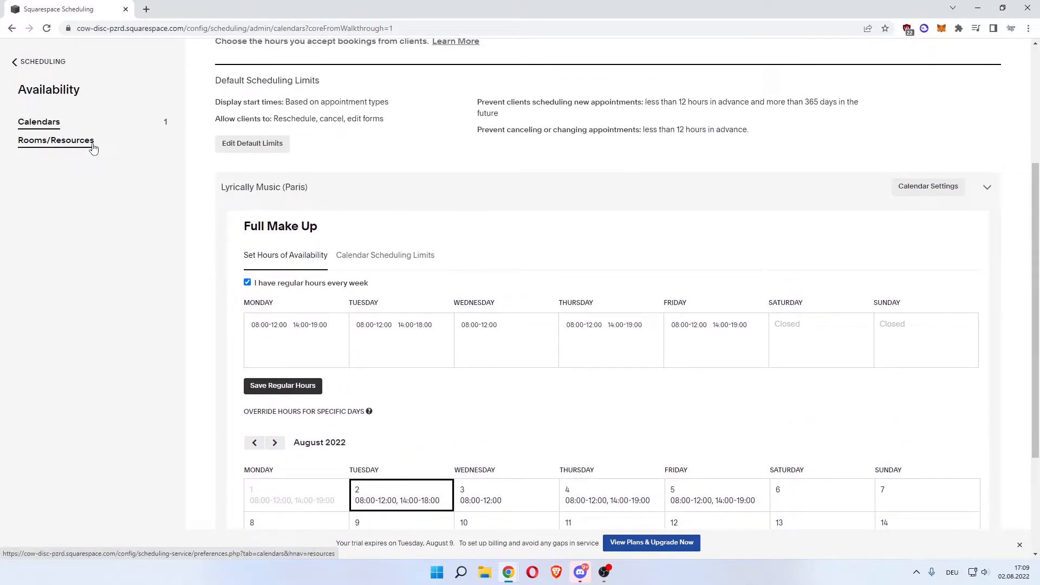
# View Rooms/Resources settings, then go to the Customize your Scheduling Page step
pyautogui.click(55, 139)
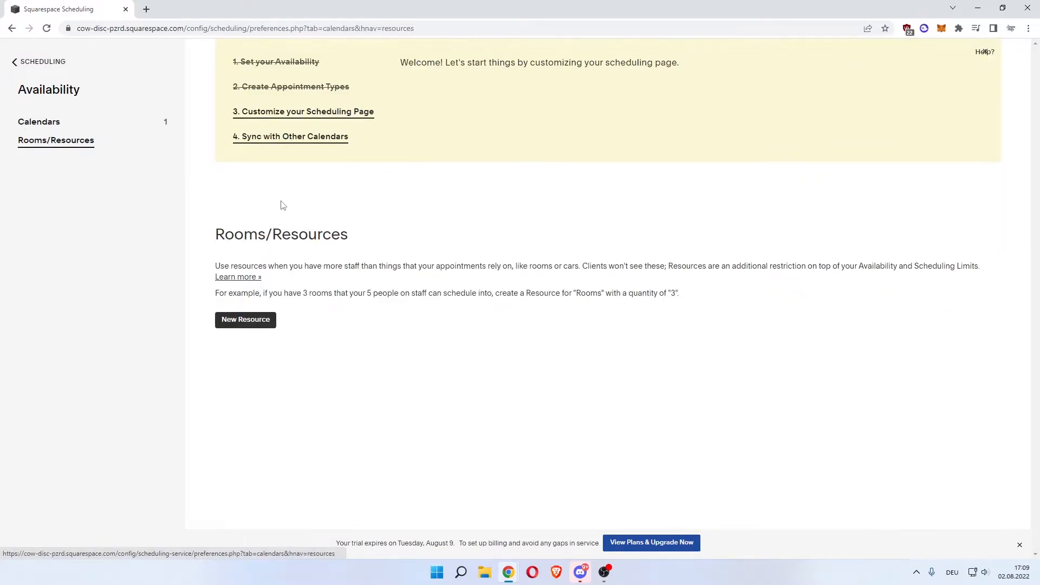
pyautogui.moveTo(307, 261)
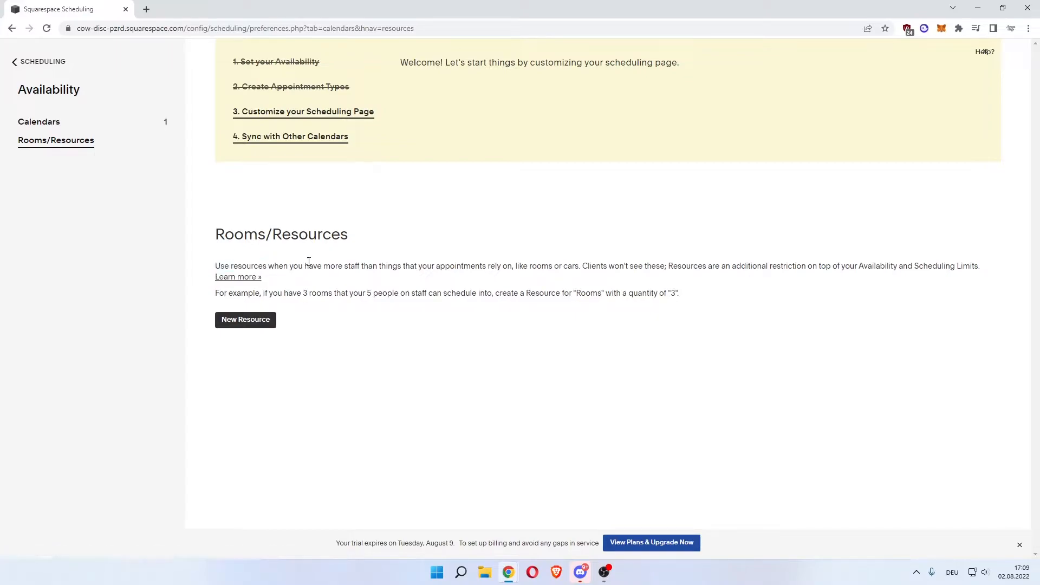
pyautogui.doubleClick(389, 267)
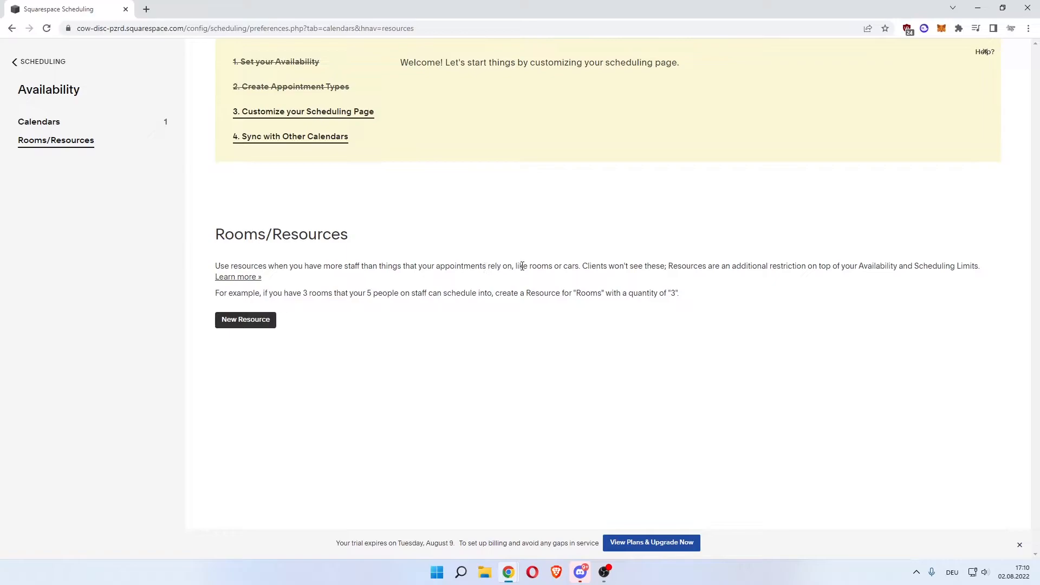
pyautogui.moveTo(553, 317)
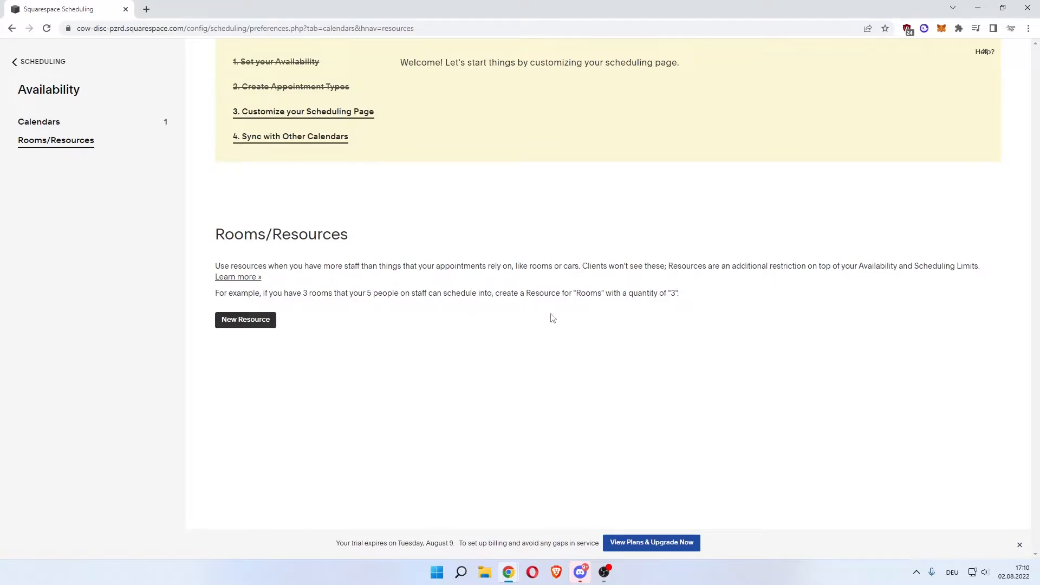
pyautogui.moveTo(465, 290)
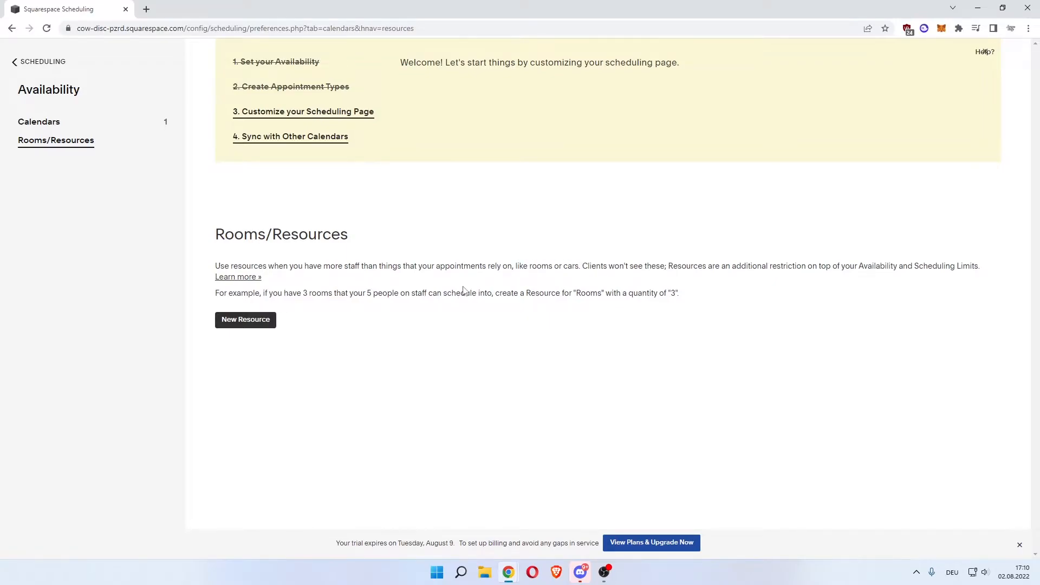
pyautogui.moveTo(203, 206)
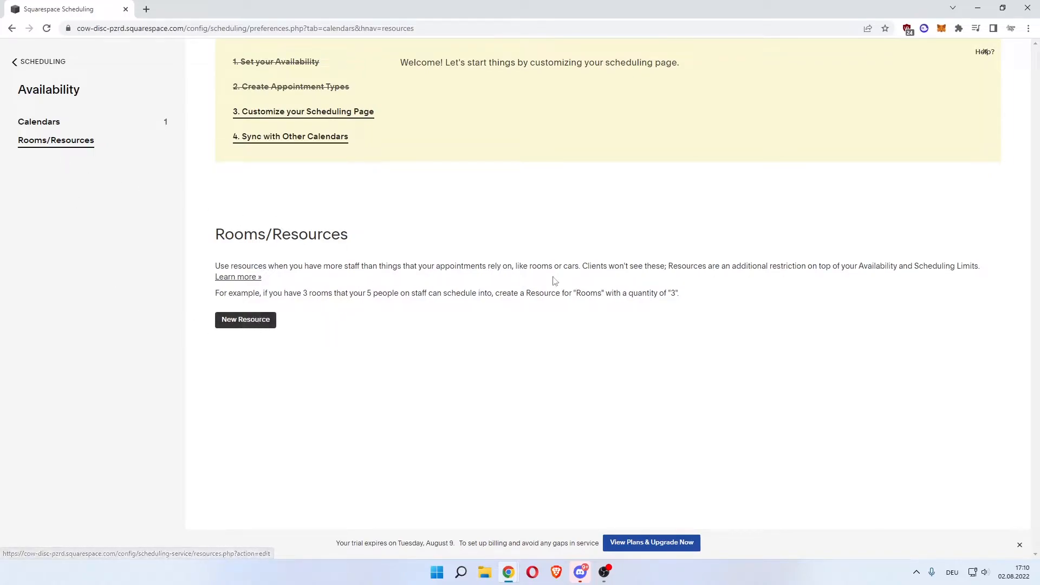
pyautogui.moveTo(790, 271)
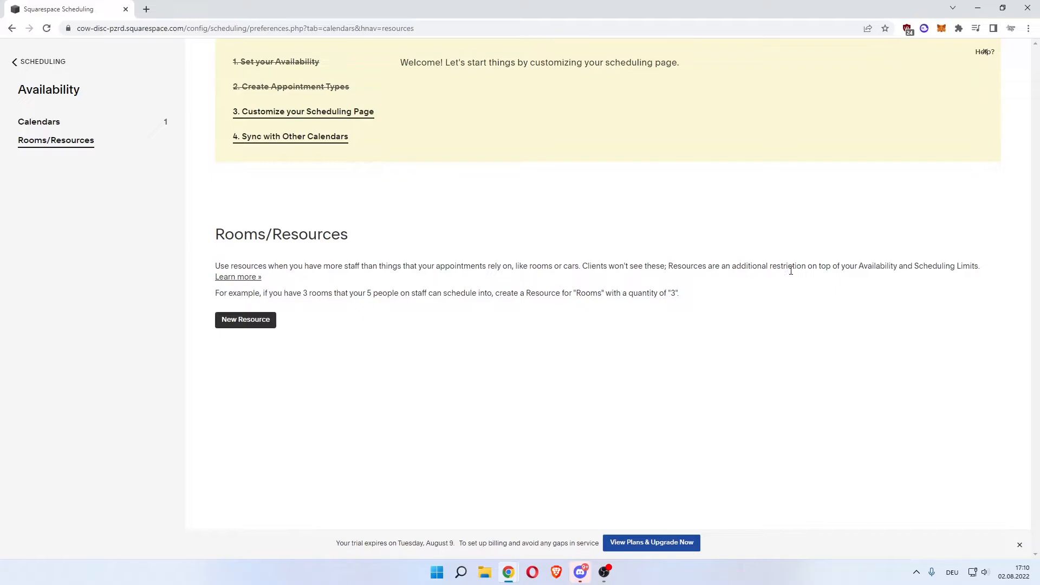
pyautogui.moveTo(604, 252)
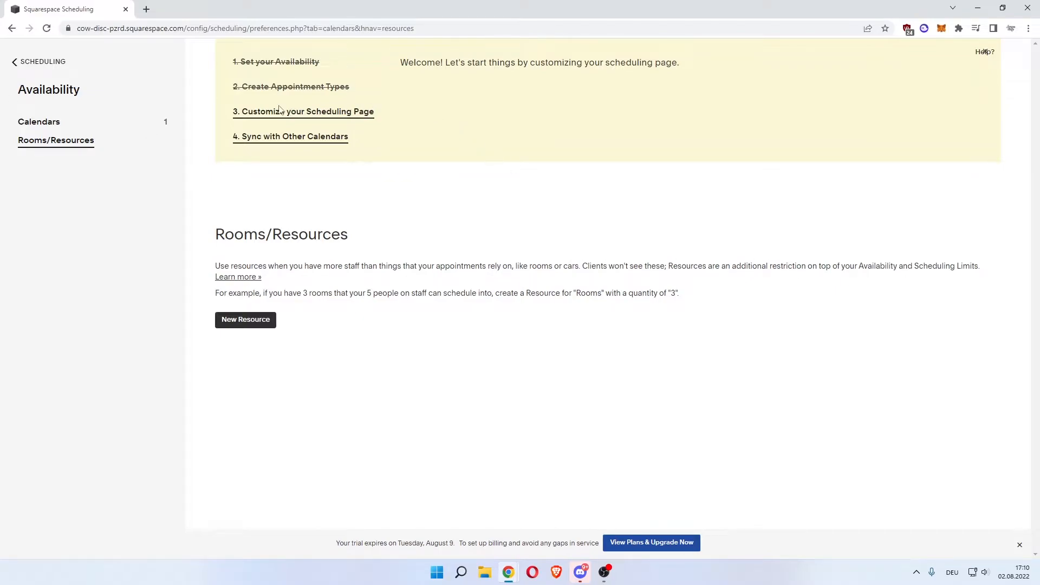
pyautogui.click(303, 111)
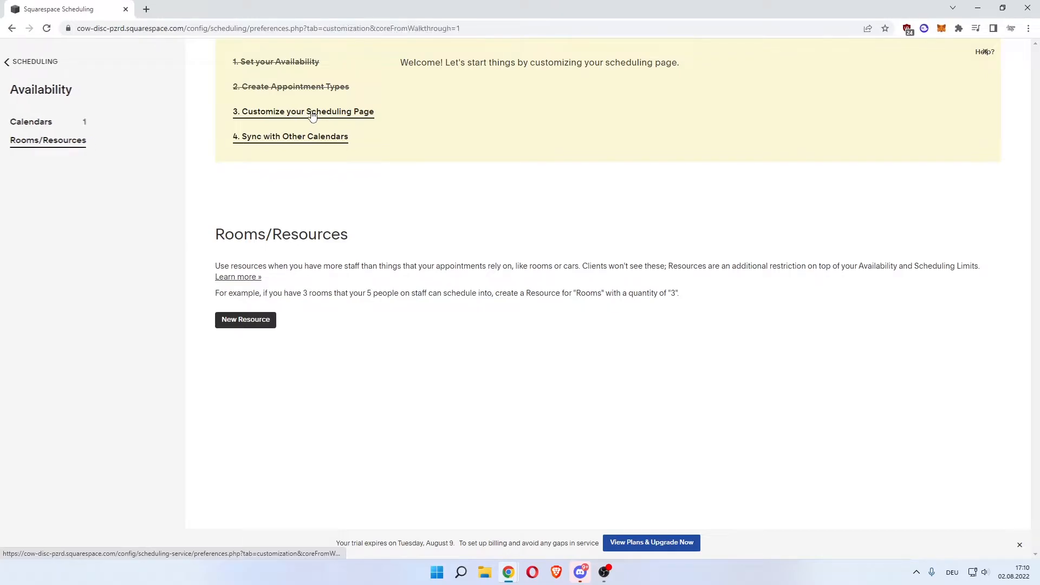
# Expand the client page preview and browse its Full Make Up time slots
pyautogui.click(306, 112)
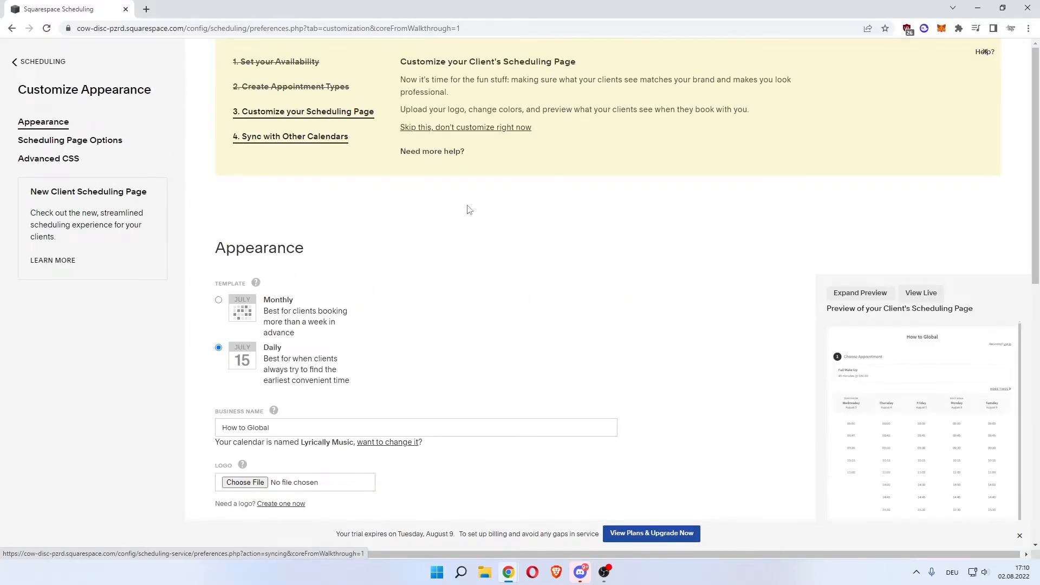
pyautogui.click(859, 292)
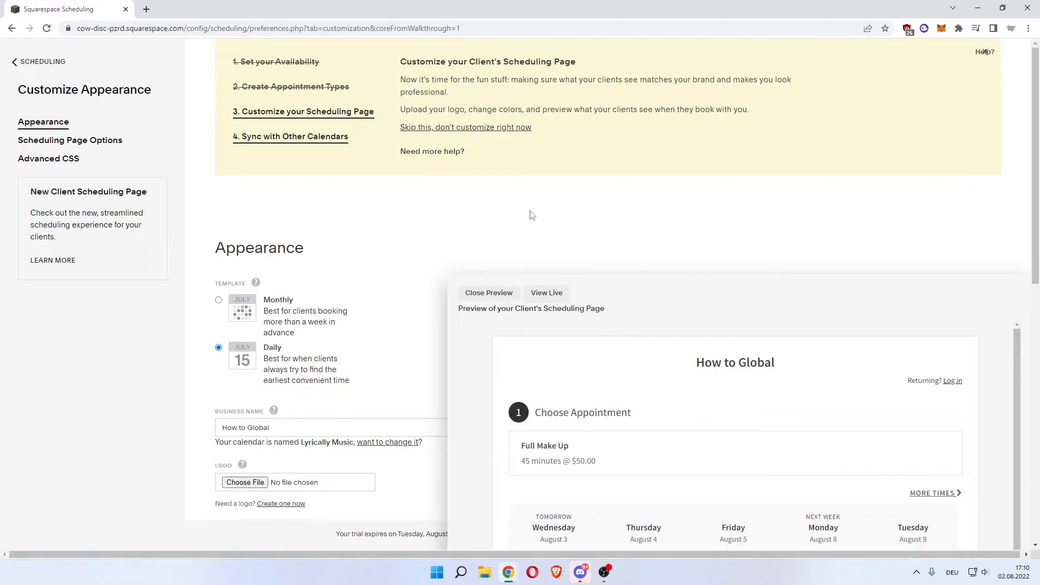
pyautogui.scroll(-3)
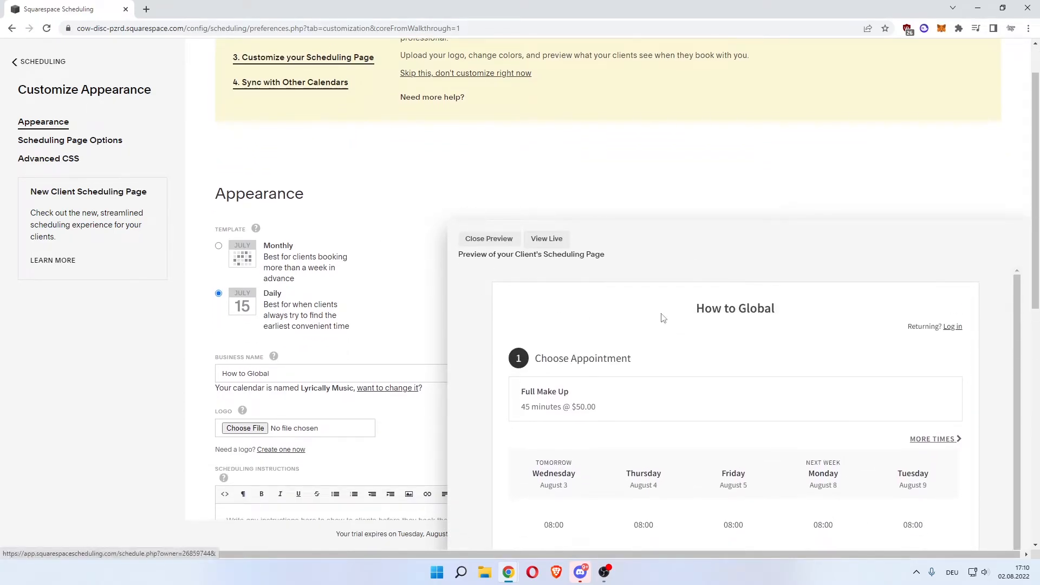
pyautogui.moveTo(952, 326)
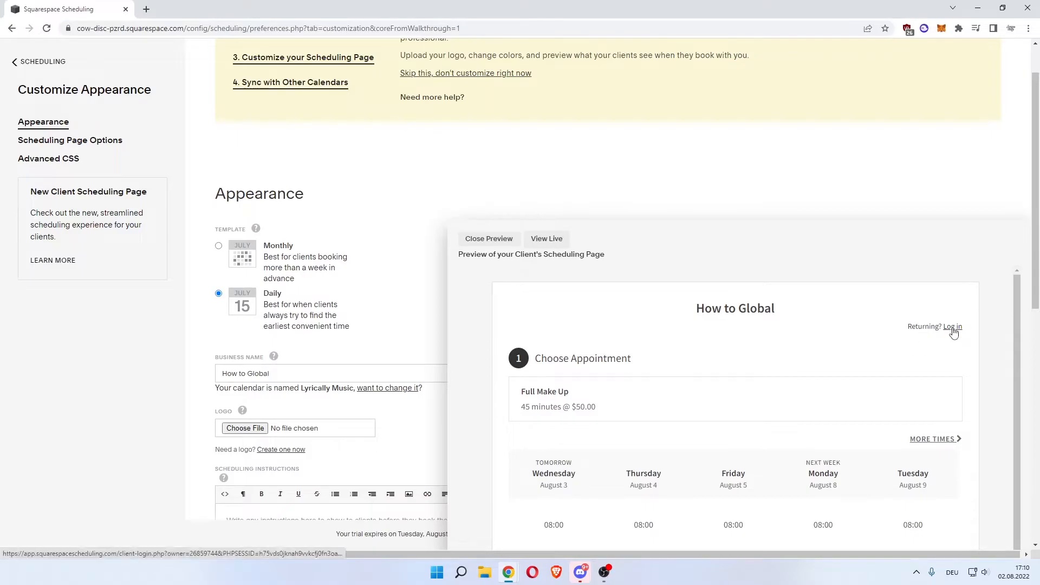
pyautogui.scroll(-3)
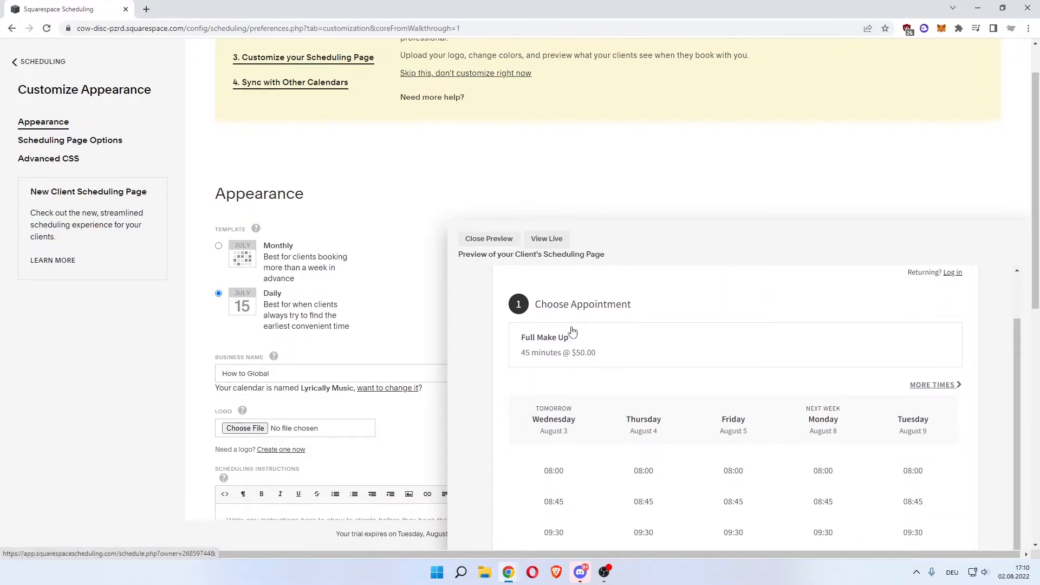
pyautogui.moveTo(561, 360)
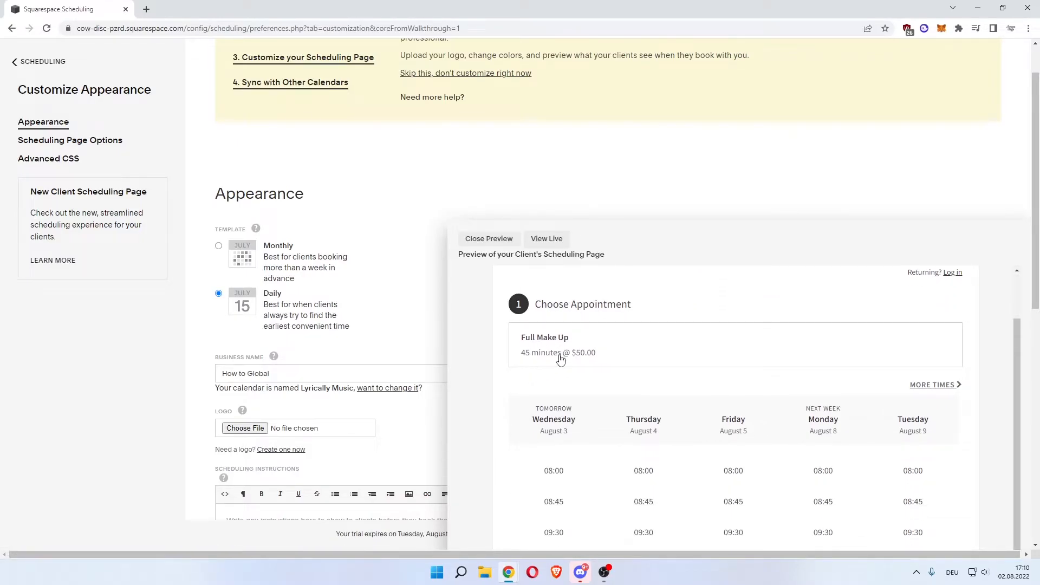
pyautogui.scroll(-3)
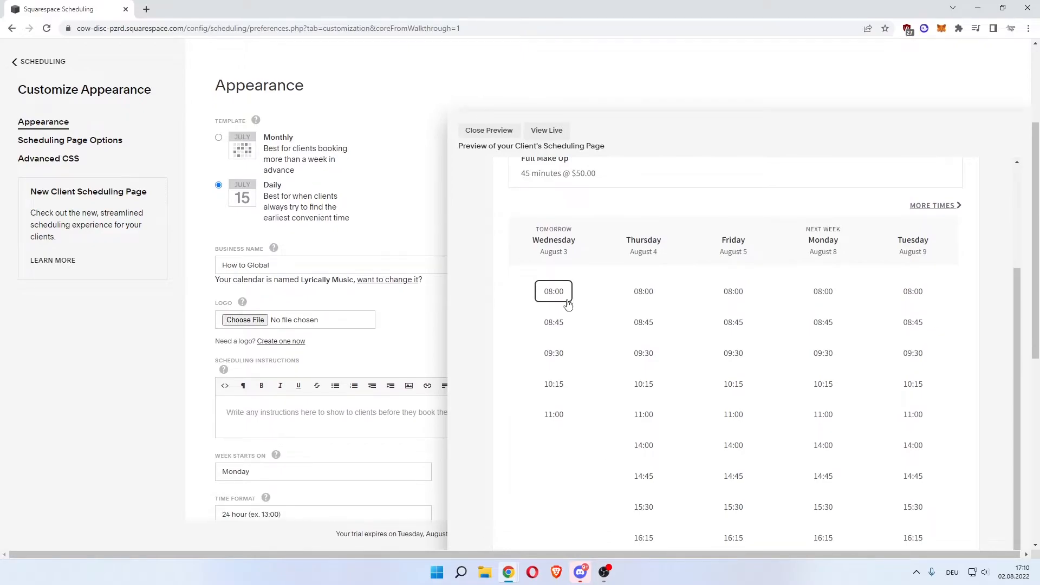
pyautogui.scroll(-3)
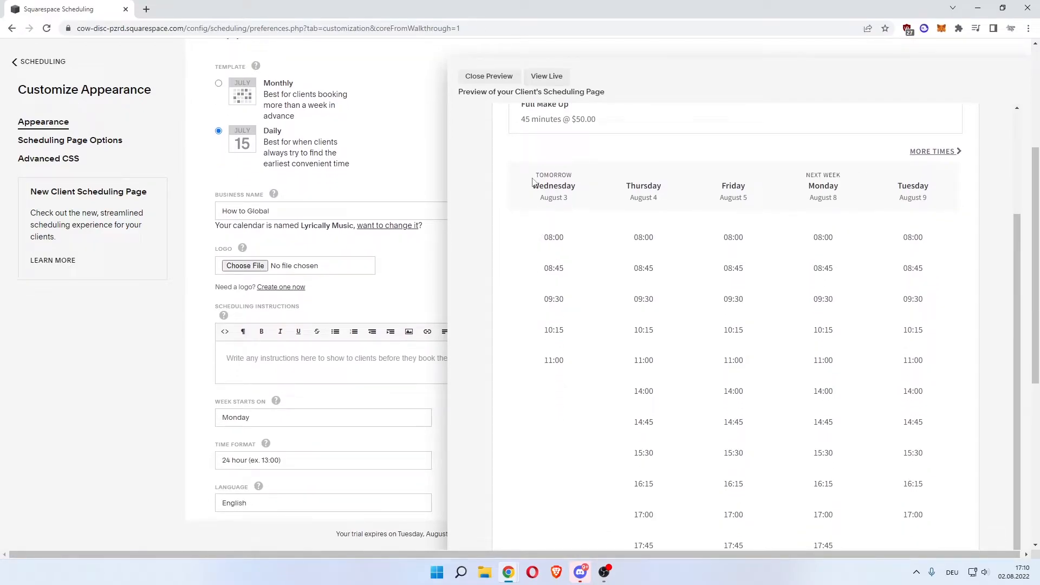
pyautogui.moveTo(572, 230)
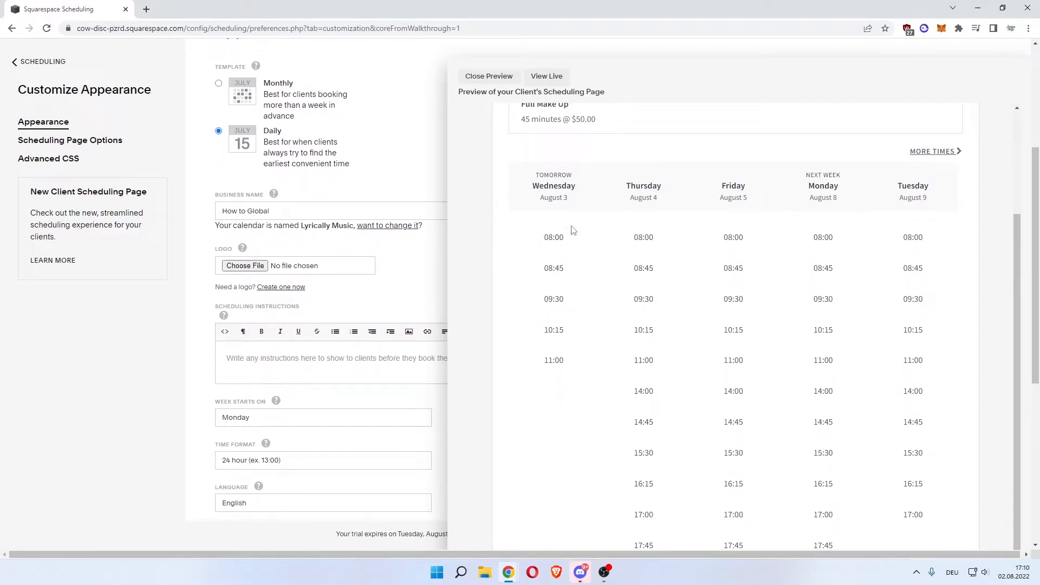
pyautogui.click(553, 329)
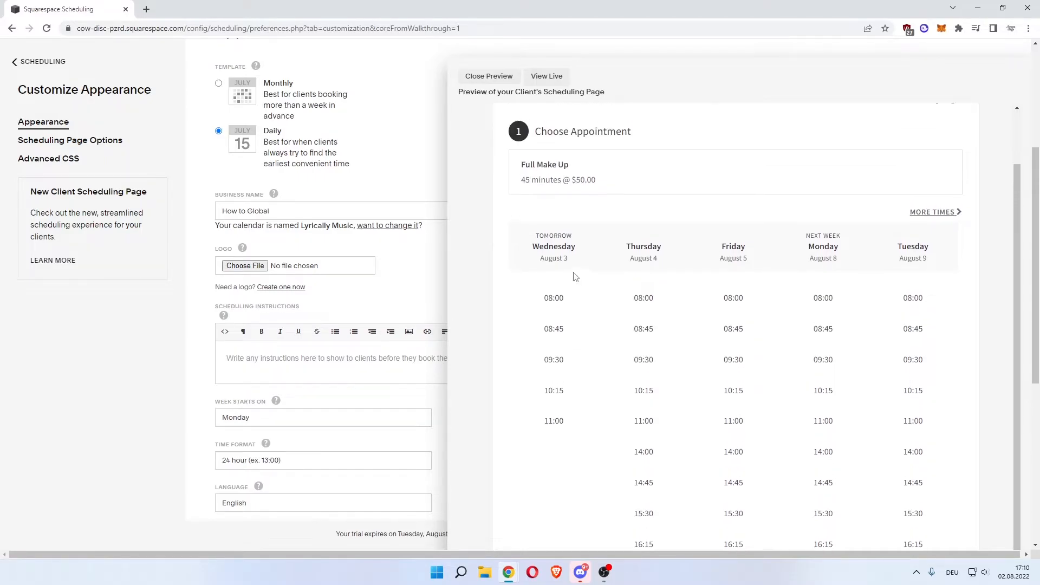
pyautogui.scroll(-3)
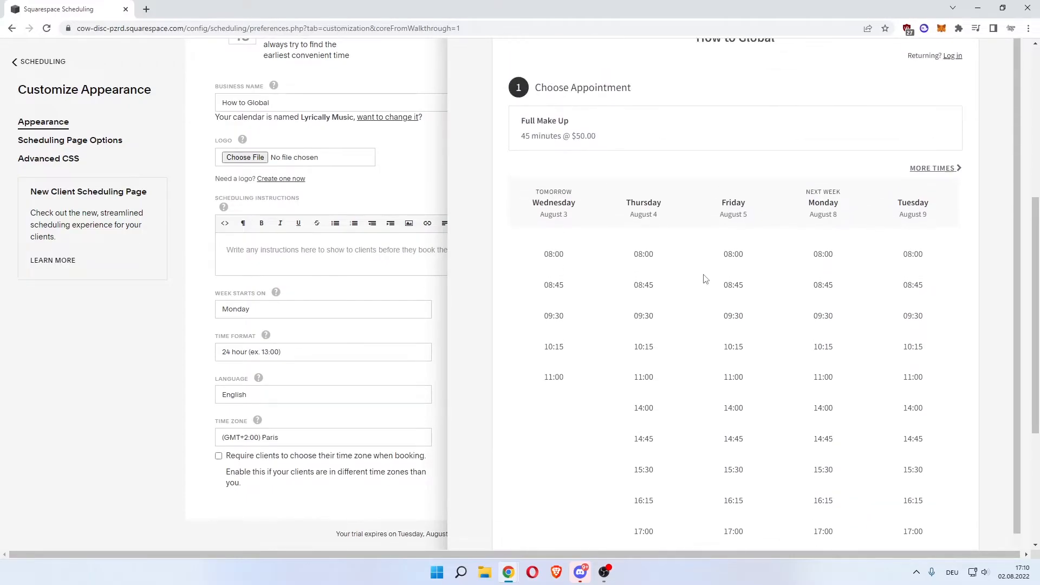
pyautogui.scroll(3)
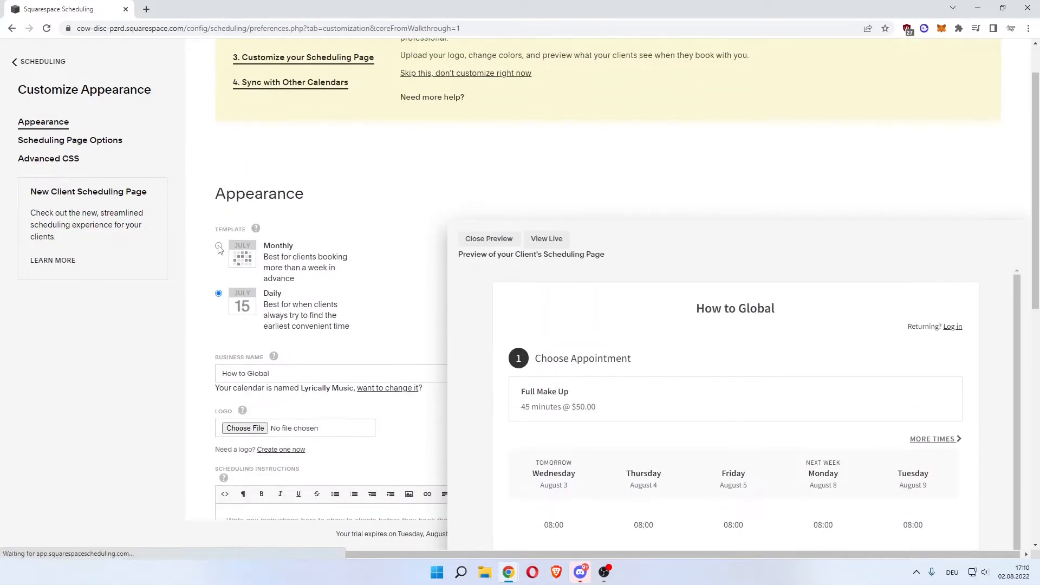
# Try the Monthly template with August 3 selected, then return to the Daily layout
pyautogui.click(218, 246)
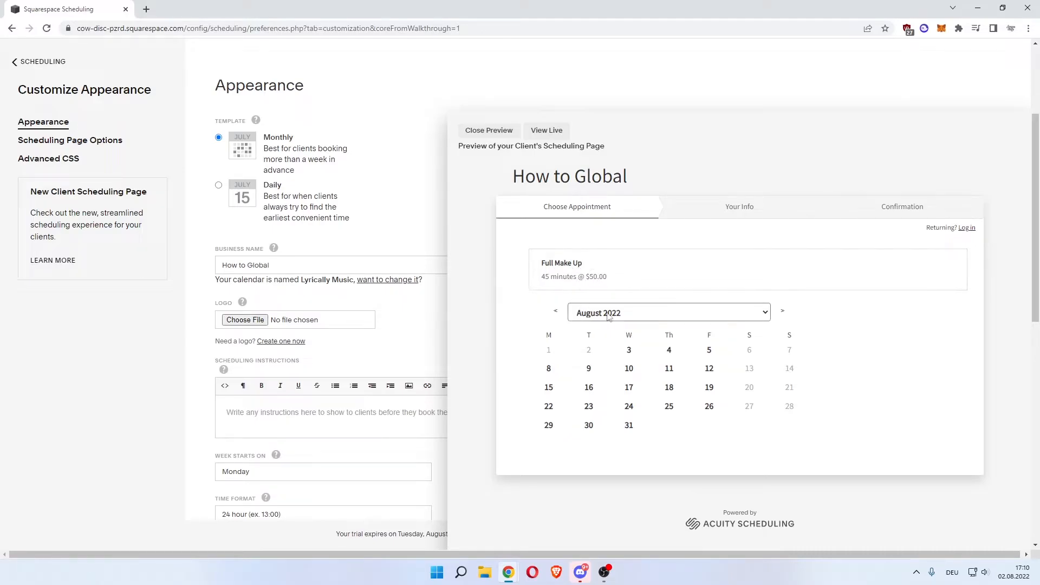
pyautogui.click(629, 350)
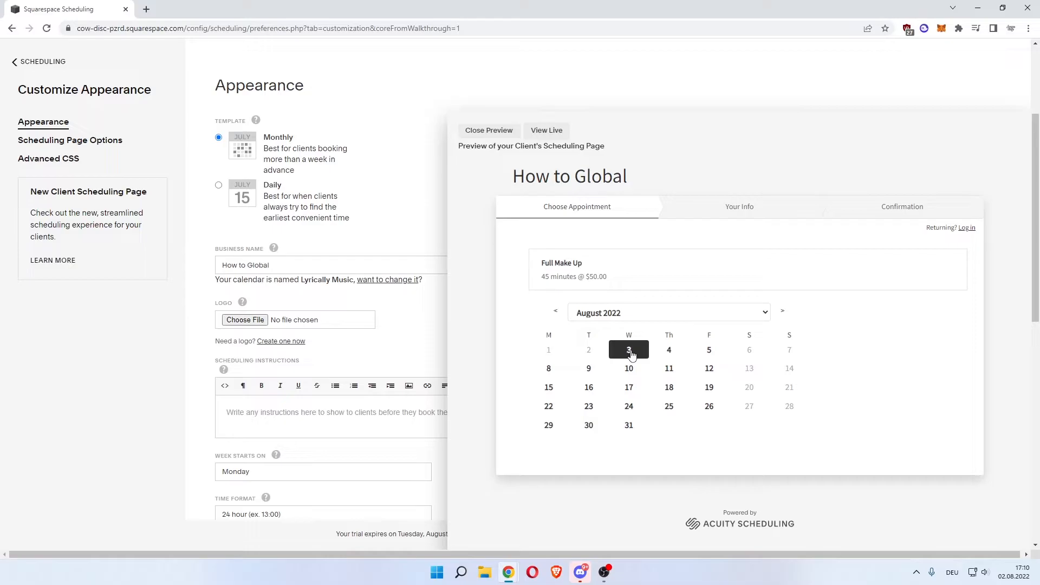
pyautogui.click(628, 350)
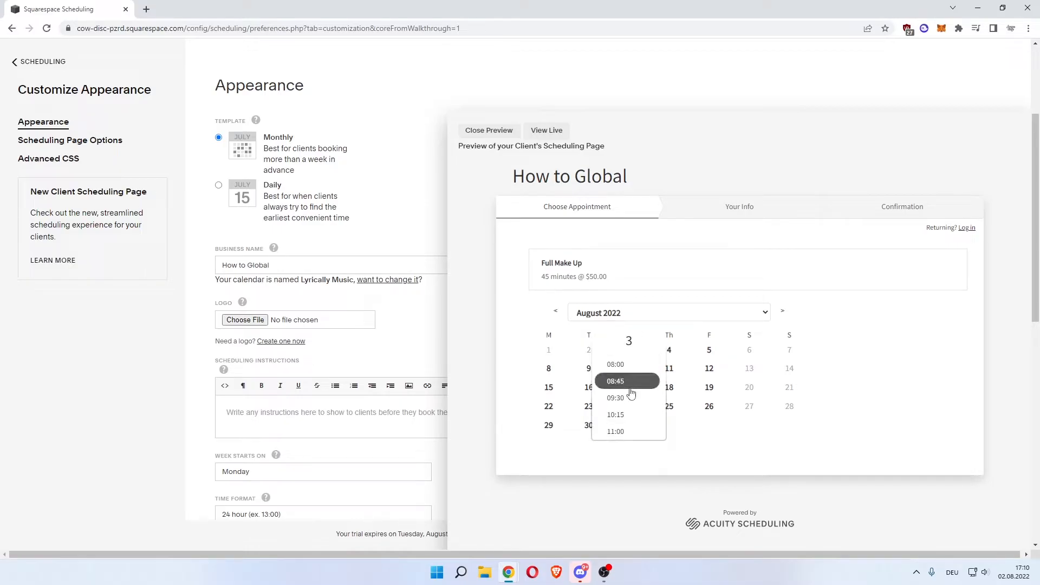
pyautogui.moveTo(628, 413)
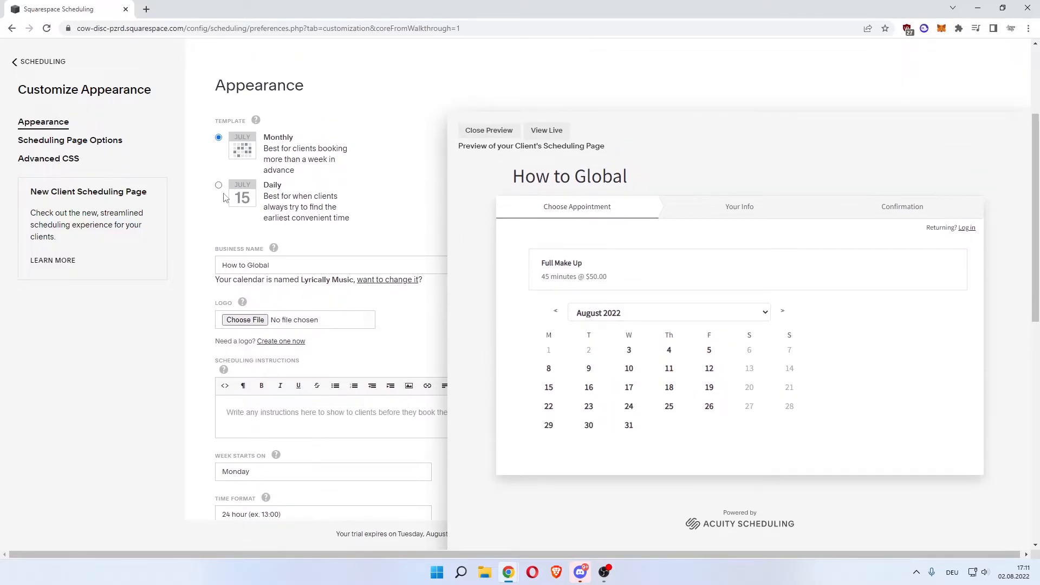
pyautogui.click(218, 184)
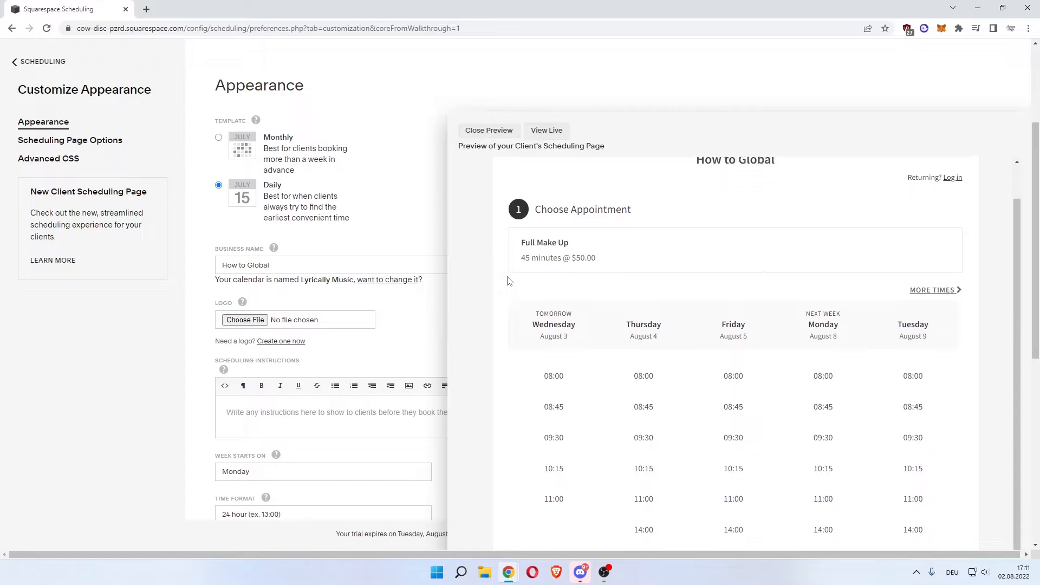
pyautogui.scroll(-3)
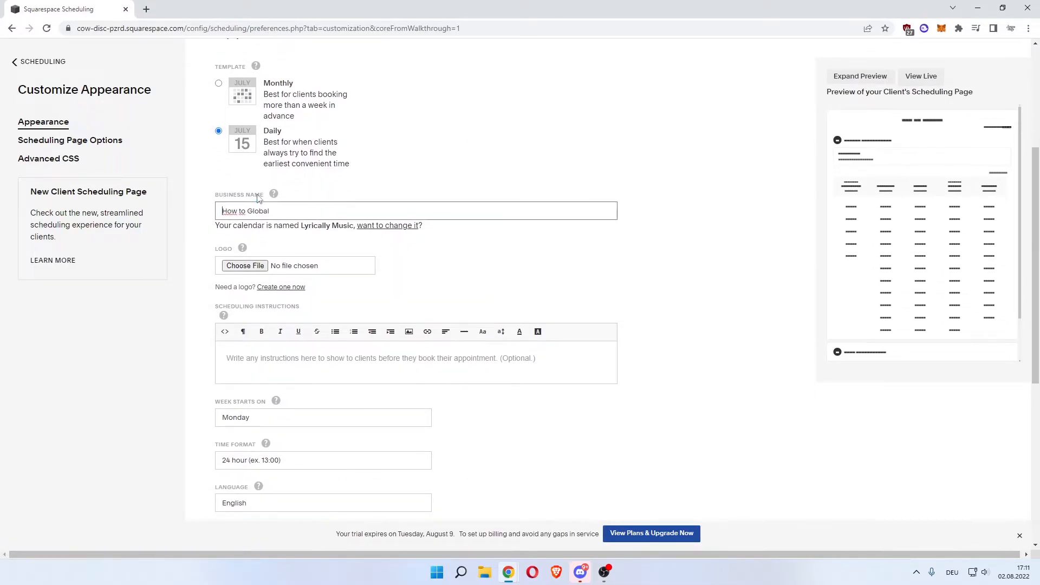
# Launch Squarespace's free logo maker from the Logo section's 'Create one now' link
pyautogui.click(290, 211)
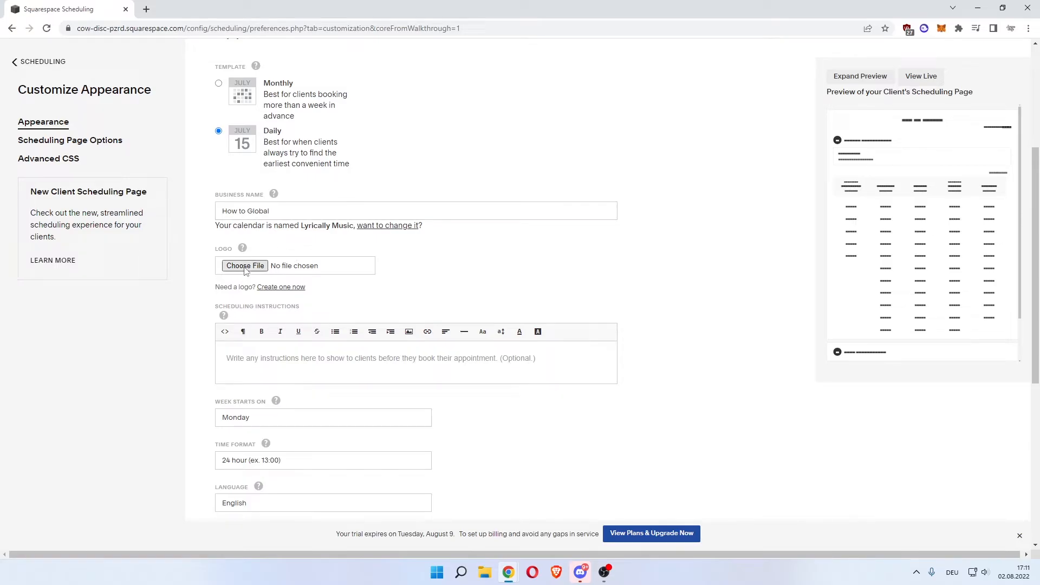
pyautogui.moveTo(242, 248)
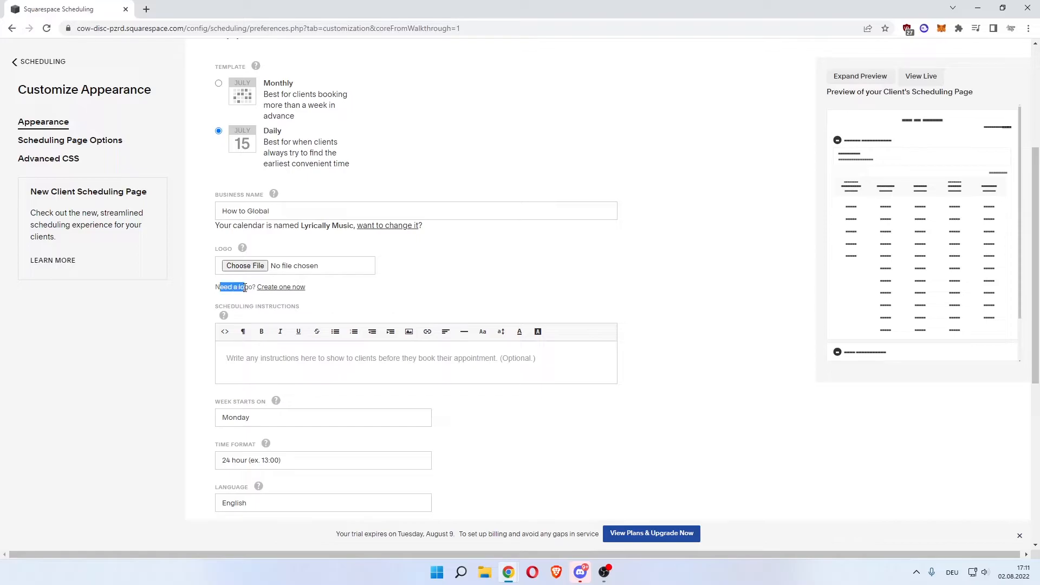
pyautogui.moveTo(280, 285)
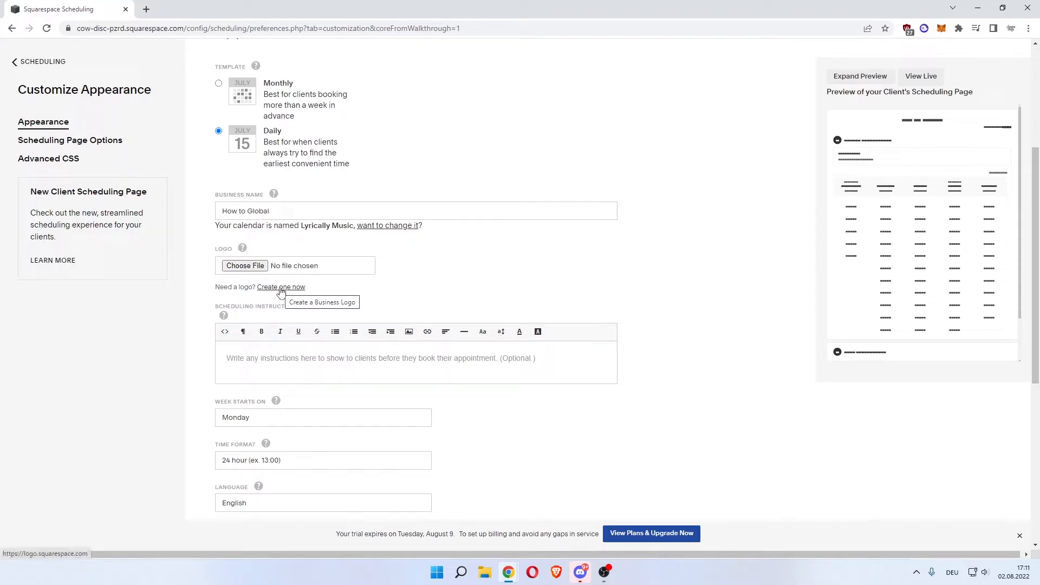
pyautogui.click(281, 286)
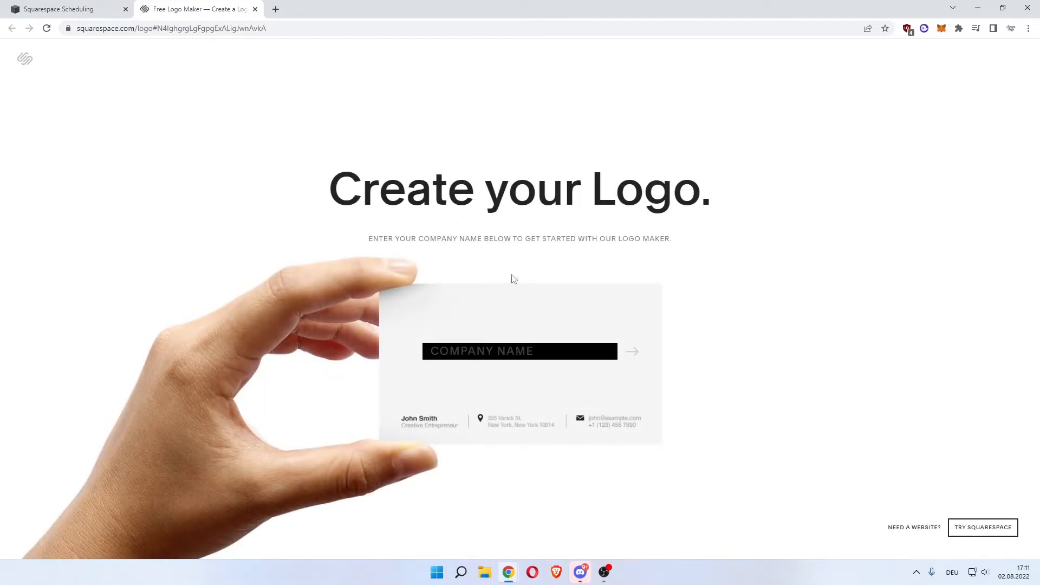
# Name the logo 'How to Global' and filter the icon library with the search 'make'
pyautogui.write('How to')
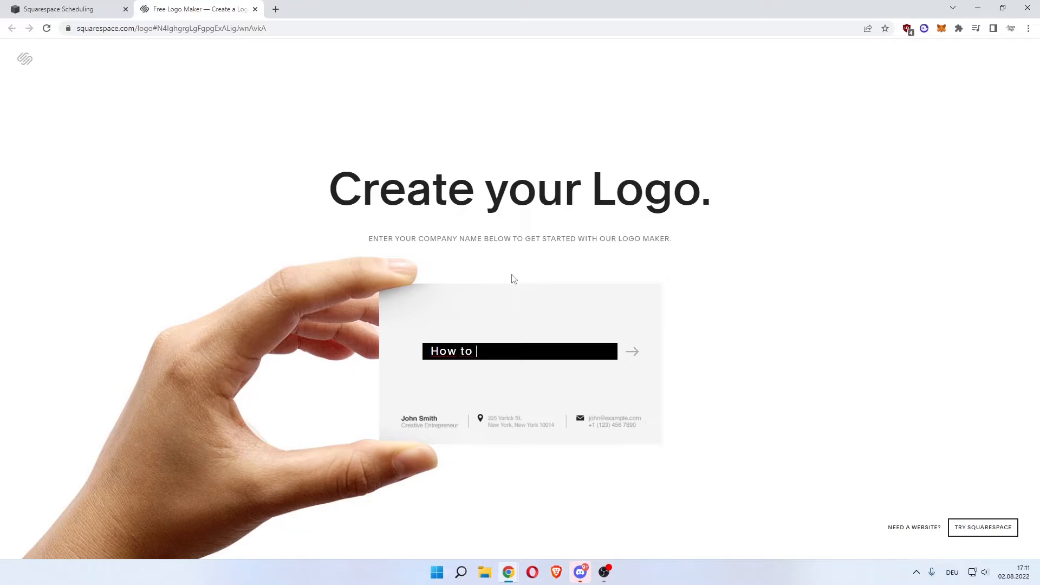
pyautogui.write('GI')
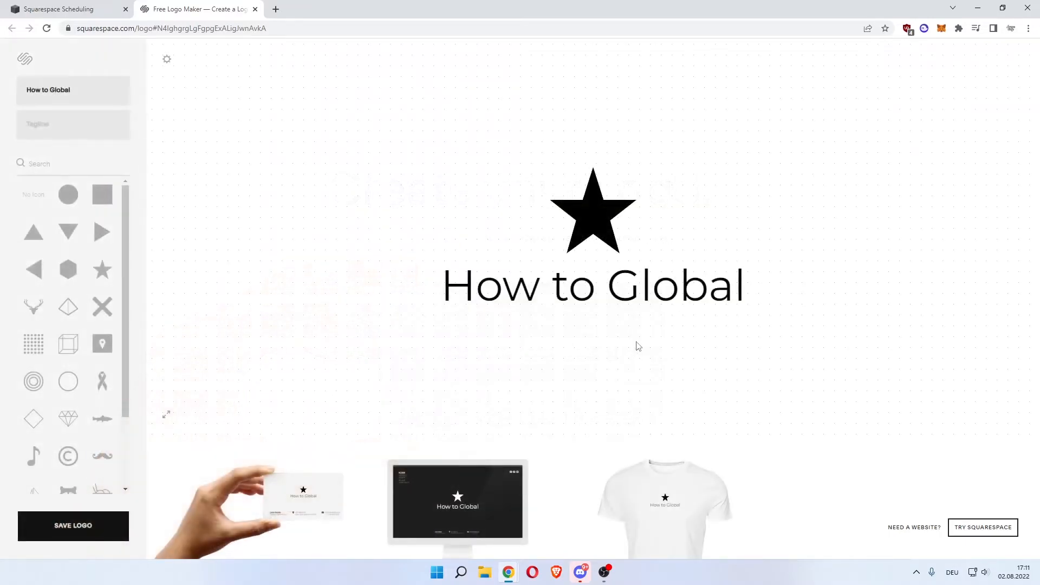
pyautogui.click(39, 164)
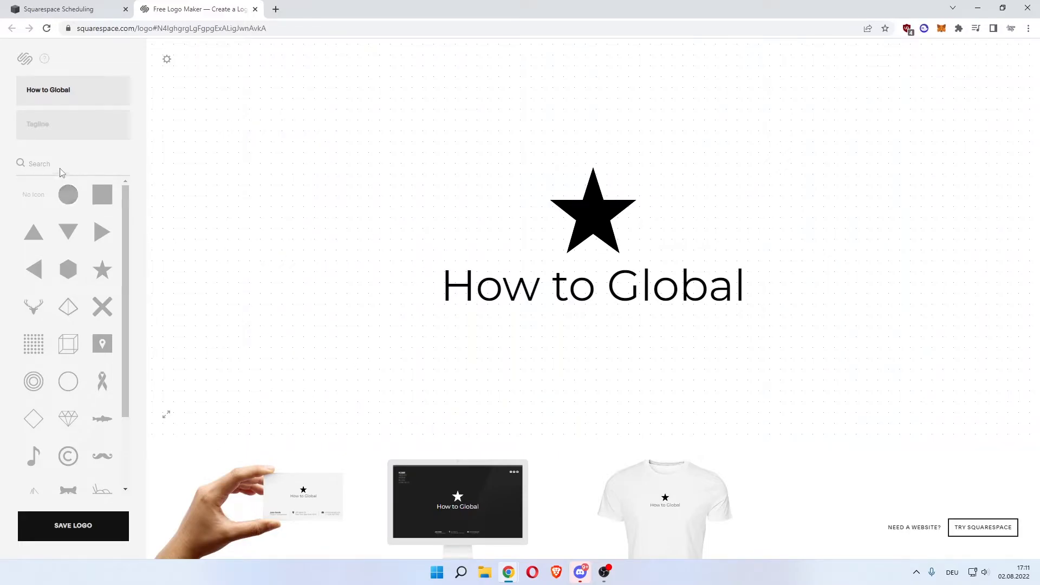
pyautogui.write('make')
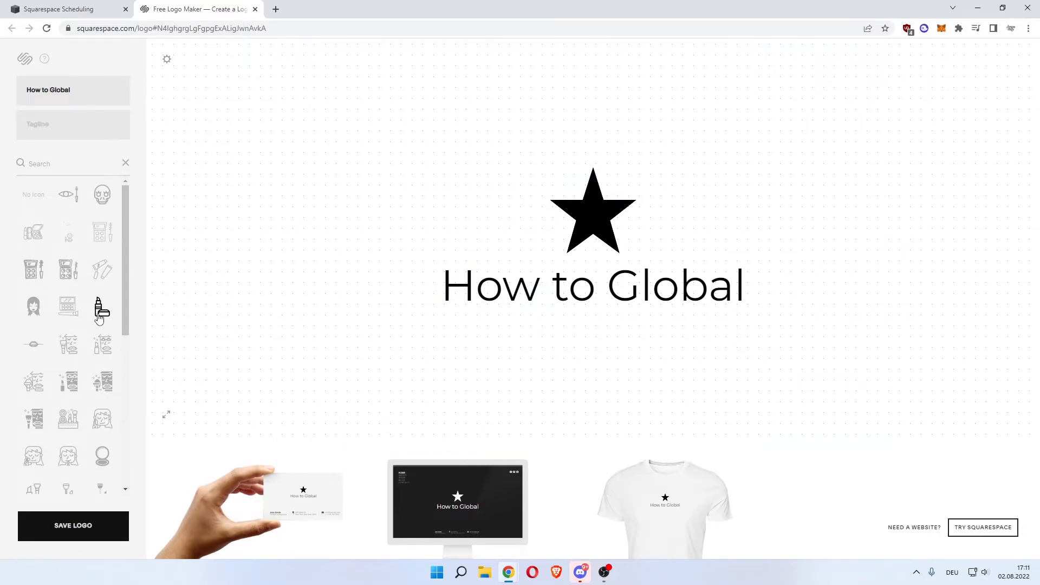
# Swap the star above 'How to Global' for the lipstick-and-compact icon and browse more makeup icons
pyautogui.click(591, 210)
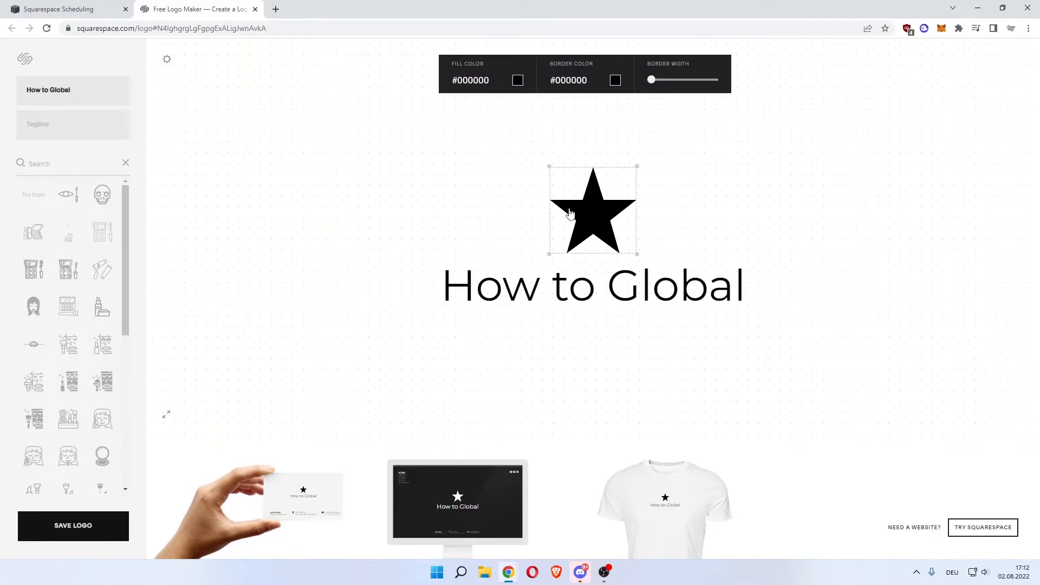
pyautogui.moveTo(591, 211); pyautogui.dragTo(544, 202)
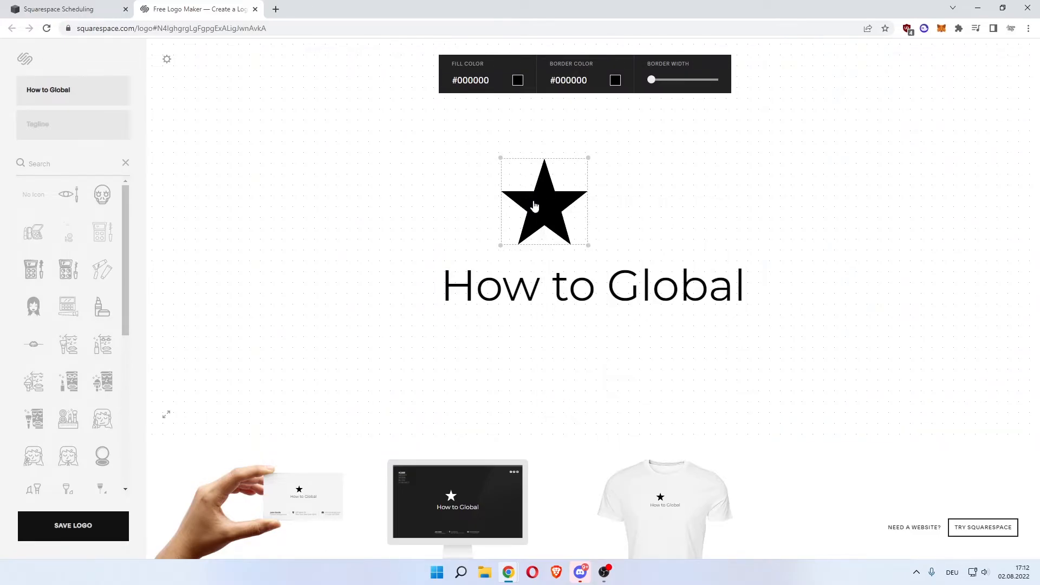
pyautogui.moveTo(543, 203); pyautogui.dragTo(400, 192)
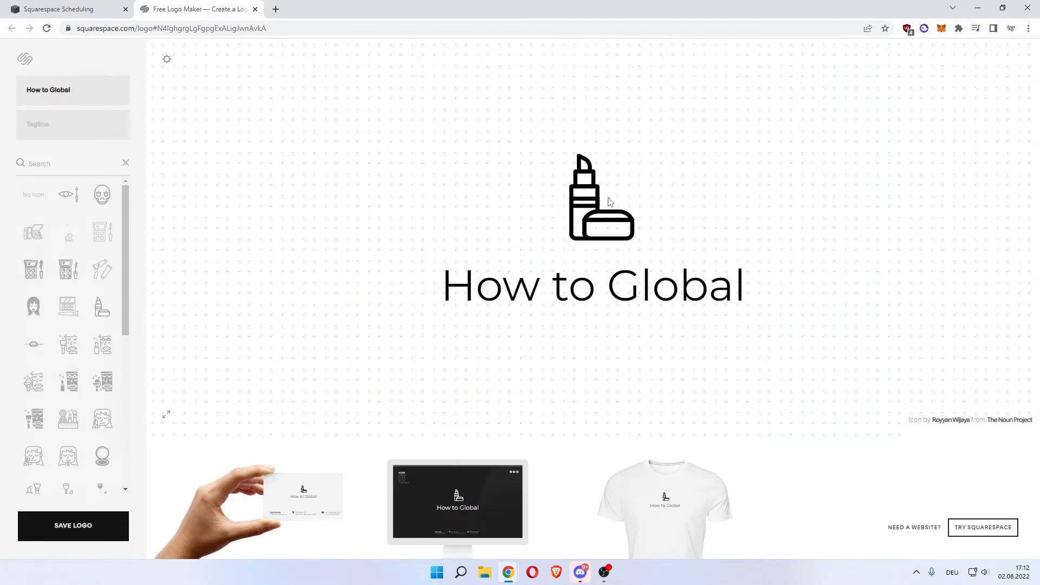
pyautogui.moveTo(601, 229)
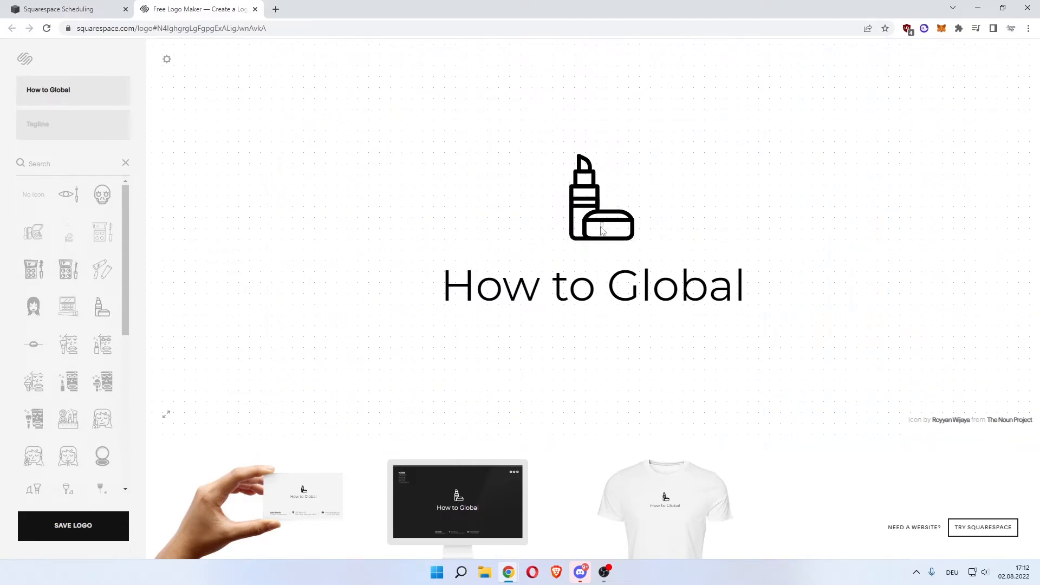
pyautogui.click(600, 198)
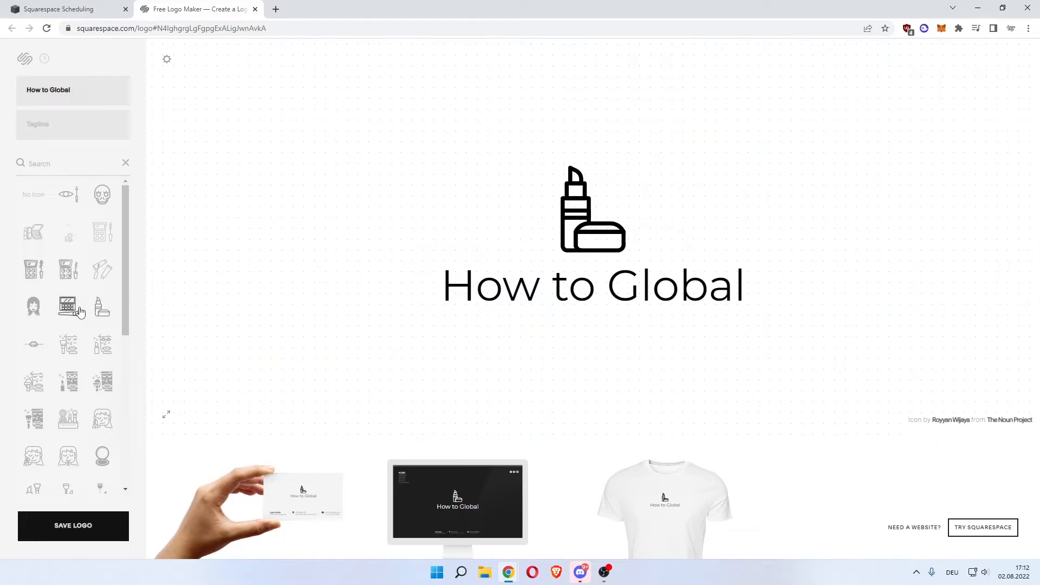
pyautogui.scroll(-3)
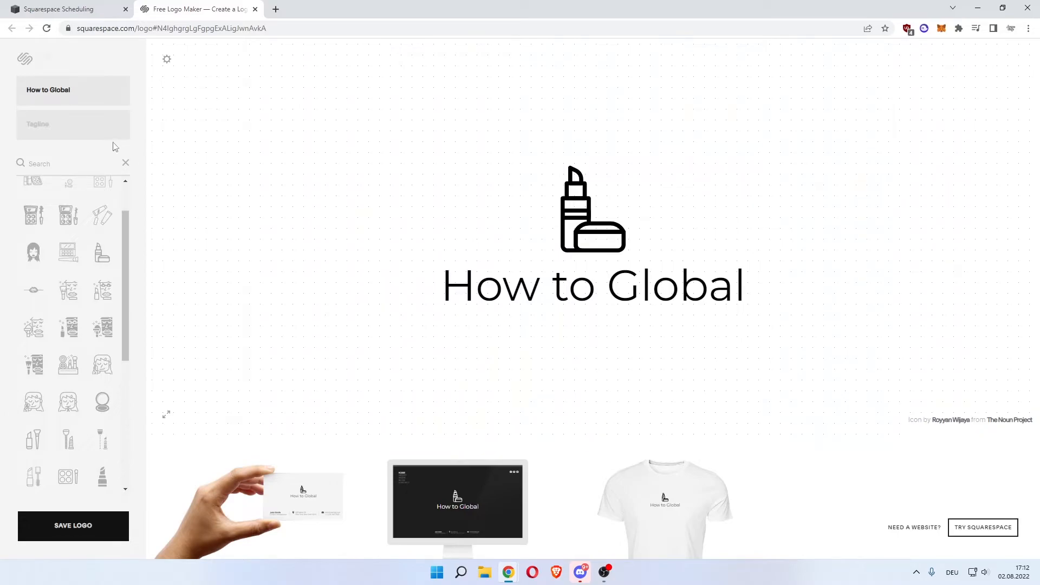
# Enter 'Beauty from within' as the logo's tagline
pyautogui.click(73, 125)
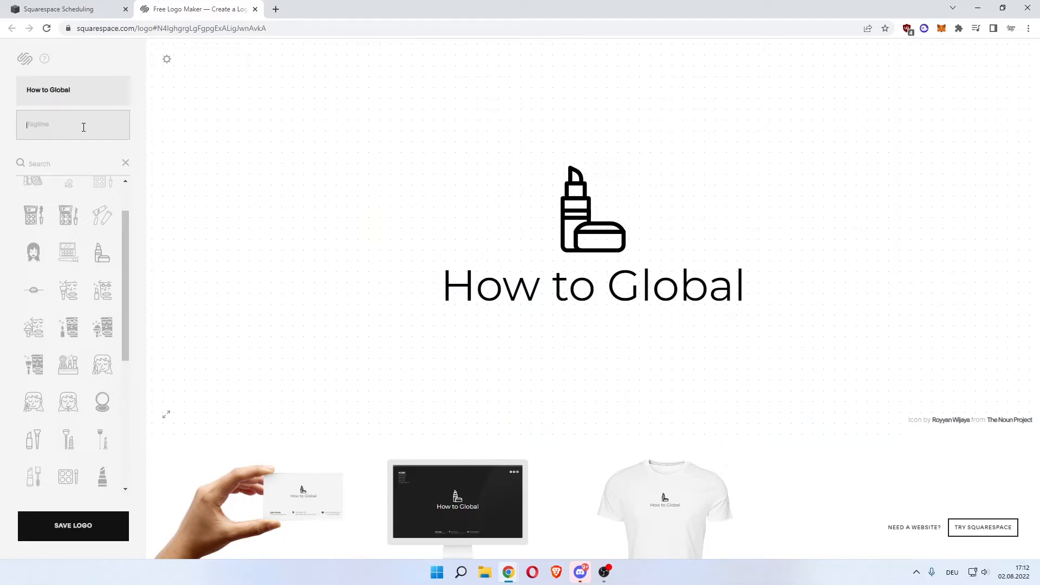
pyautogui.write('Beauty from')
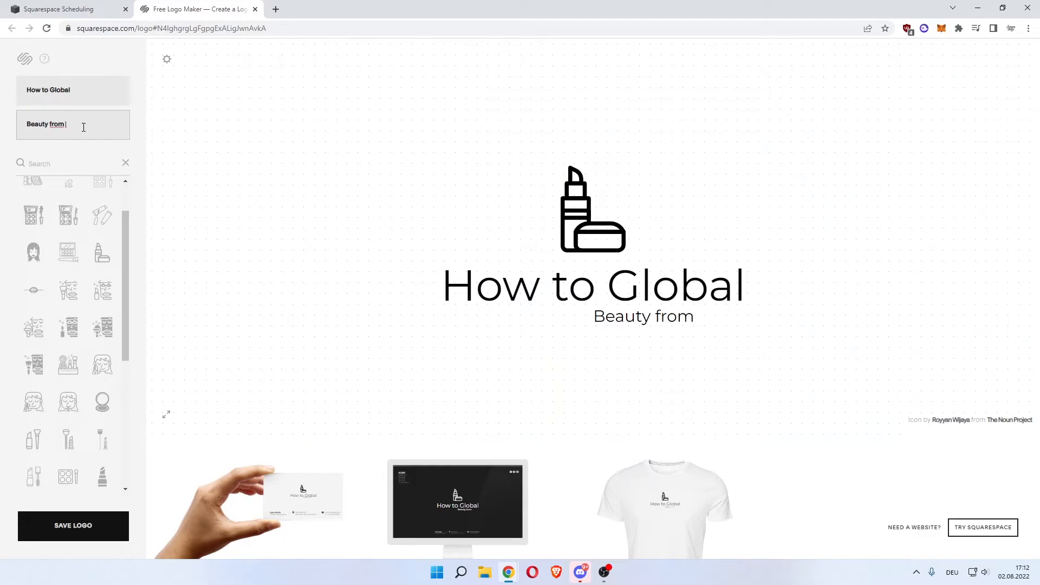
pyautogui.write('within')
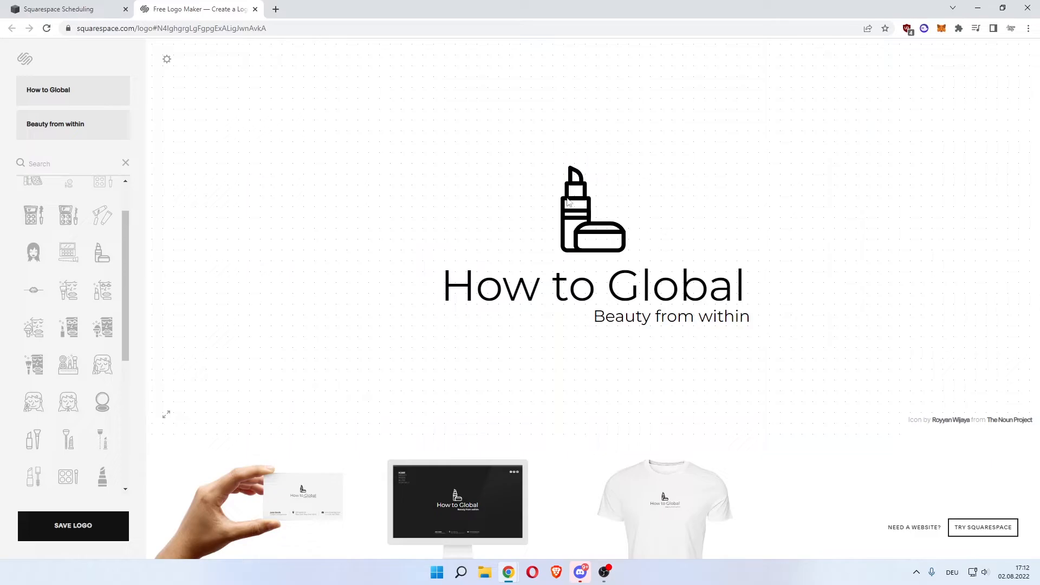
pyautogui.moveTo(388, 277)
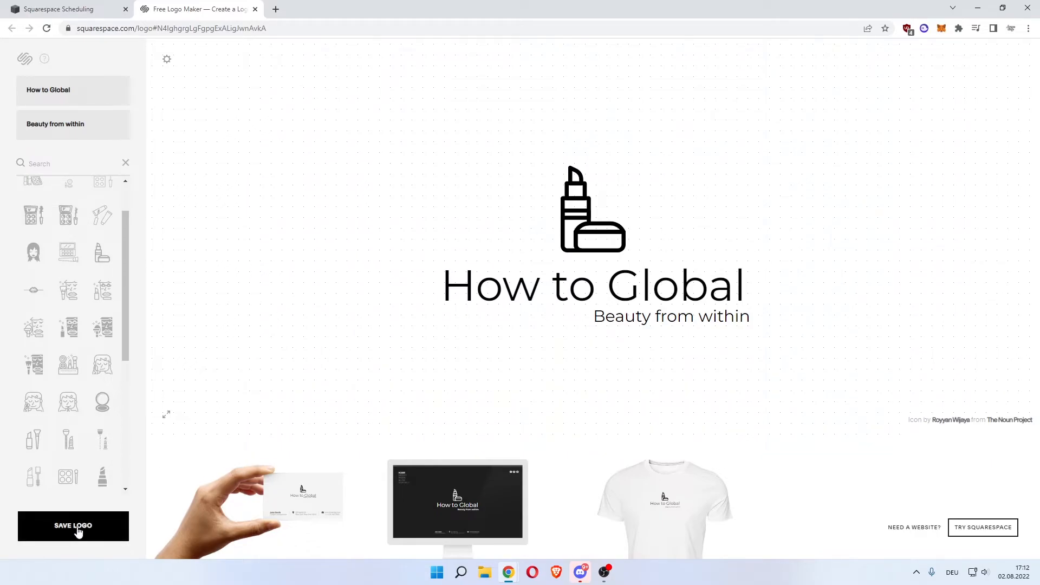
pyautogui.moveTo(281, 495)
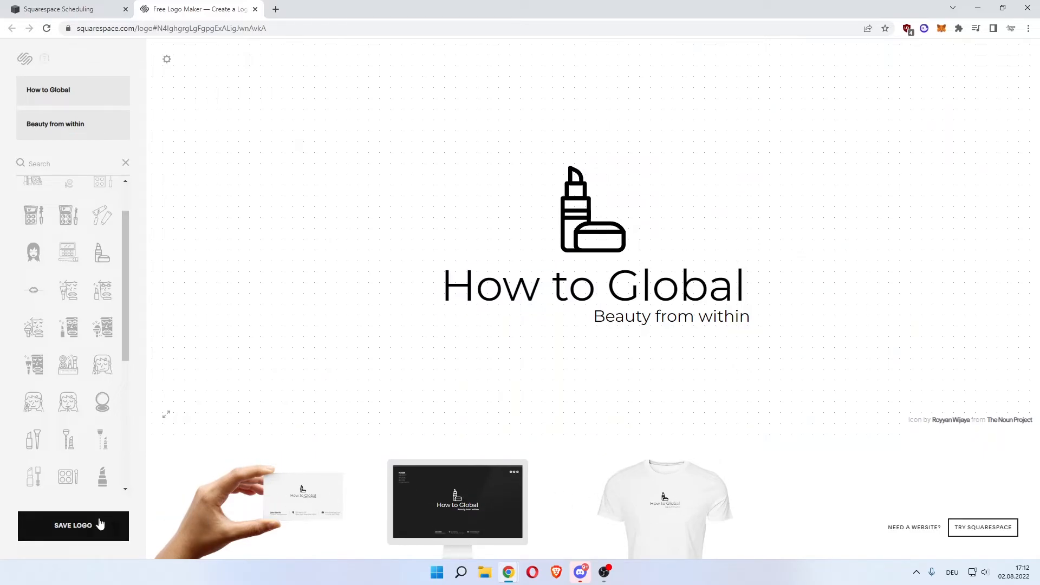
# Save the logo, download the colour PNG, and return to Scheduling's Customize Appearance page
pyautogui.click(73, 526)
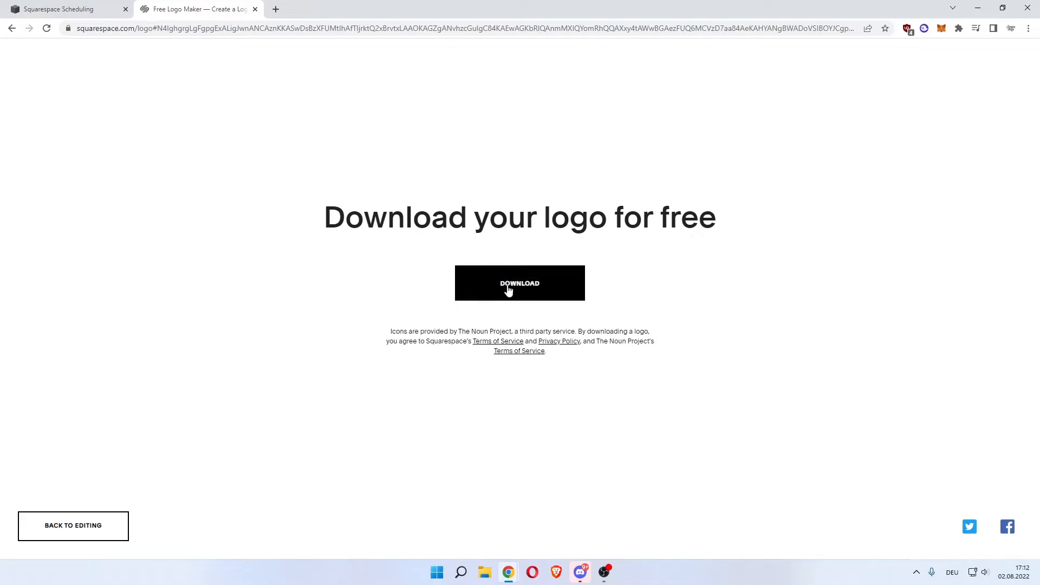
pyautogui.click(519, 283)
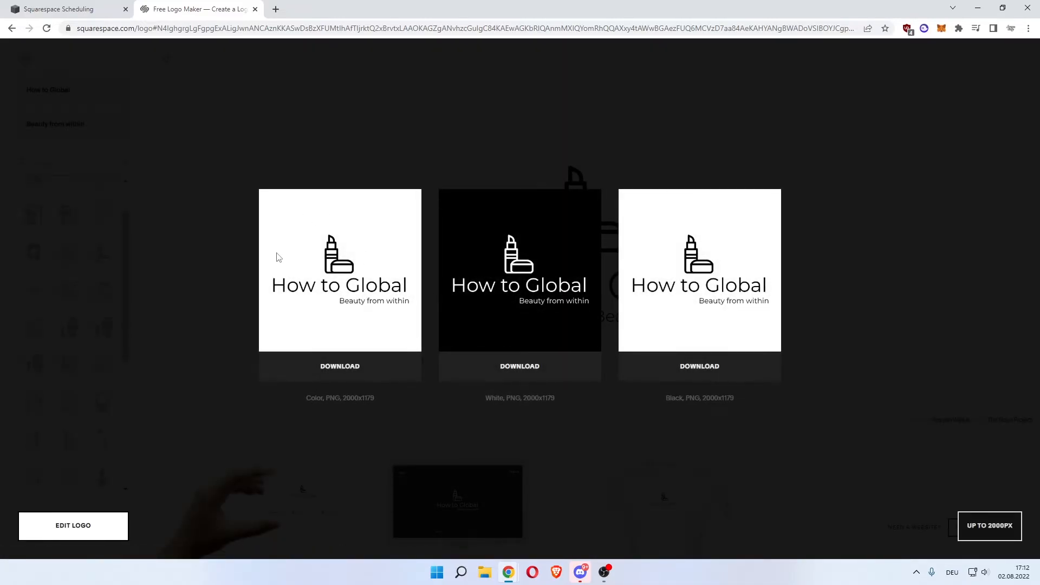
pyautogui.moveTo(334, 273)
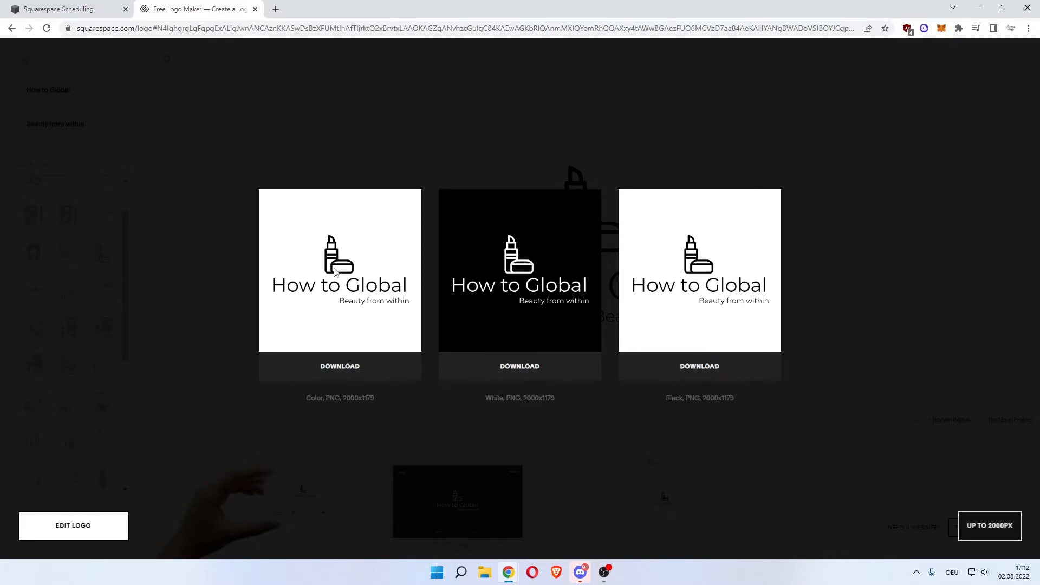
pyautogui.moveTo(531, 265)
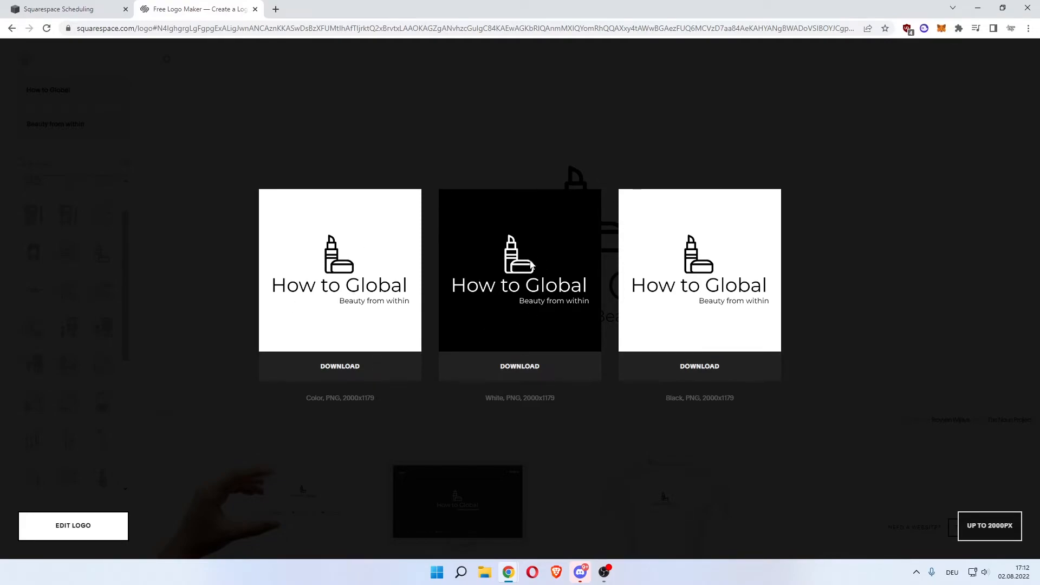
pyautogui.moveTo(719, 326)
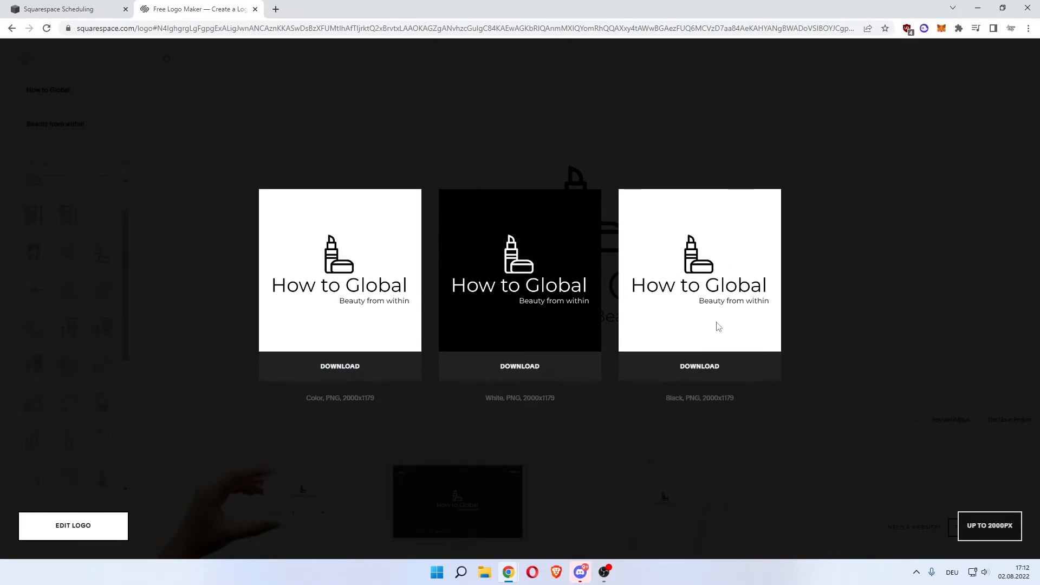
pyautogui.moveTo(692, 406)
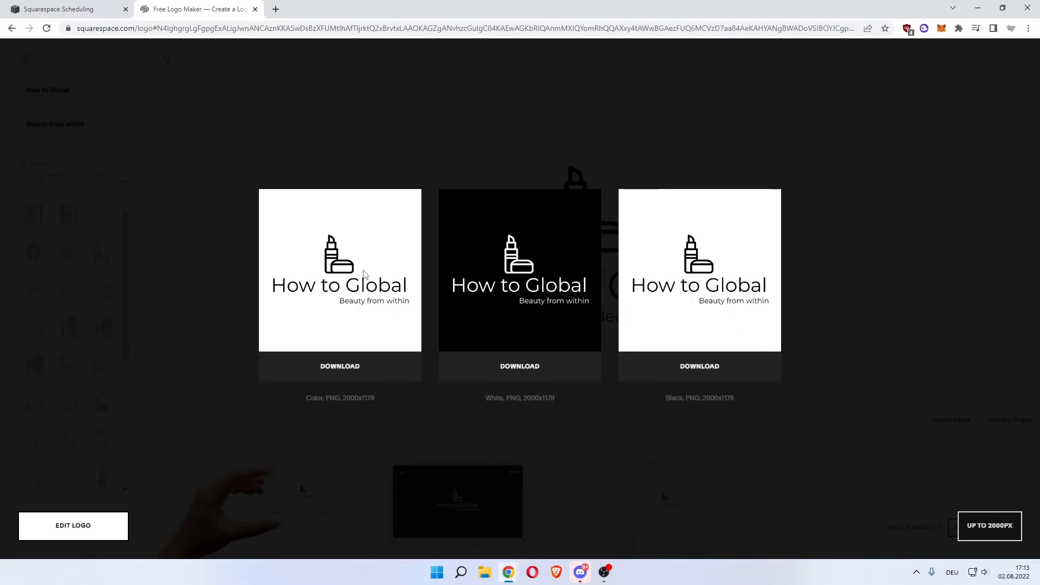
pyautogui.click(339, 365)
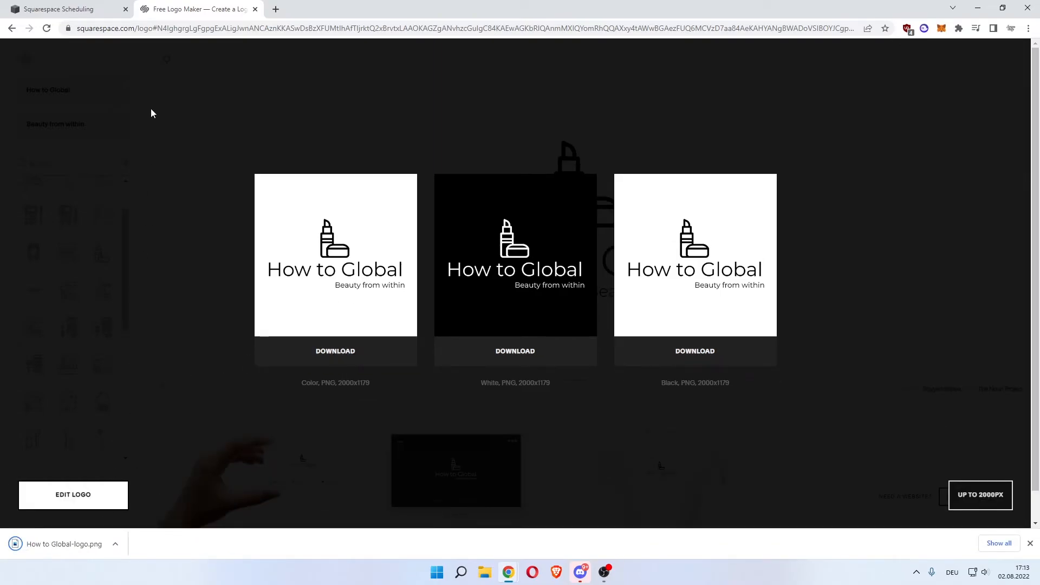
pyautogui.click(66, 9)
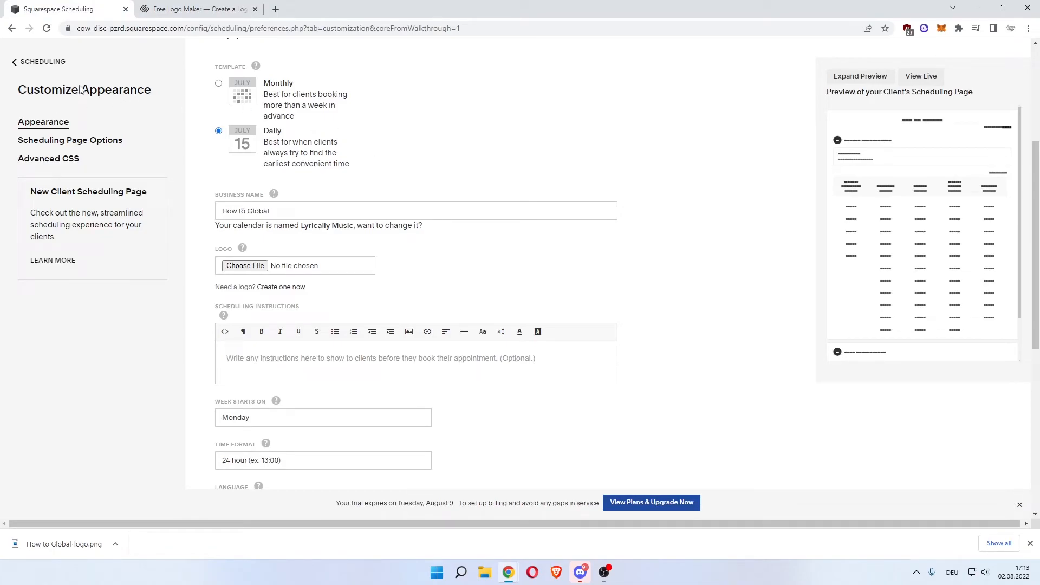
pyautogui.moveTo(143, 97)
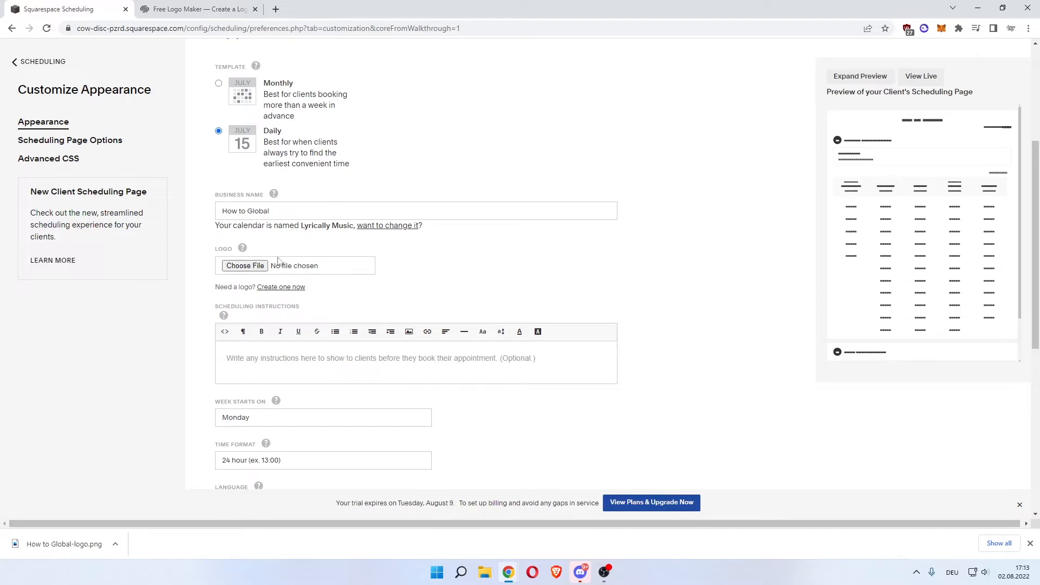
# Choose How to Global-logo.png as the Logo file
pyautogui.click(245, 266)
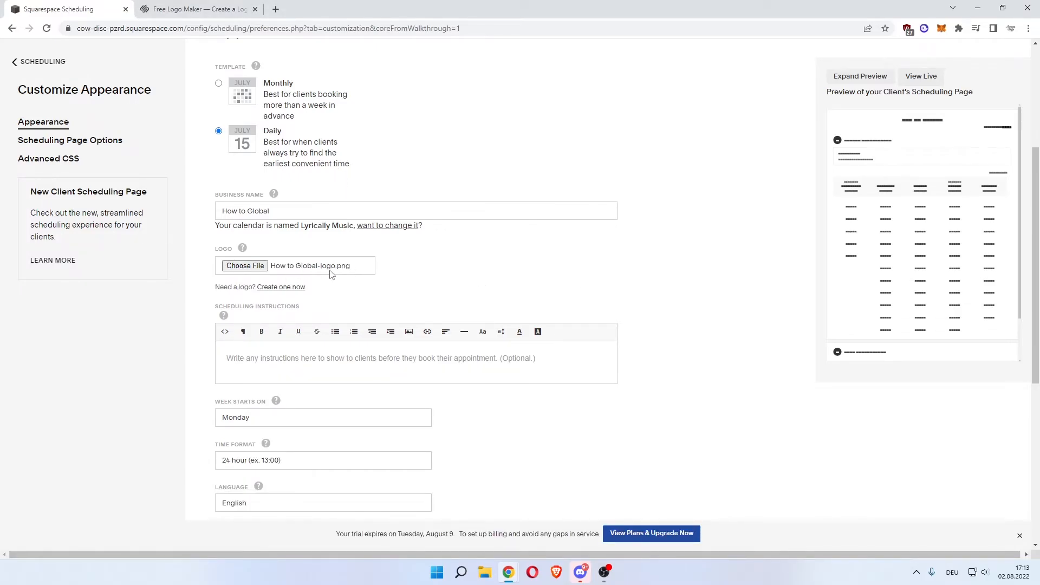
pyautogui.scroll(-3)
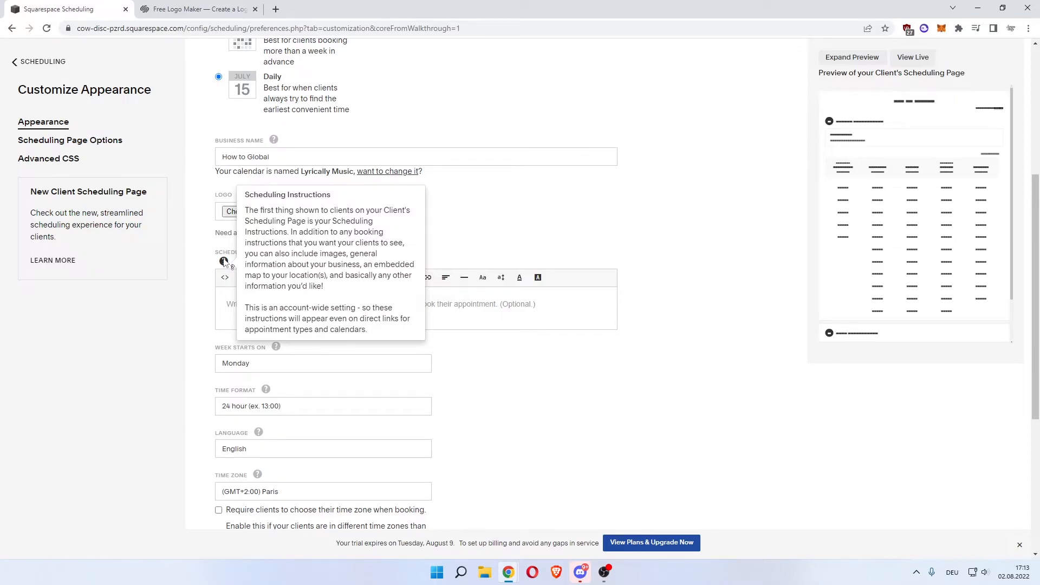
pyautogui.moveTo(246, 312)
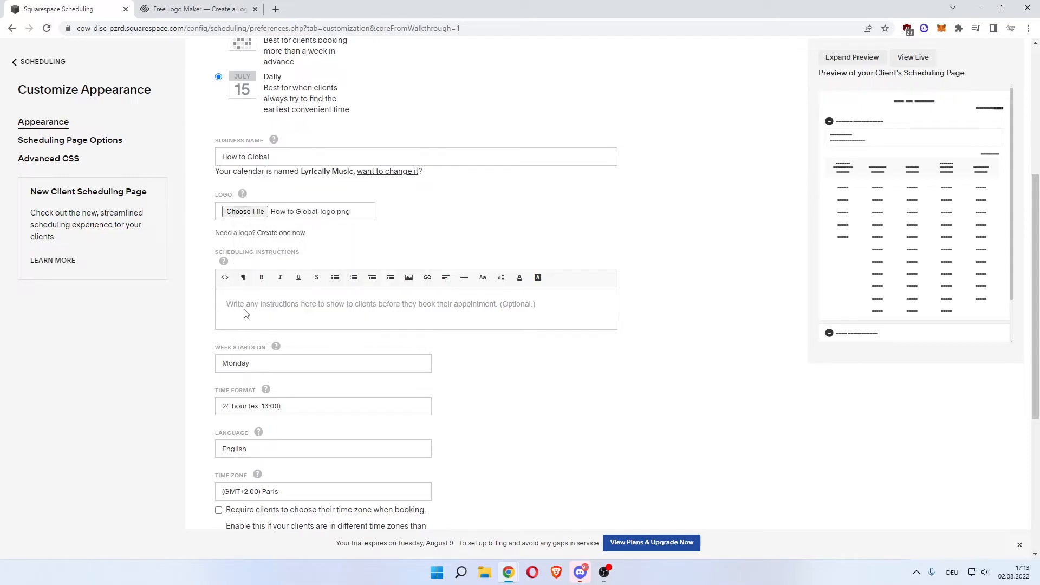
pyautogui.moveTo(392, 314)
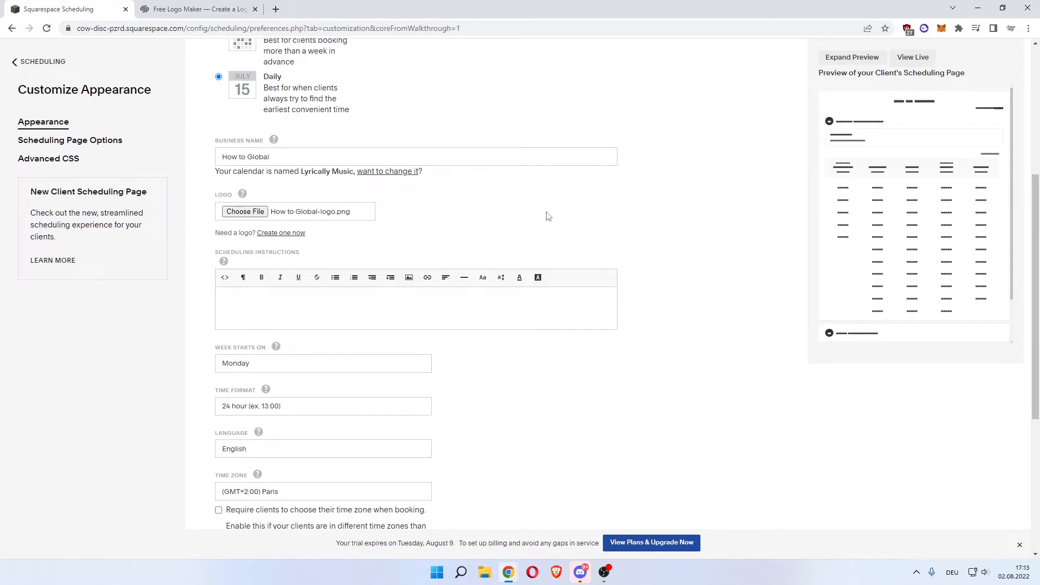
# Write the scheduling instructions 'Bring your own make up to save 10$.', correcting typos along the way
pyautogui.write('Bring')
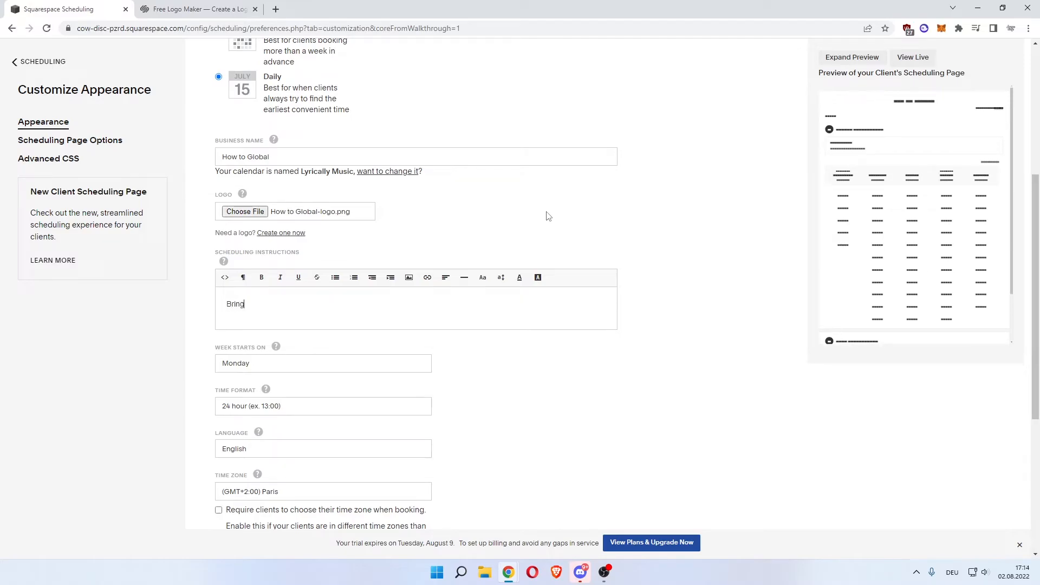
pyautogui.write('your')
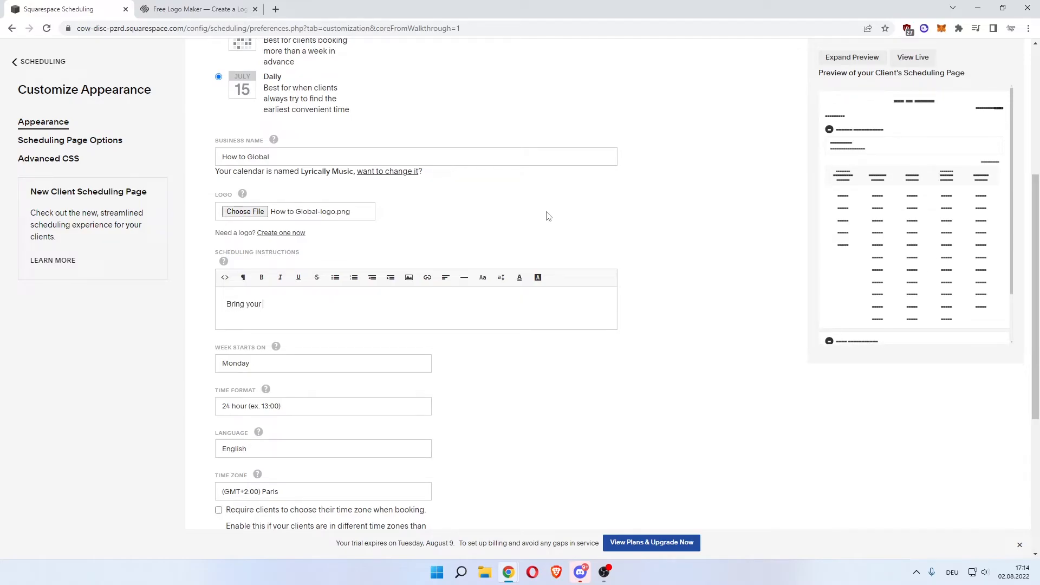
pyautogui.write('own')
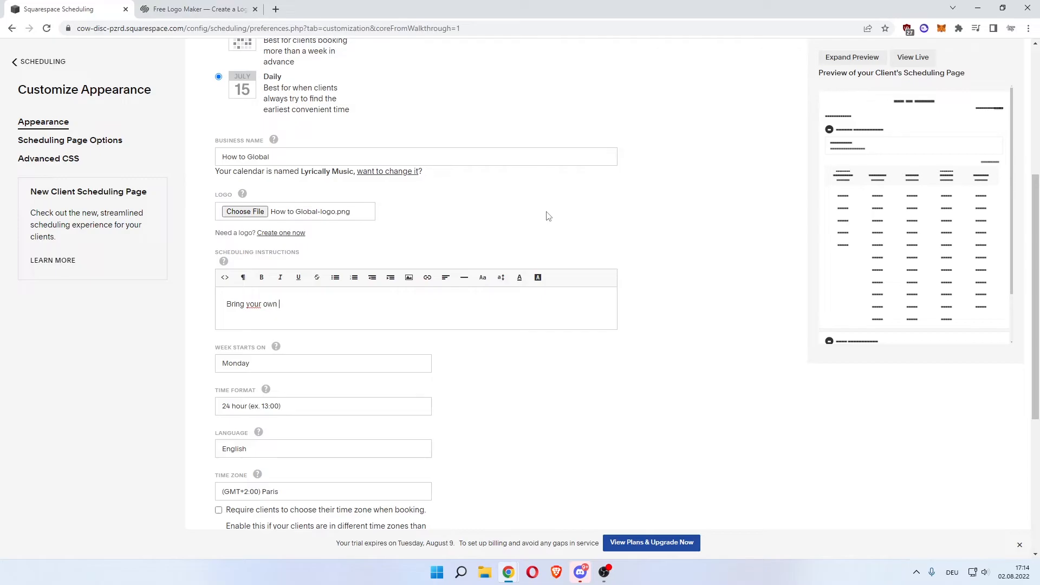
pyautogui.write('make up')
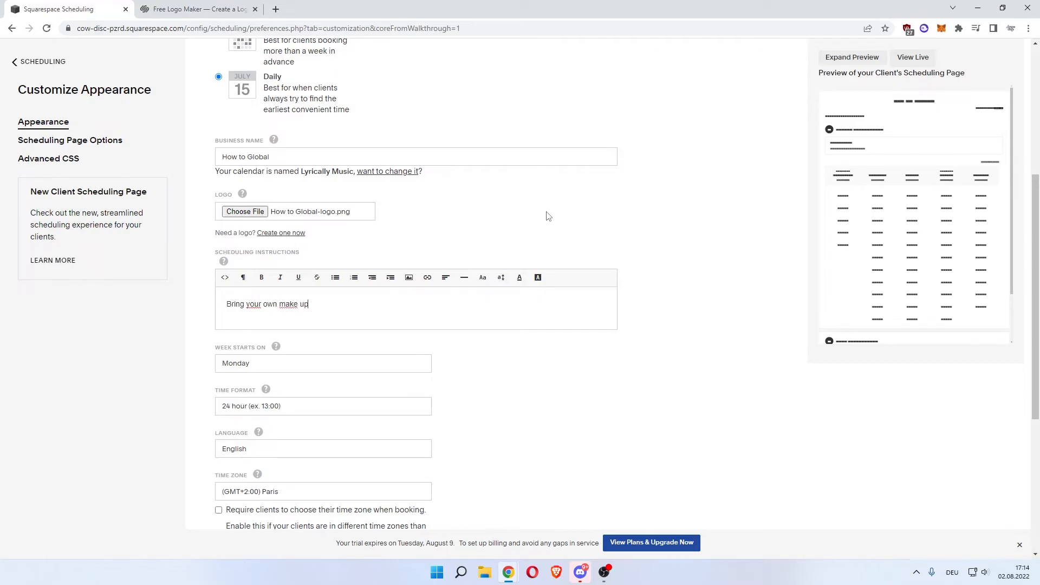
pyautogui.write('for')
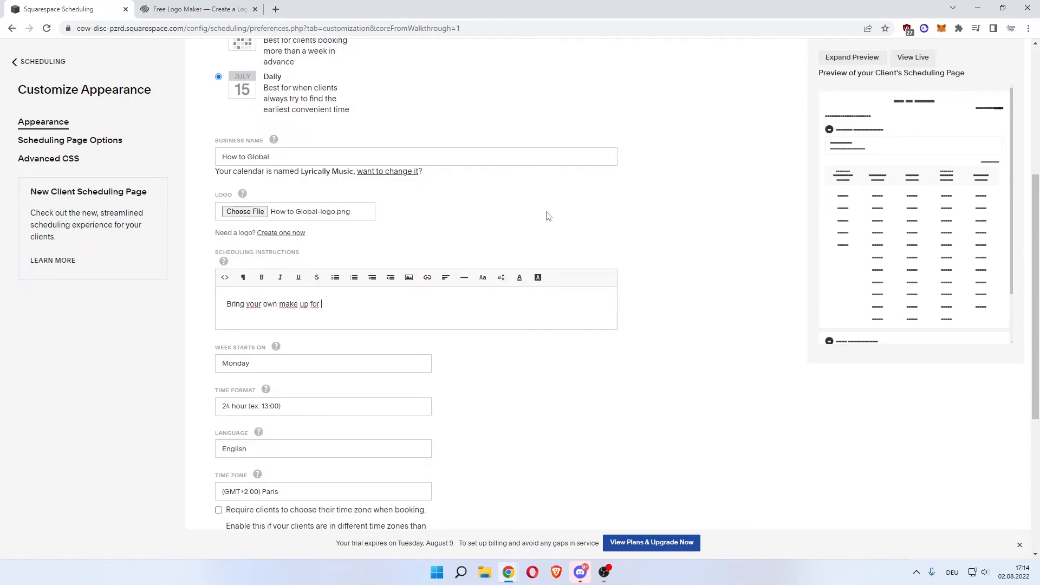
pyautogui.write('a 10')
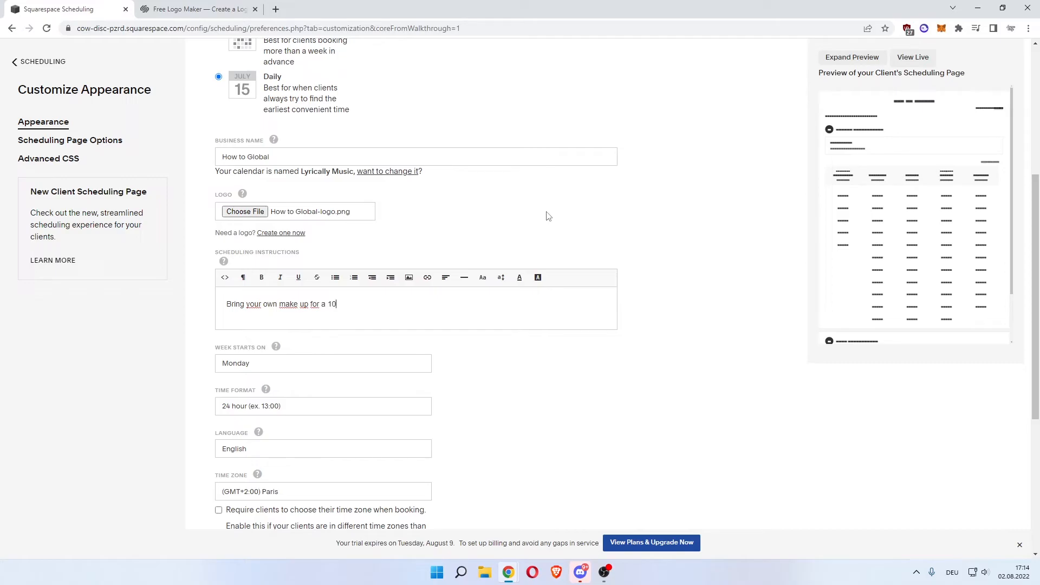
pyautogui.write('$')
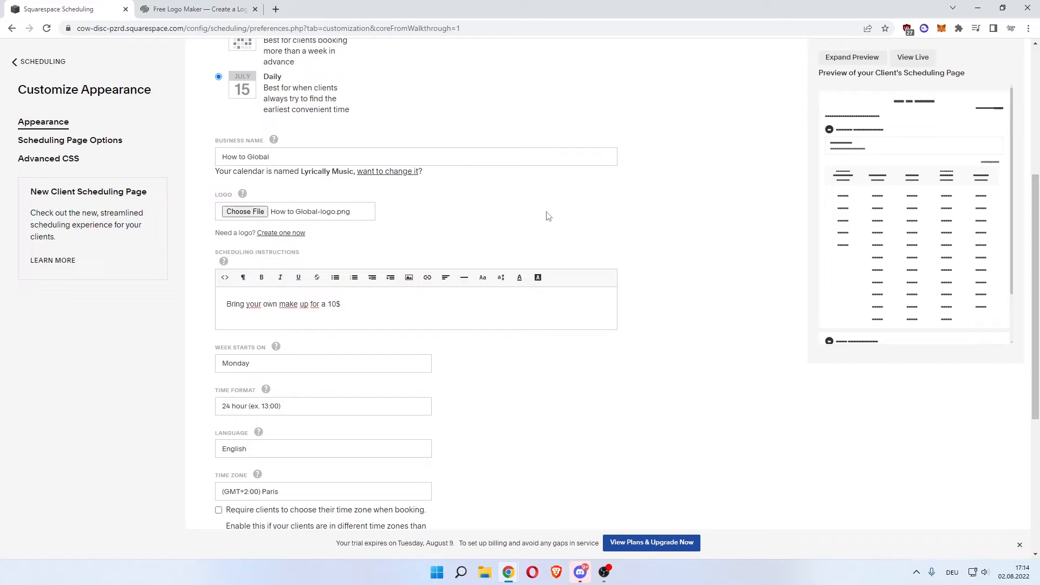
pyautogui.press('Backspace')
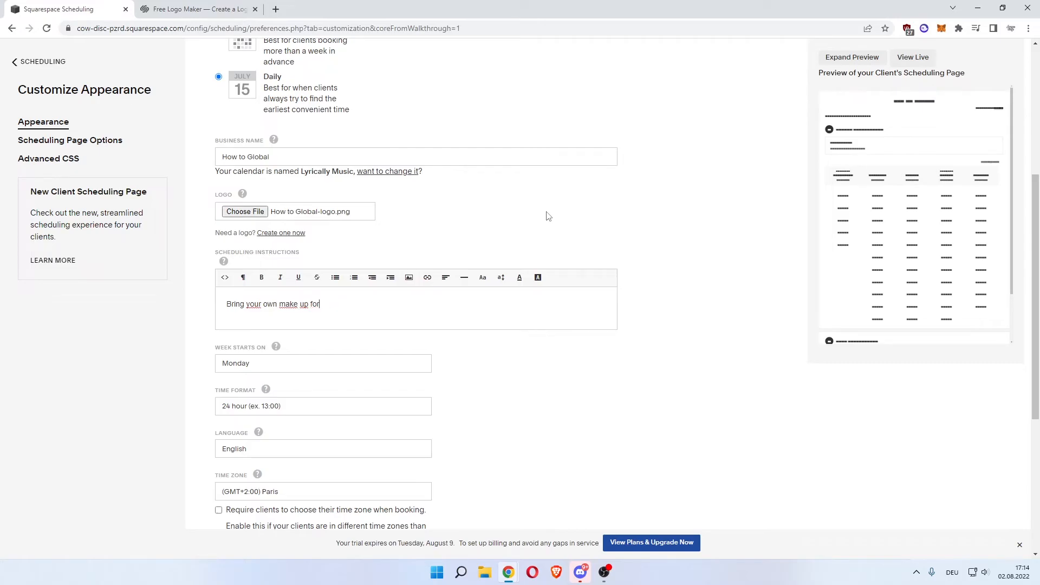
pyautogui.write('to sas')
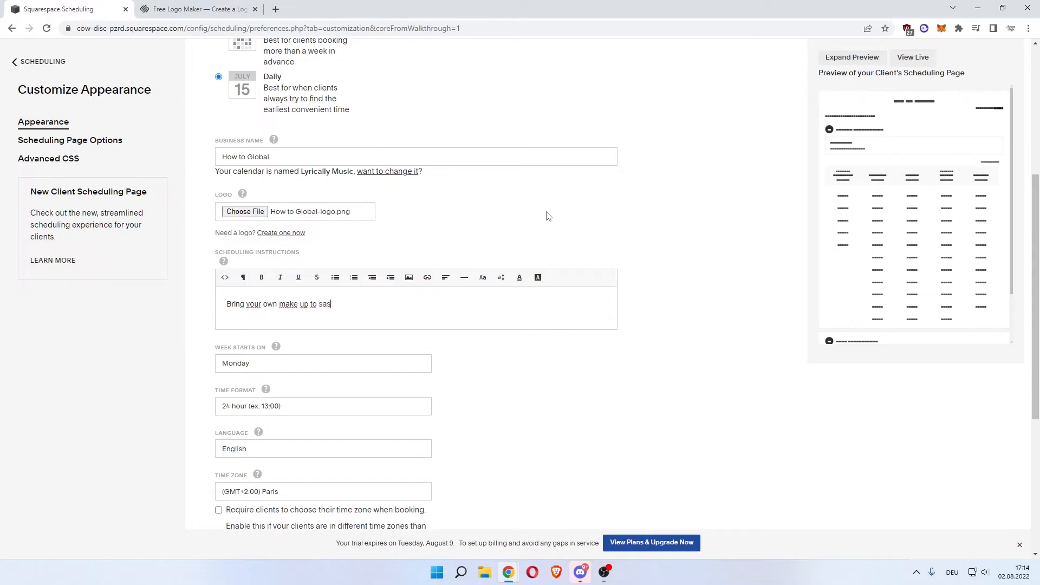
pyautogui.write('ve 10$.')
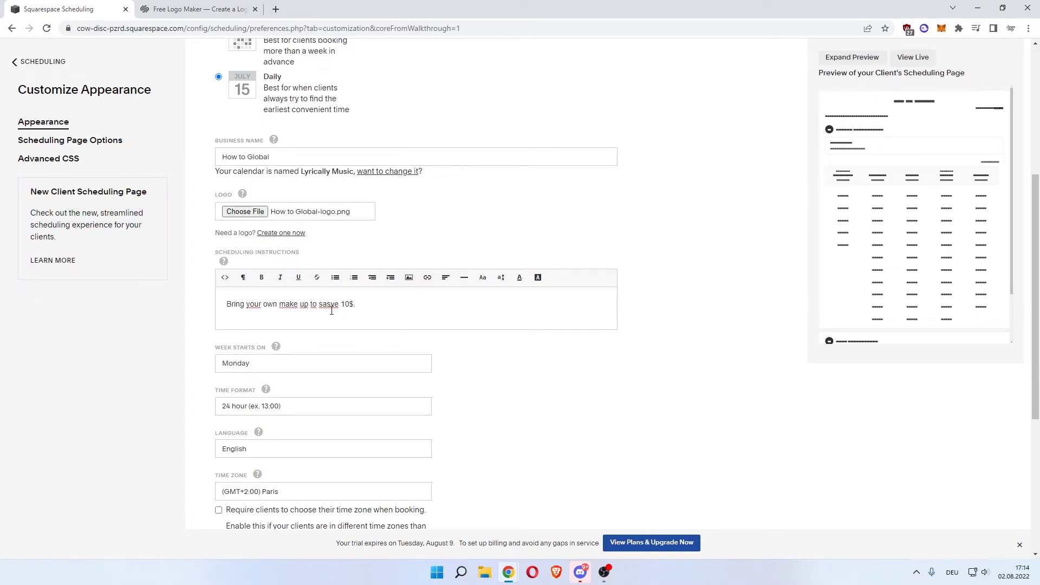
pyautogui.write('save')
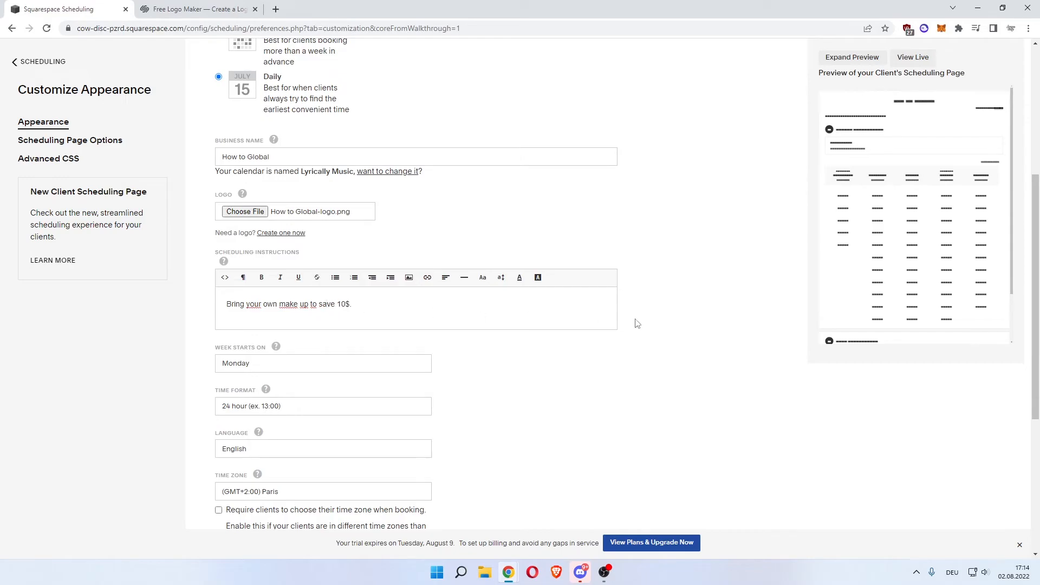
pyautogui.doubleClick(339, 304)
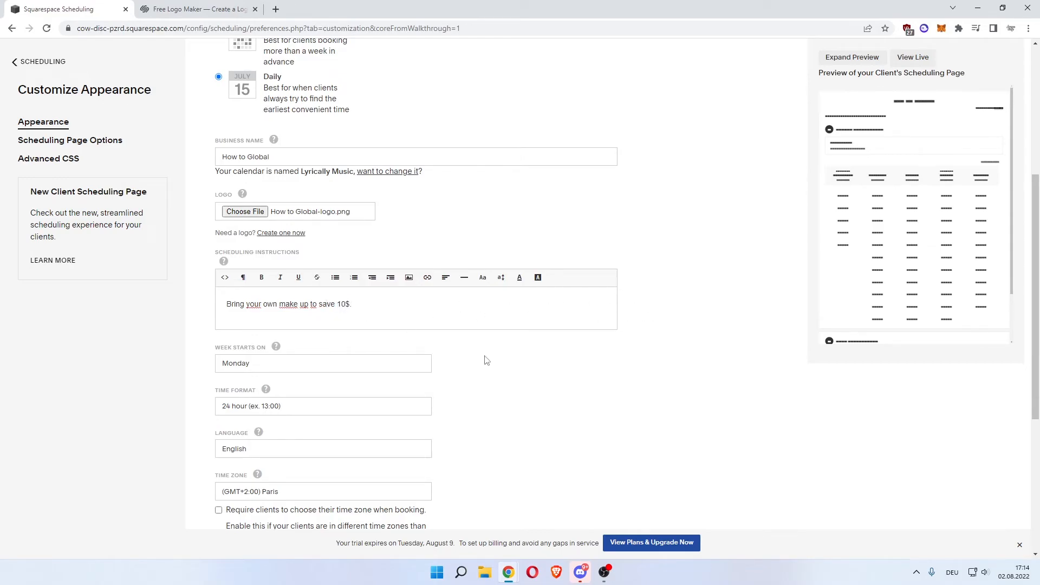
# Tick 'Require clients to choose their time zone when booking'
pyautogui.scroll(-3)
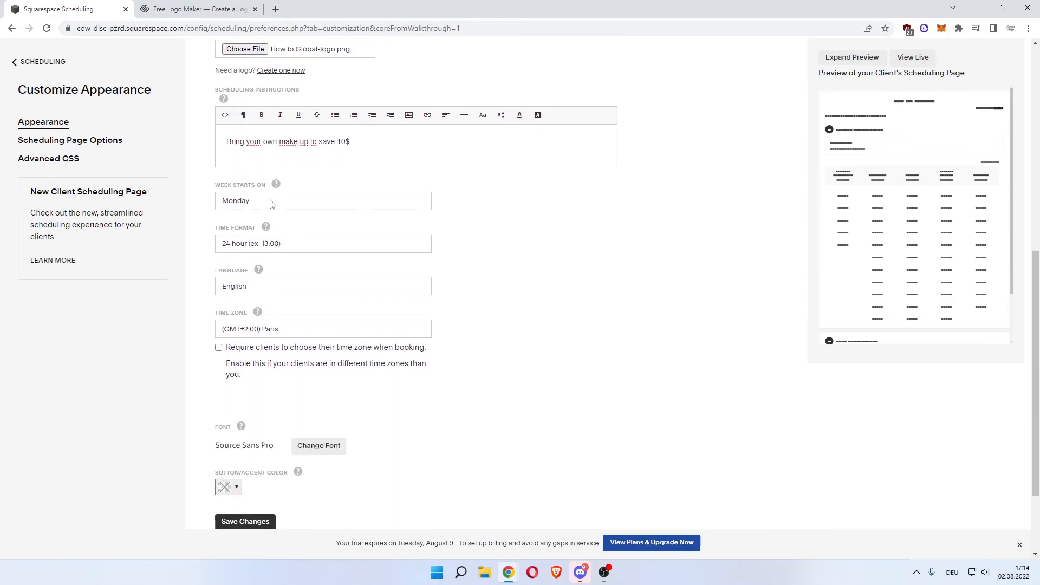
pyautogui.moveTo(235, 248)
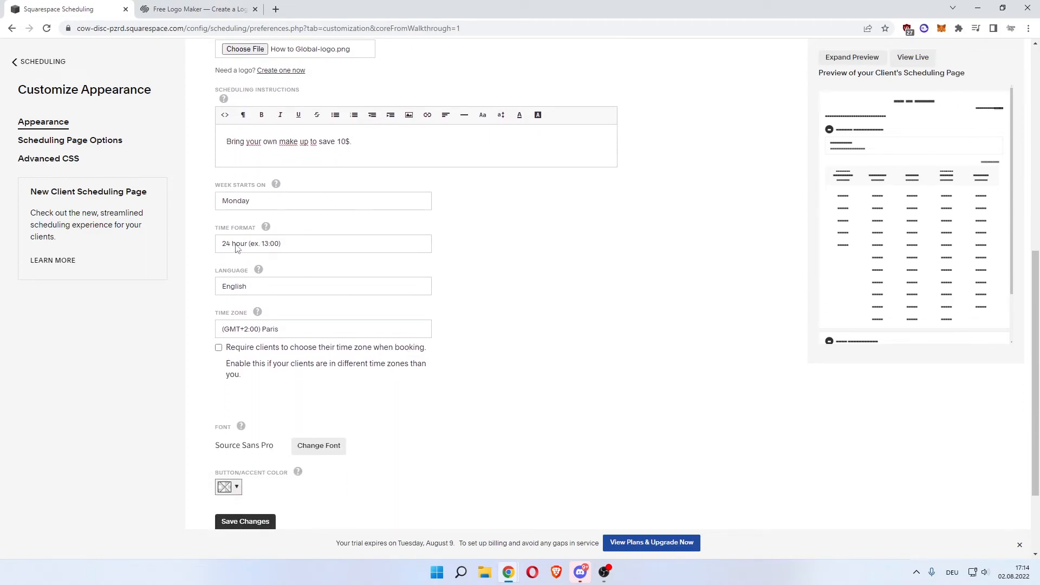
pyautogui.moveTo(469, 306)
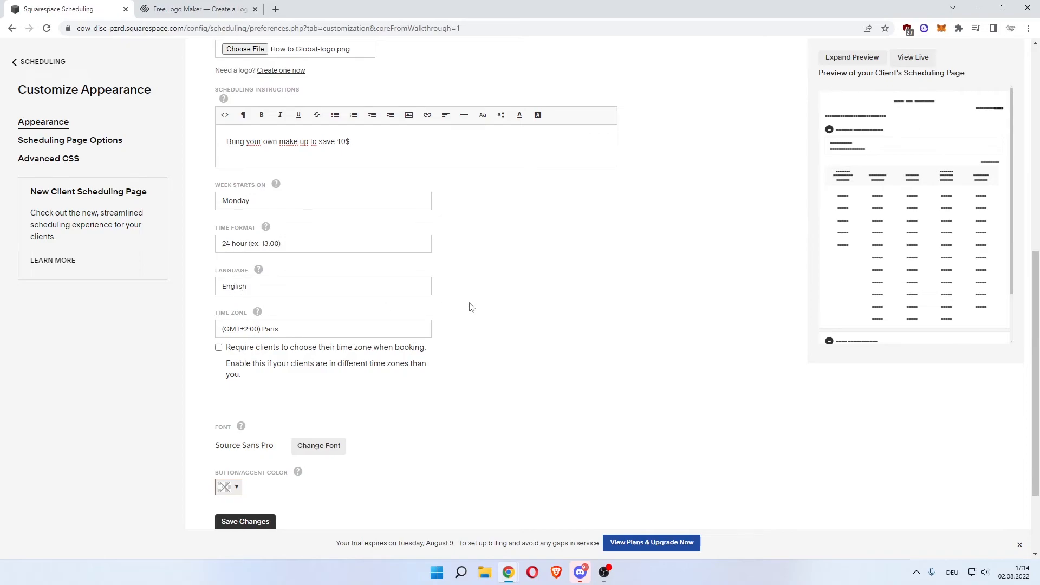
pyautogui.scroll(-3)
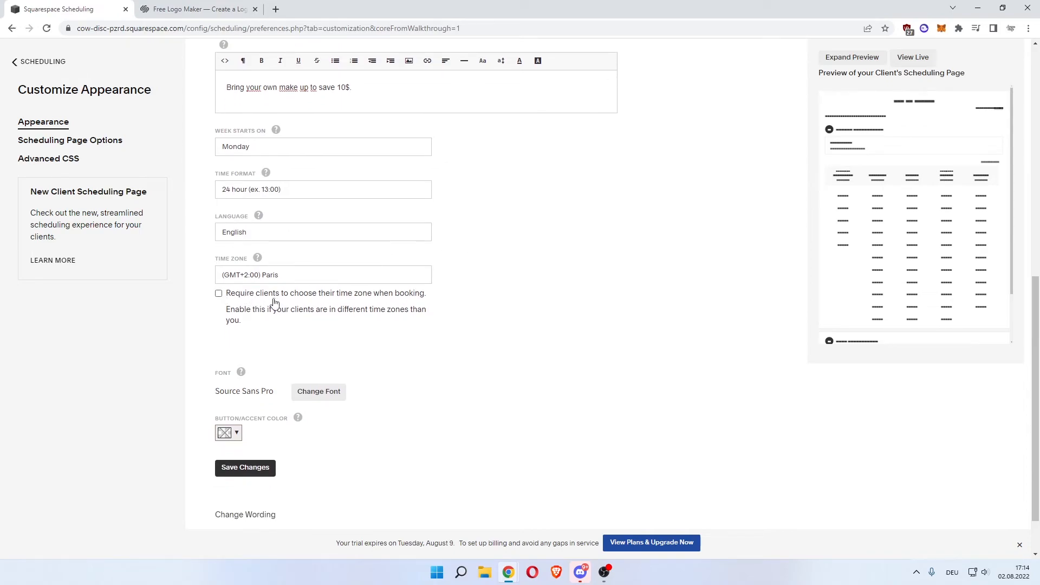
pyautogui.click(218, 293)
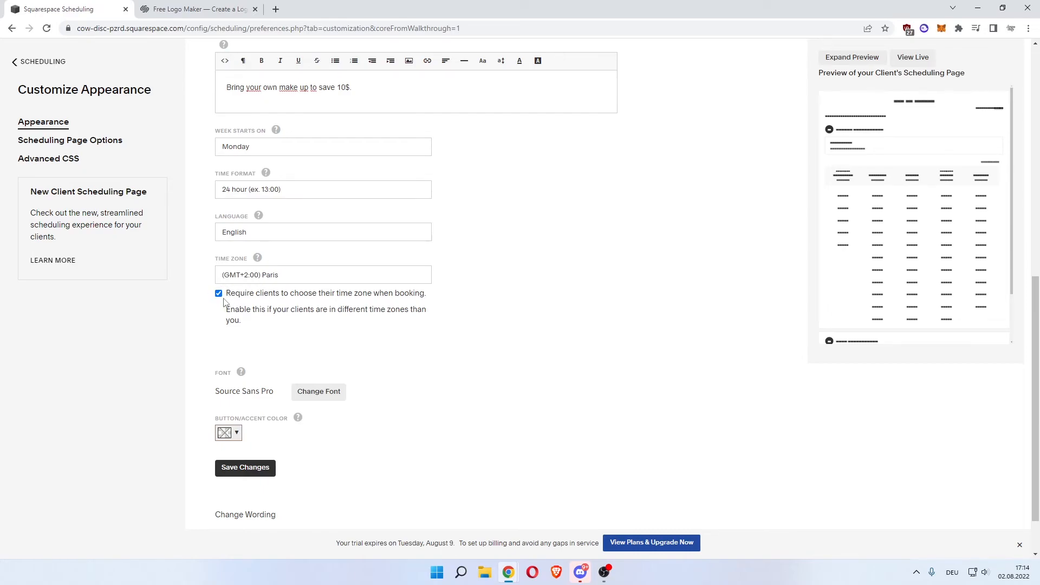
pyautogui.scroll(-3)
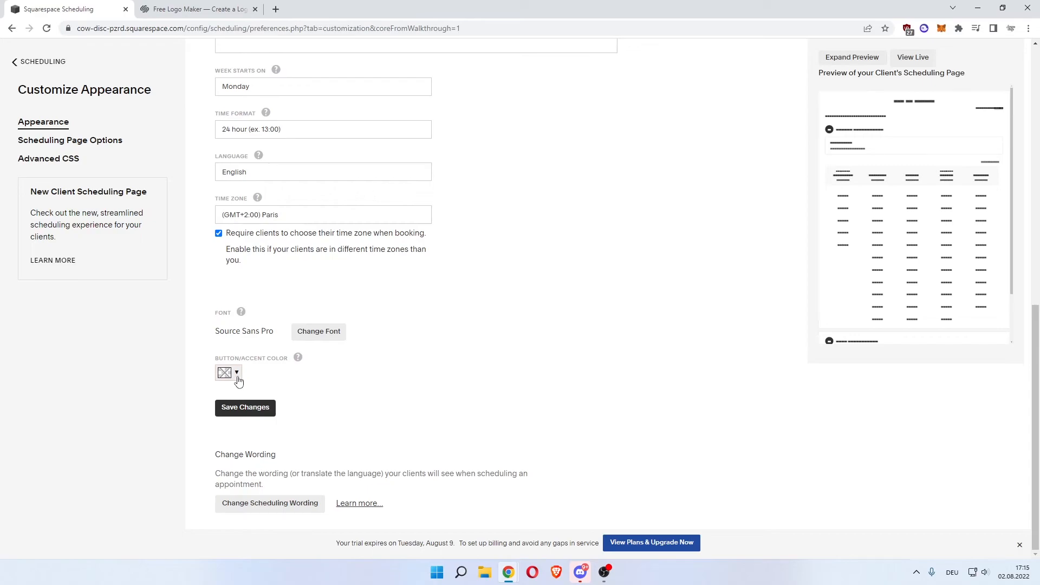
# Pick yellow as the Button/Accent Color and begin saving
pyautogui.click(236, 372)
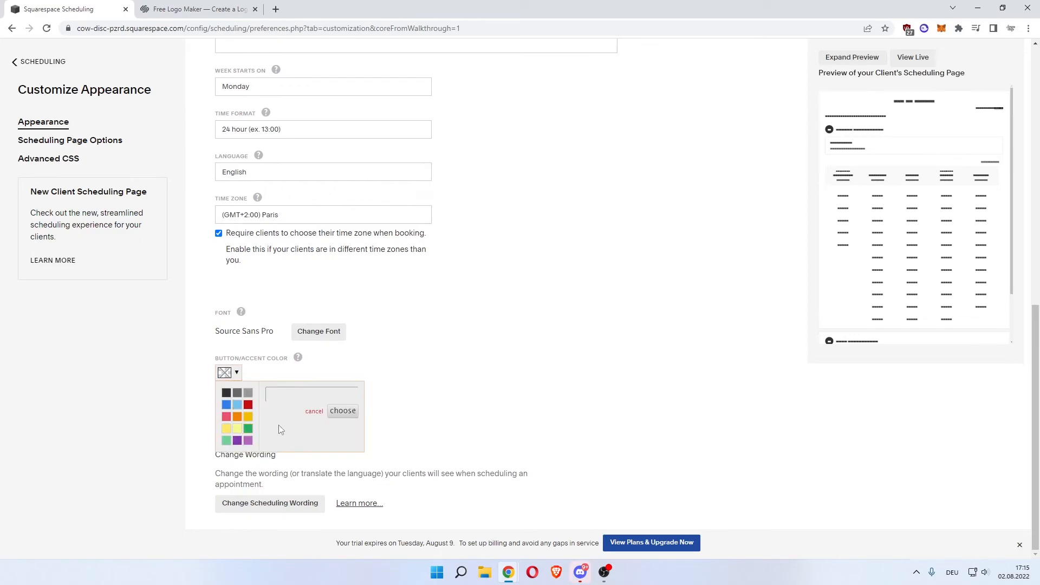
pyautogui.click(236, 428)
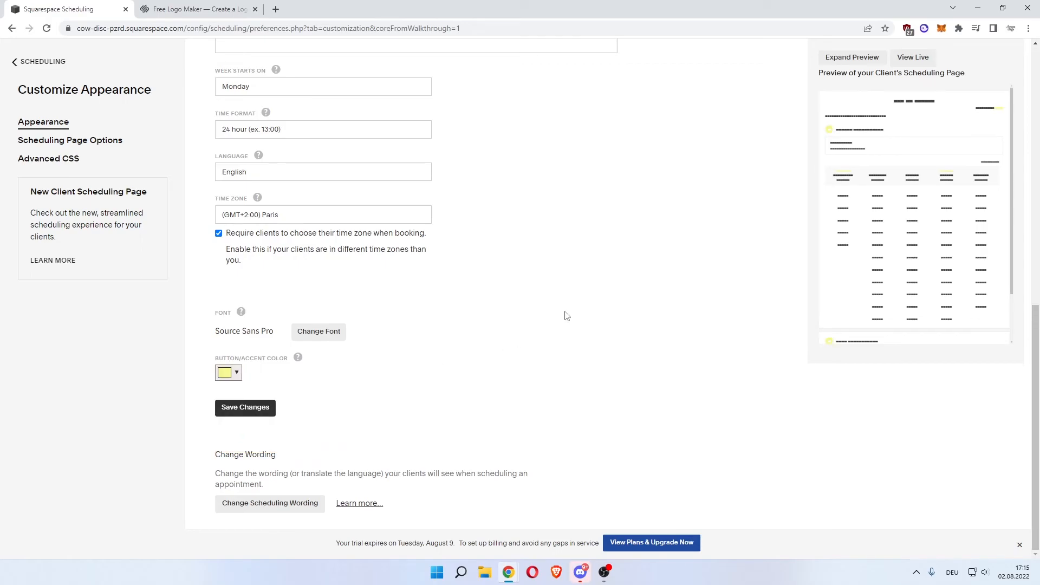
pyautogui.moveTo(302, 425)
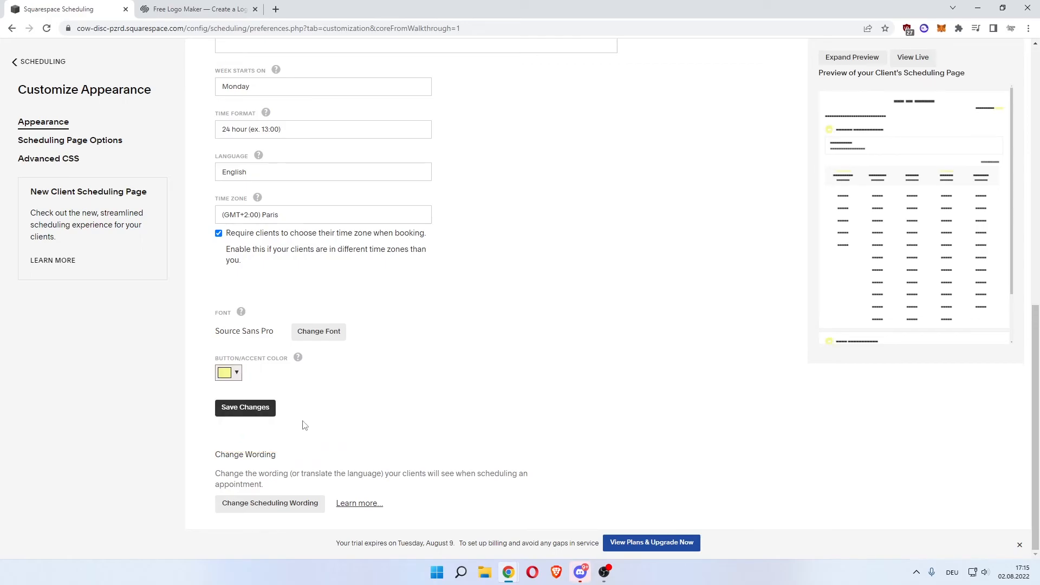
pyautogui.click(244, 407)
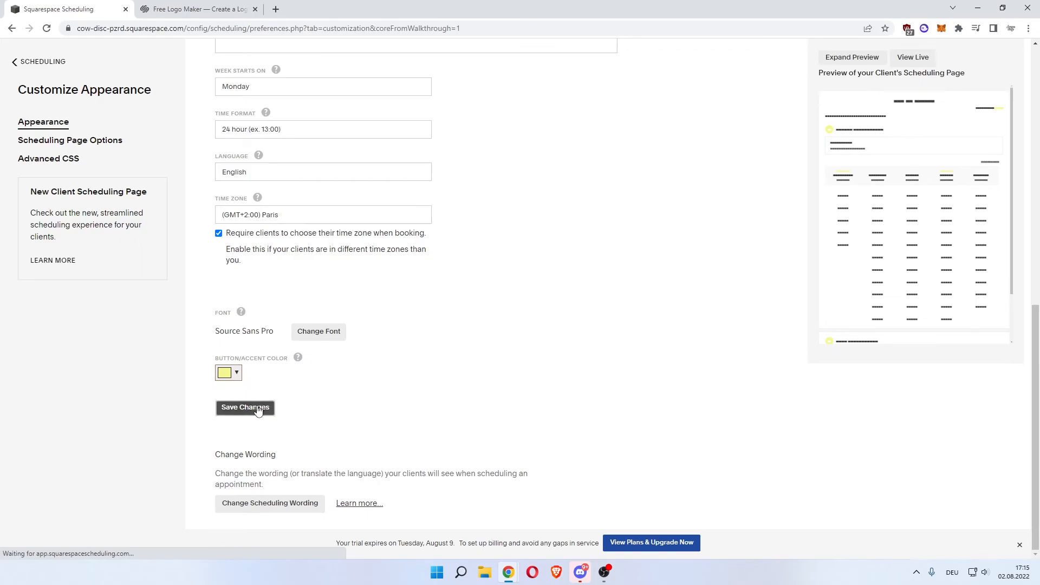
# Save the appearance changes and view the live How to Global booking page
pyautogui.click(245, 407)
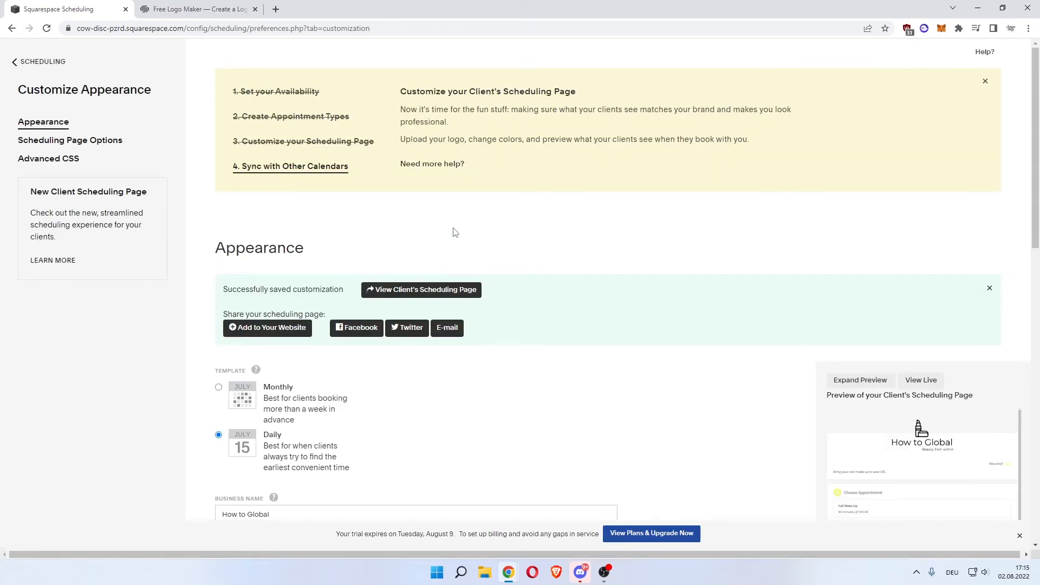
pyautogui.moveTo(548, 229)
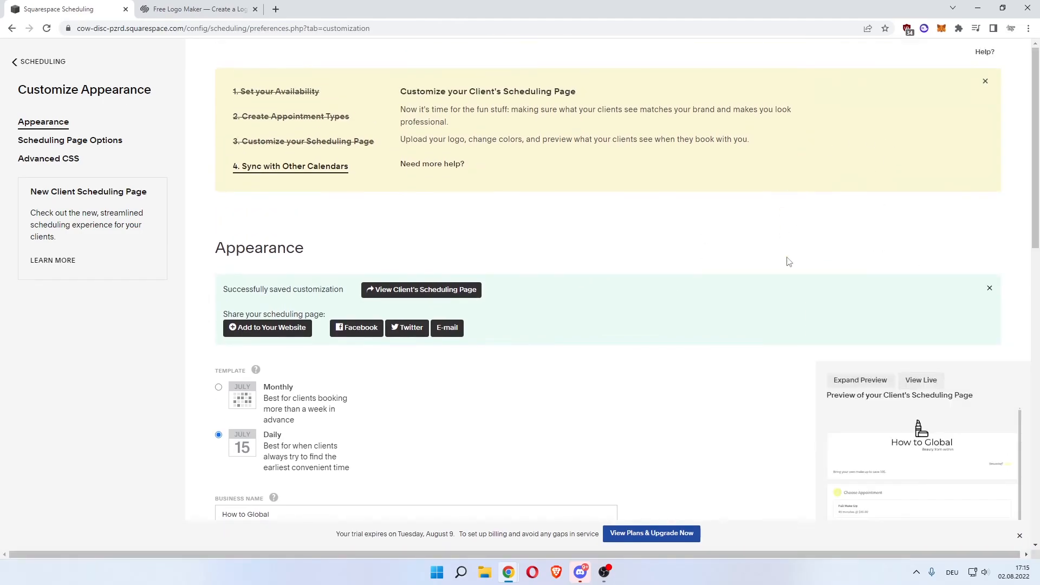
pyautogui.moveTo(290, 165)
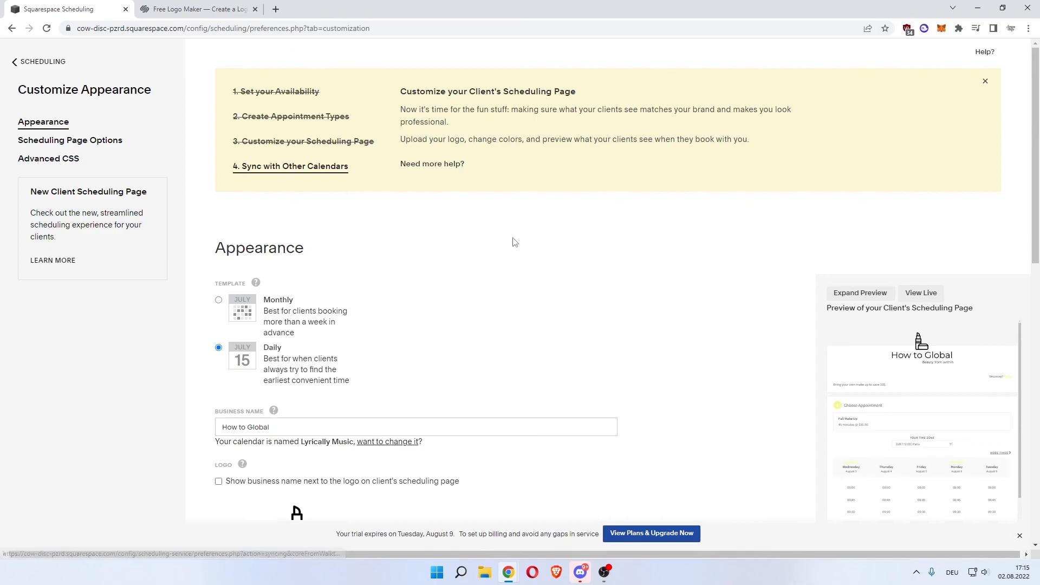
pyautogui.click(921, 292)
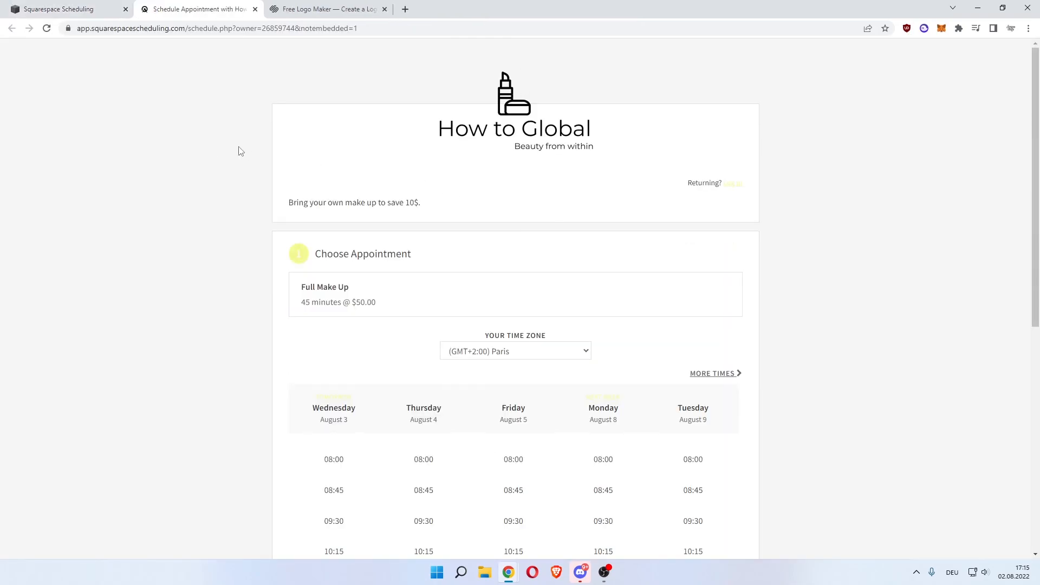
pyautogui.moveTo(494, 131)
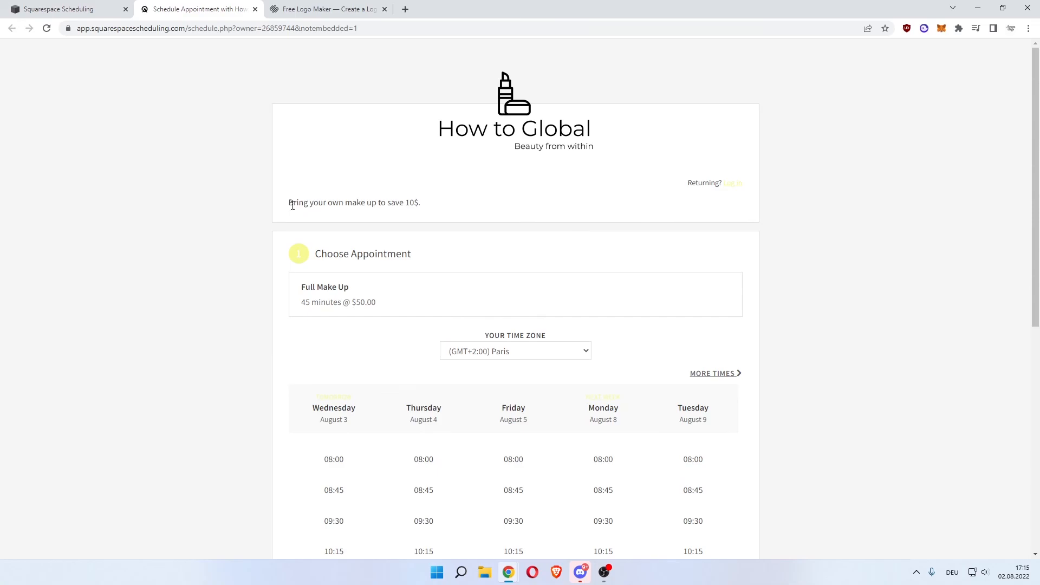
# Choose the Thursday August 4, 09:30 slot for the Full Make Up appointment and confirm it
pyautogui.scroll(-3)
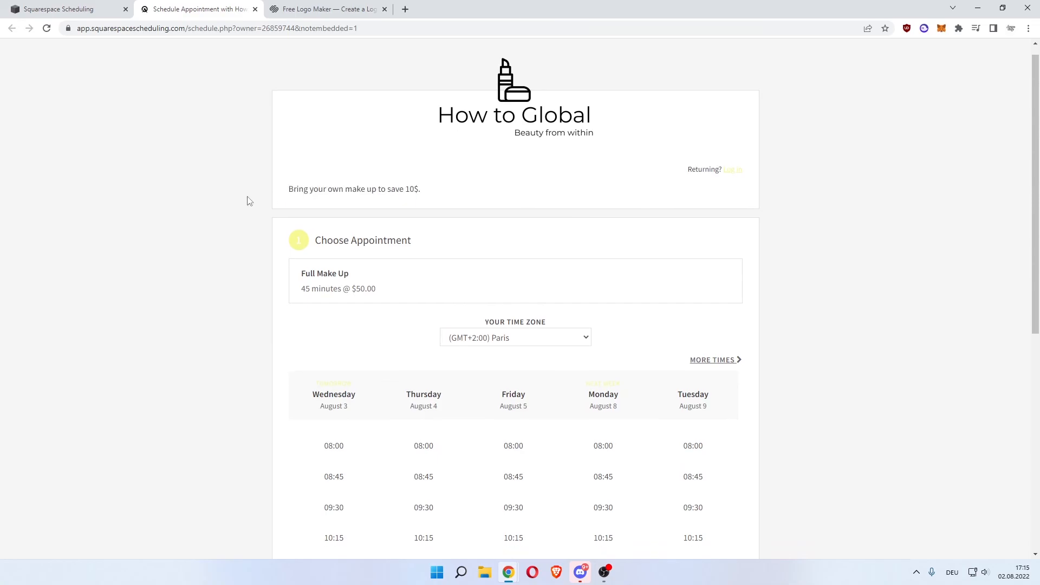
pyautogui.scroll(-3)
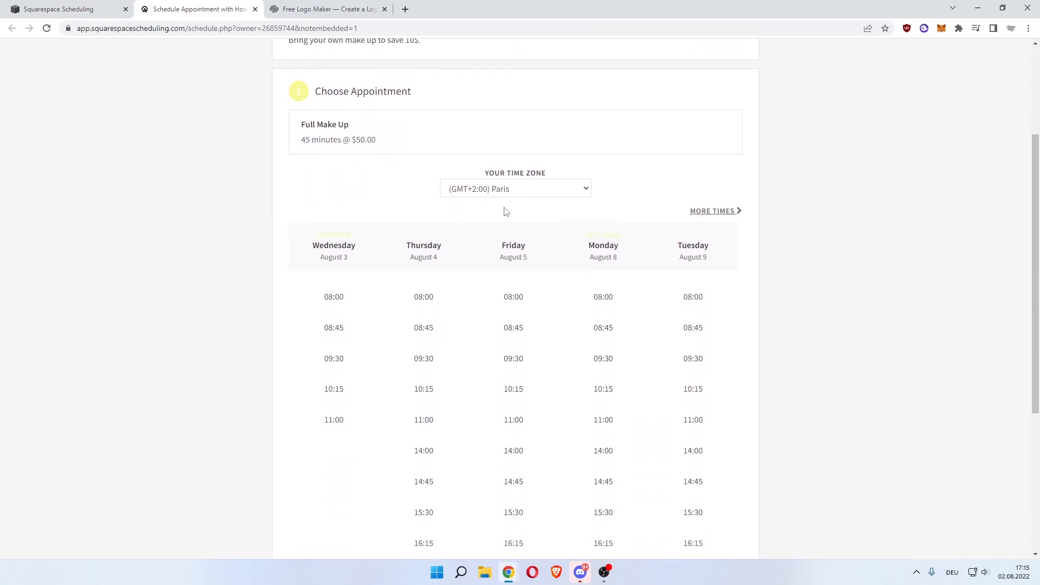
pyautogui.scroll(-3)
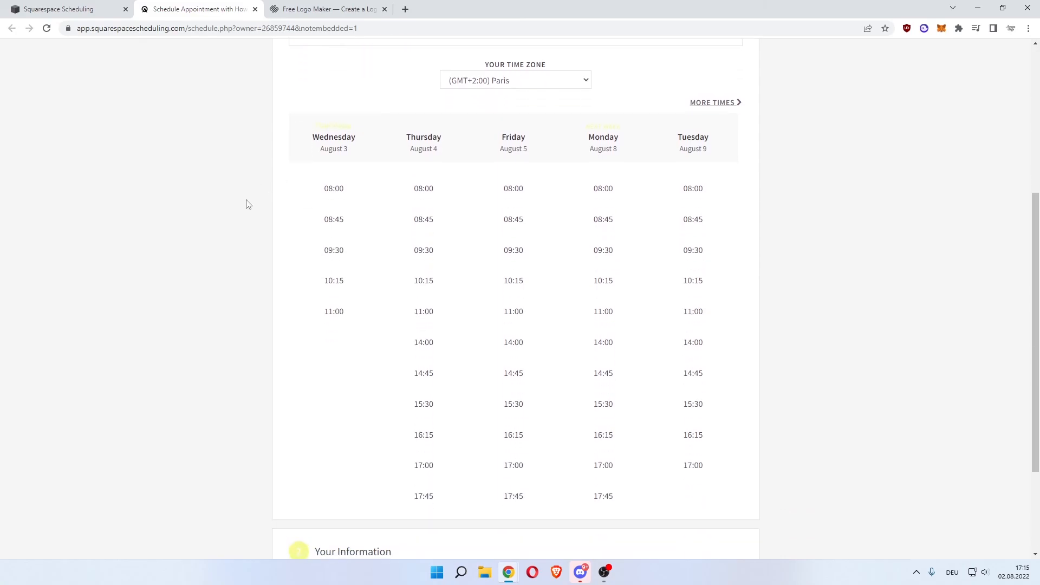
pyautogui.click(424, 250)
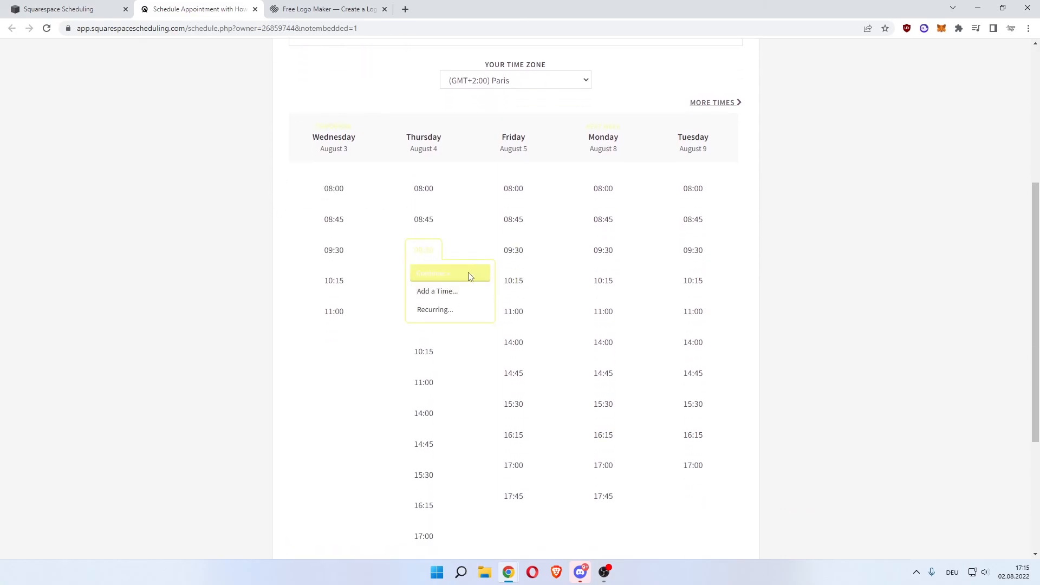
pyautogui.click(449, 273)
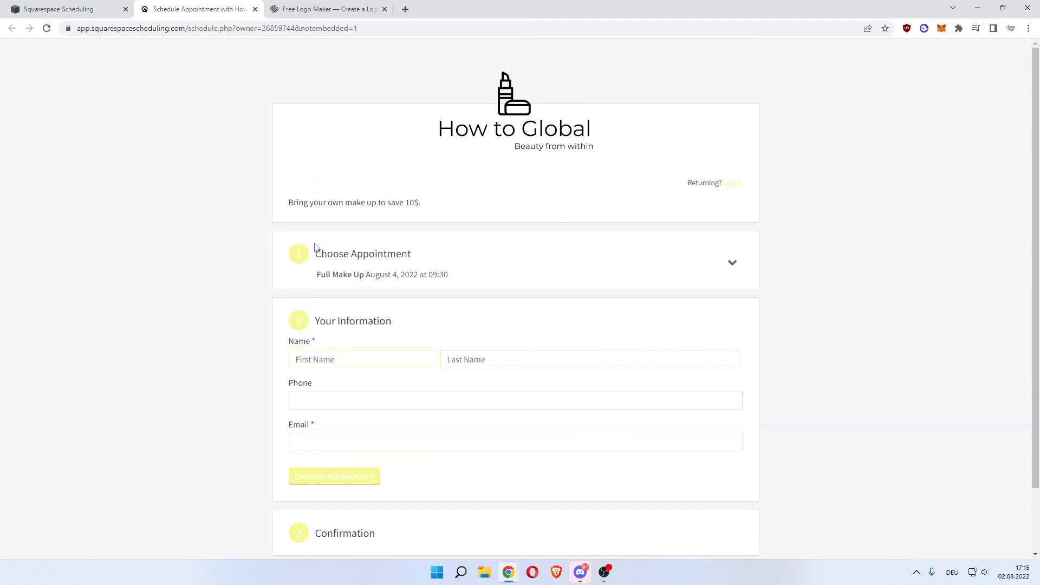
pyautogui.moveTo(406, 249)
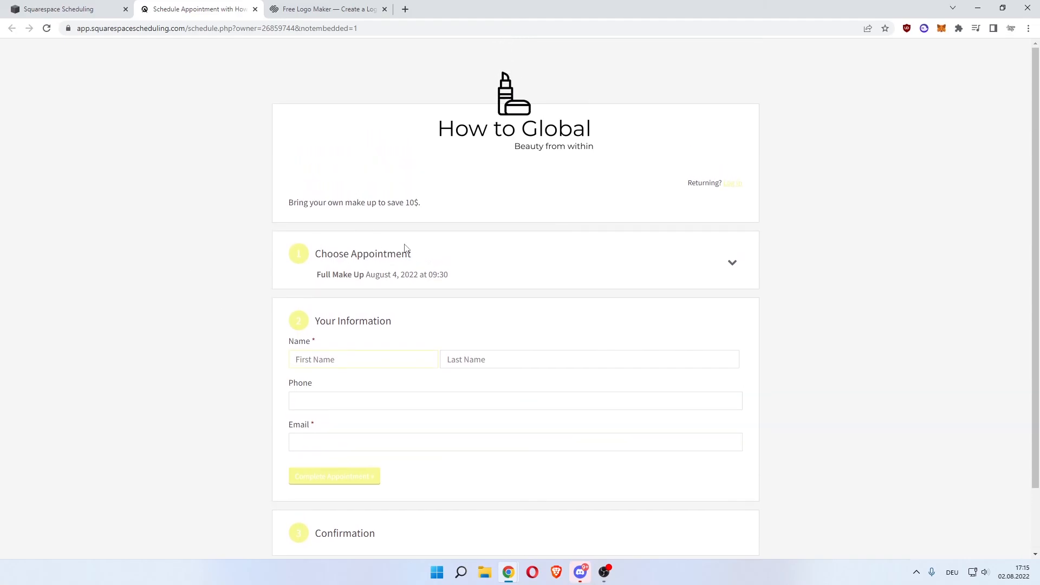